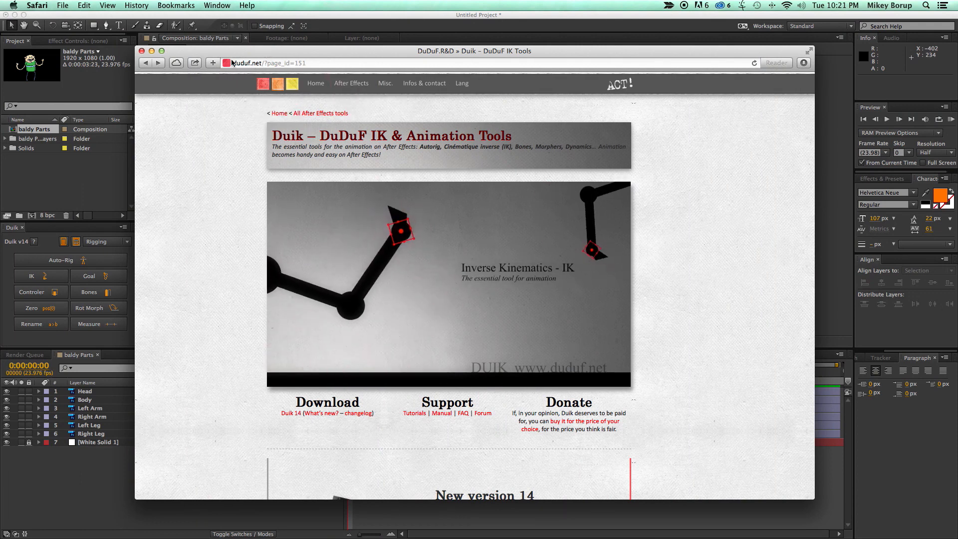
# - Scroll through the Auto-Rig layer-assignment reference image in Preview
pyautogui.click(449, 285)
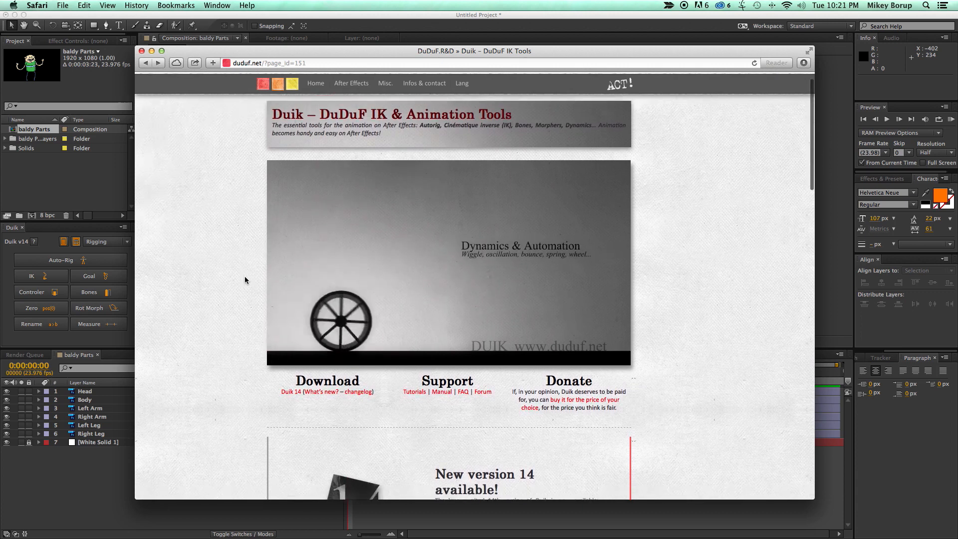
pyautogui.scroll(-3)
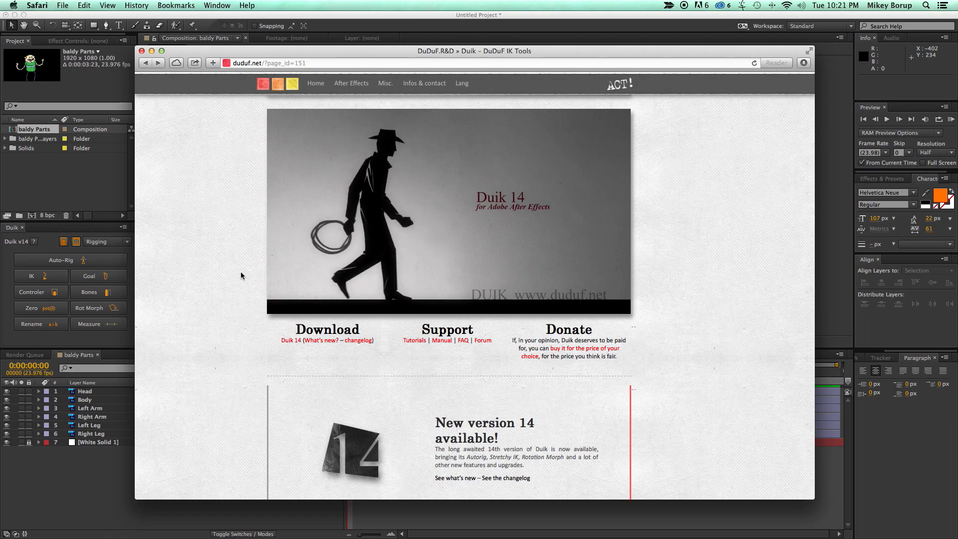
pyautogui.scroll(-3)
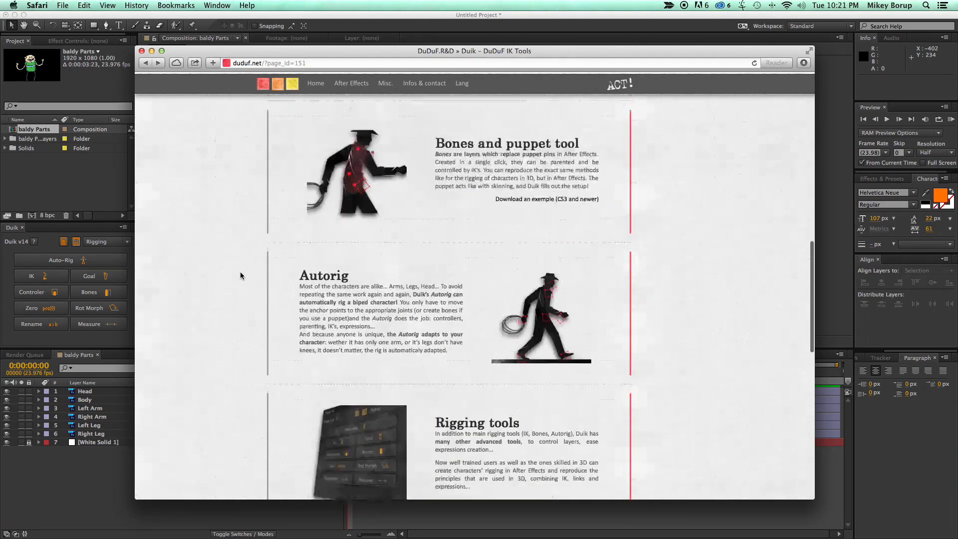
pyautogui.scroll(-3)
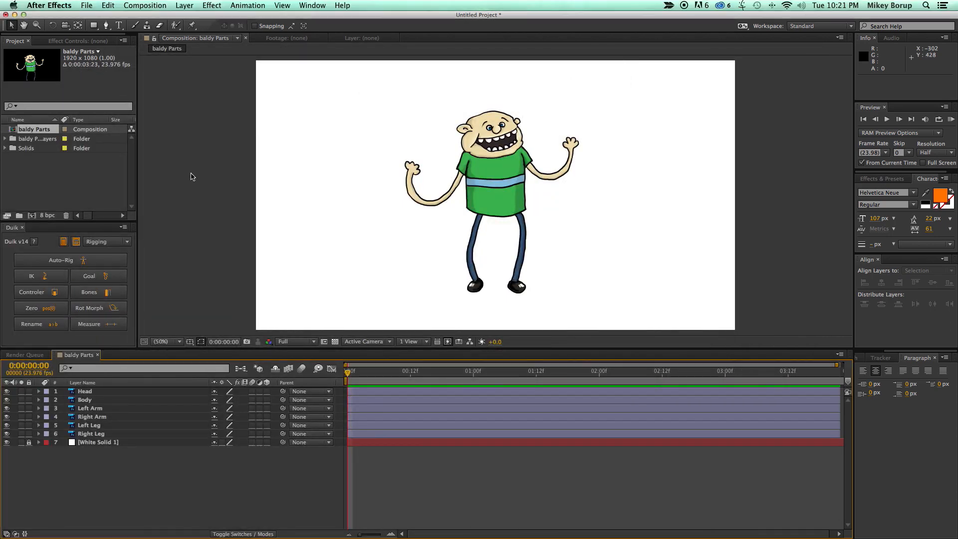
pyautogui.moveTo(536, 189)
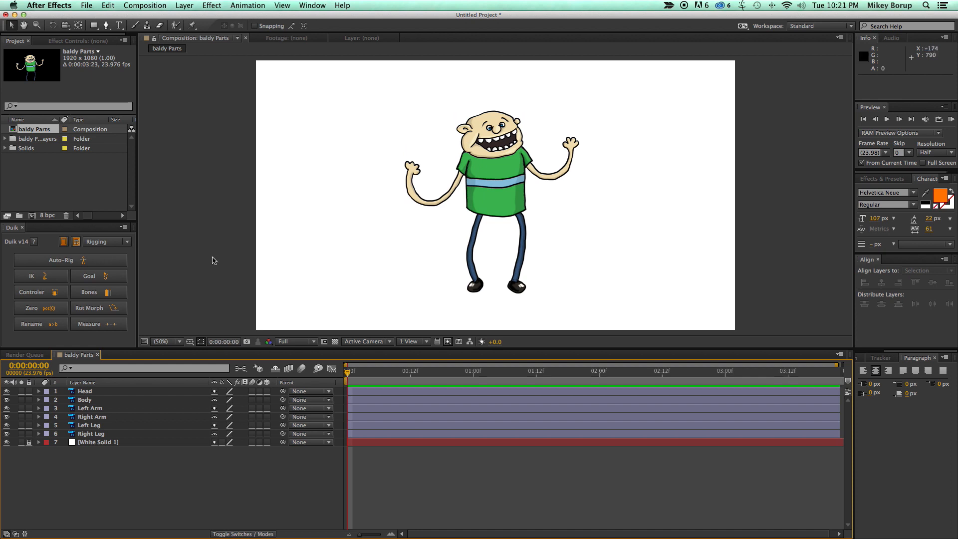
pyautogui.moveTo(134, 278)
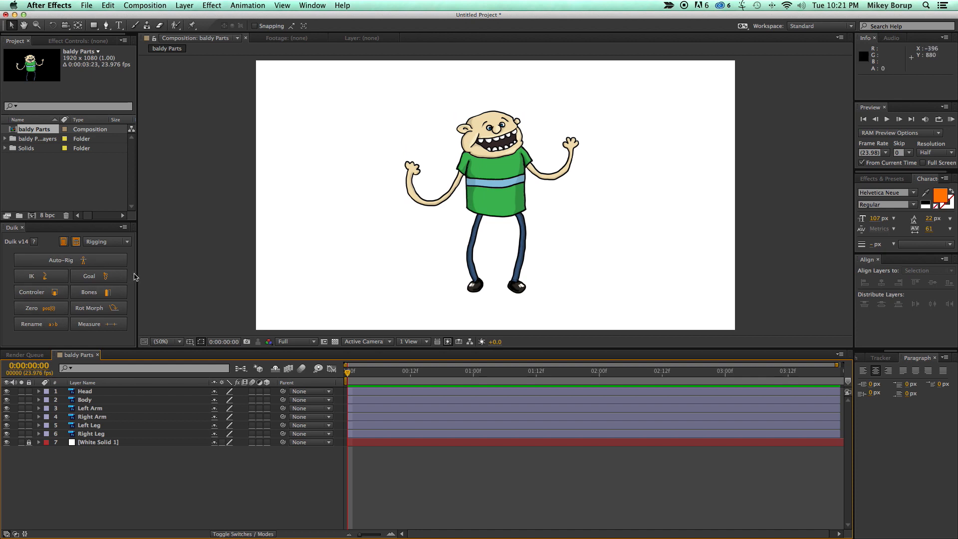
pyautogui.moveTo(137, 281)
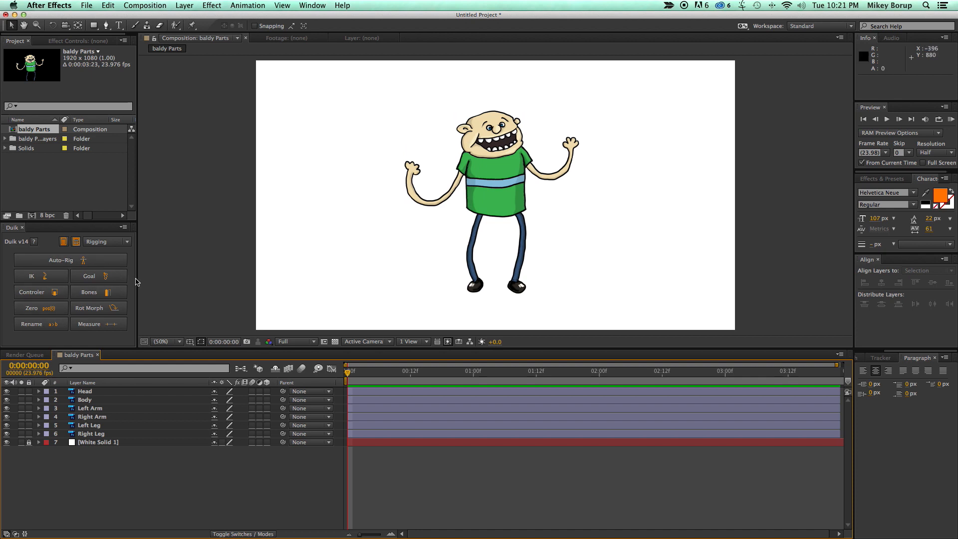
# - Try layer selections in the timeline: Head, Right Arm, Right Leg, then Body and Right Leg
pyautogui.click(84, 391)
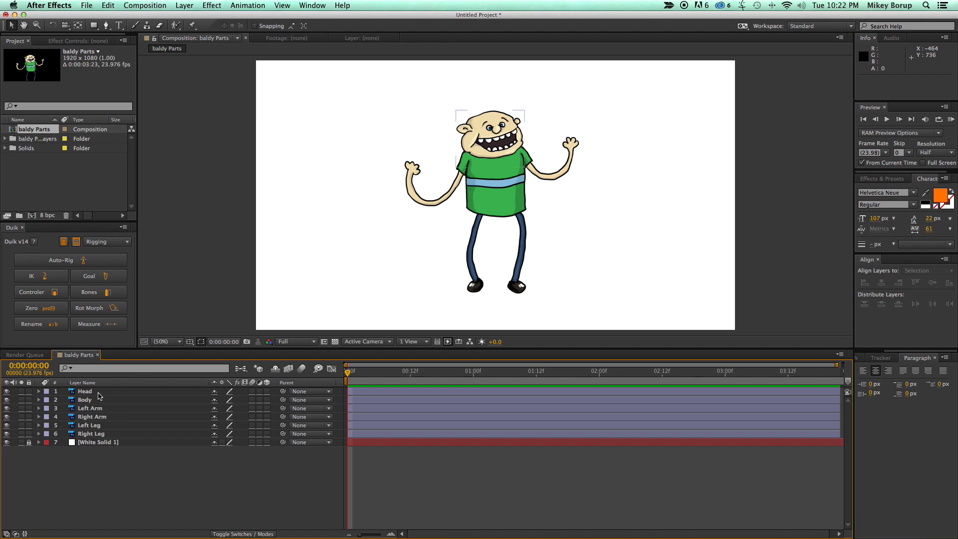
pyautogui.click(92, 417)
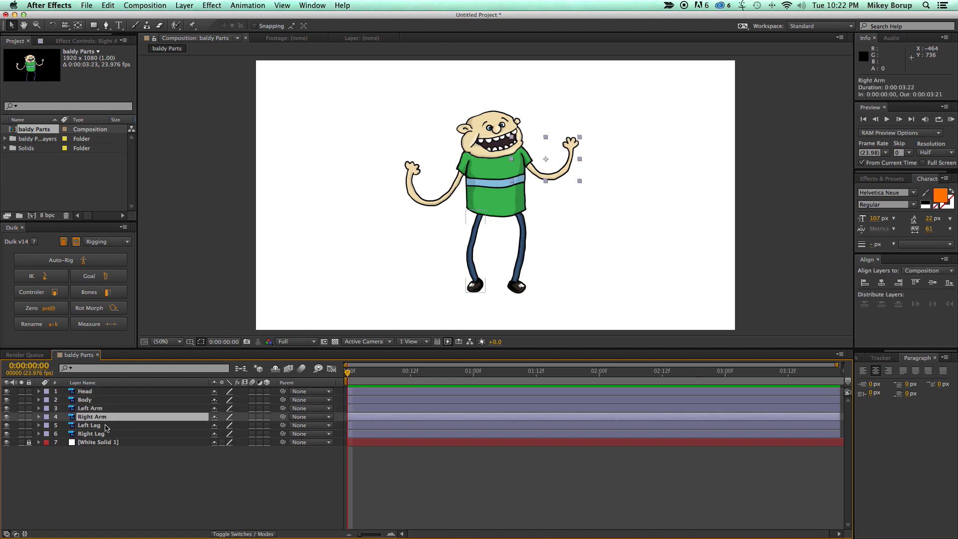
pyautogui.click(92, 433)
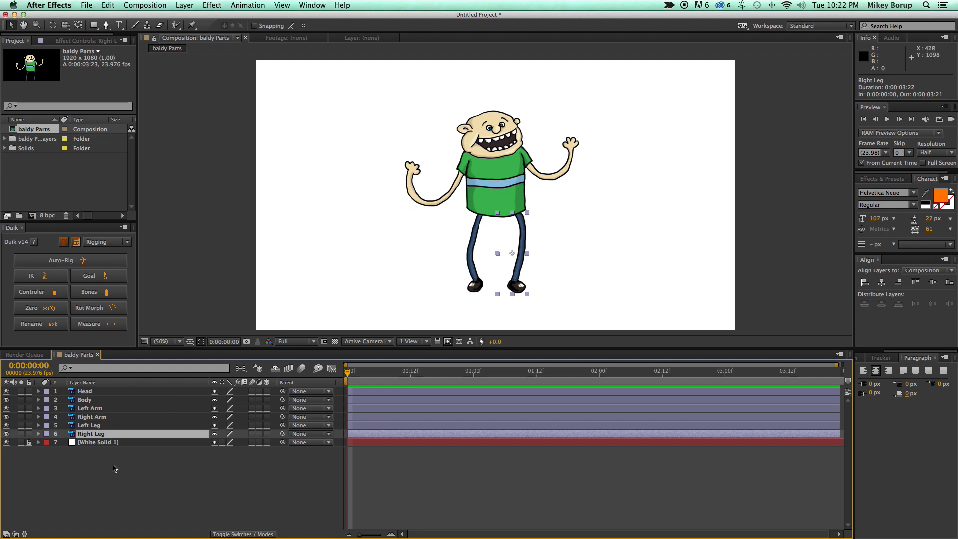
pyautogui.click(89, 425)
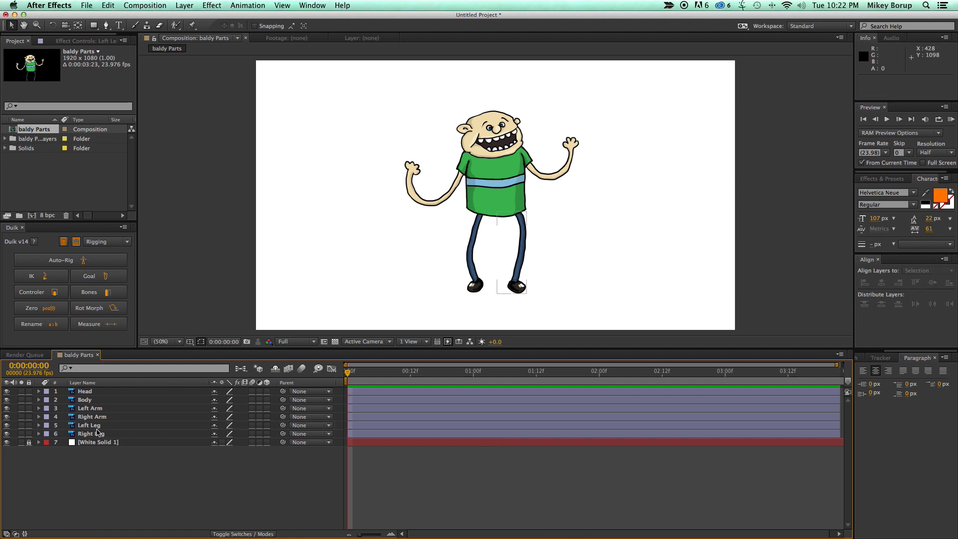
pyautogui.click(84, 399)
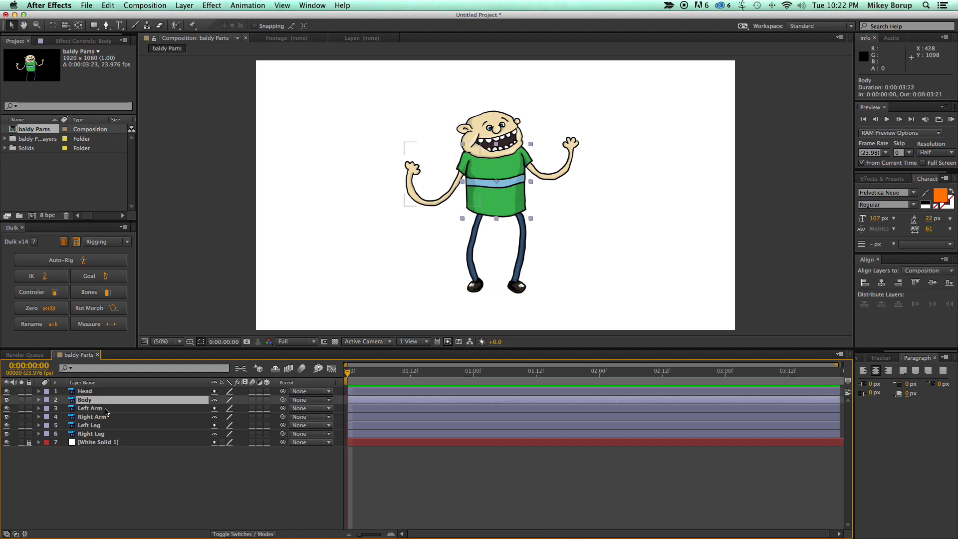
pyautogui.click(92, 433)
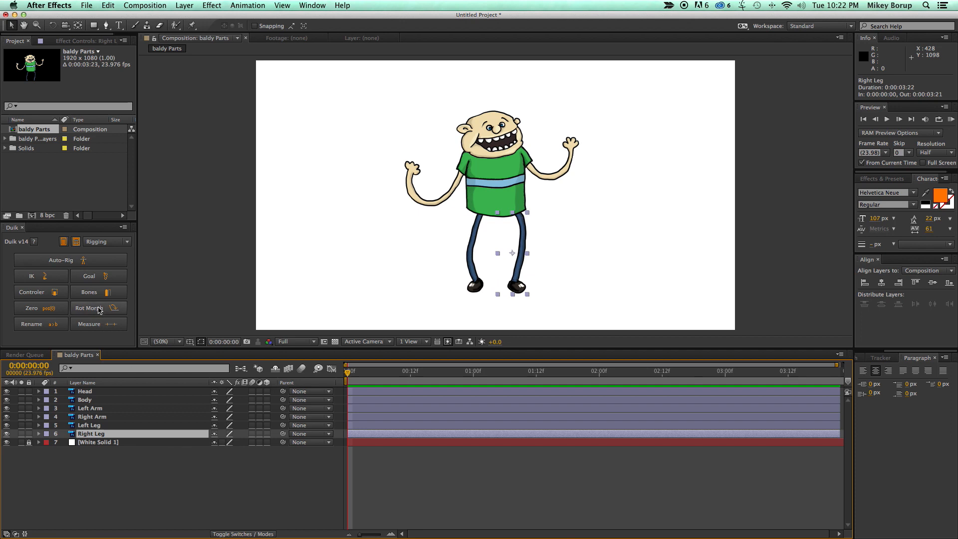
pyautogui.moveTo(90, 295)
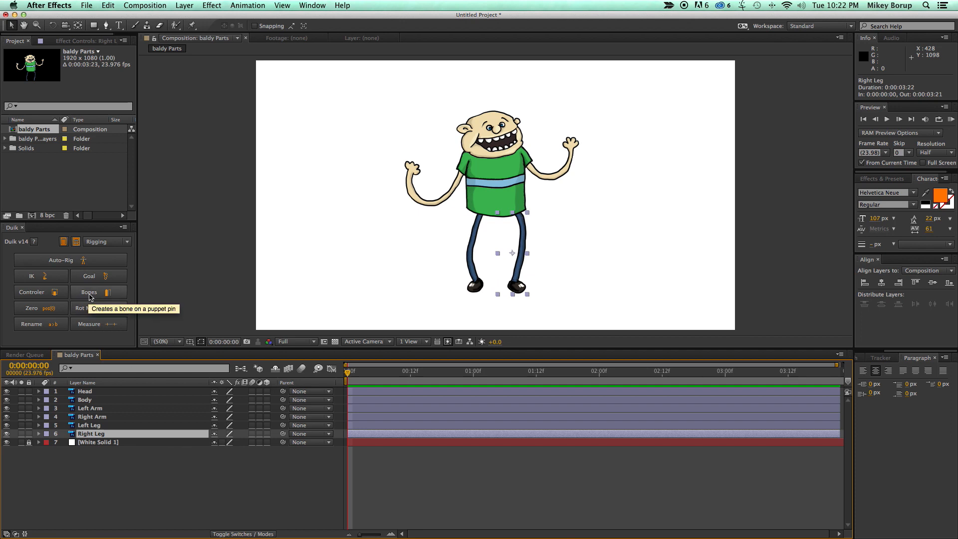
pyautogui.moveTo(208, 411)
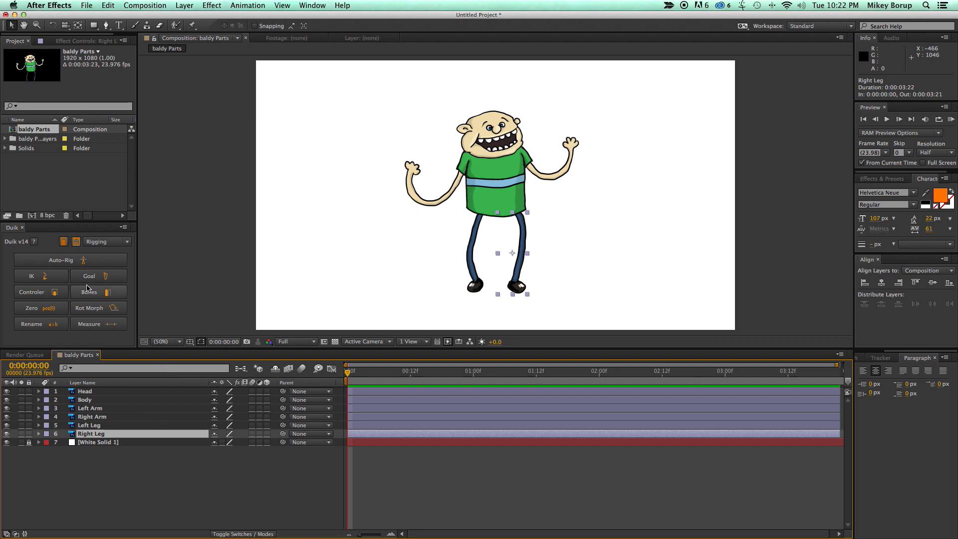
pyautogui.moveTo(181, 262)
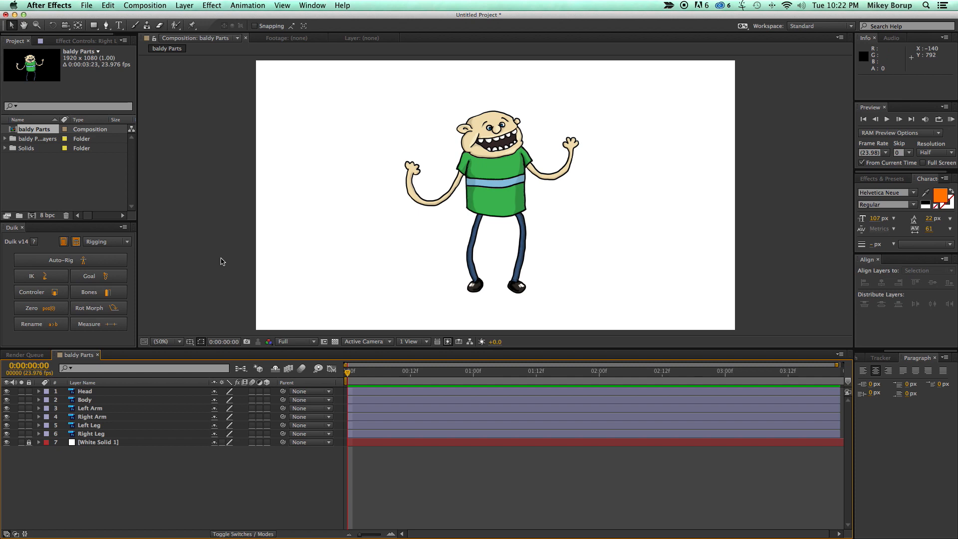
pyautogui.moveTo(140, 363)
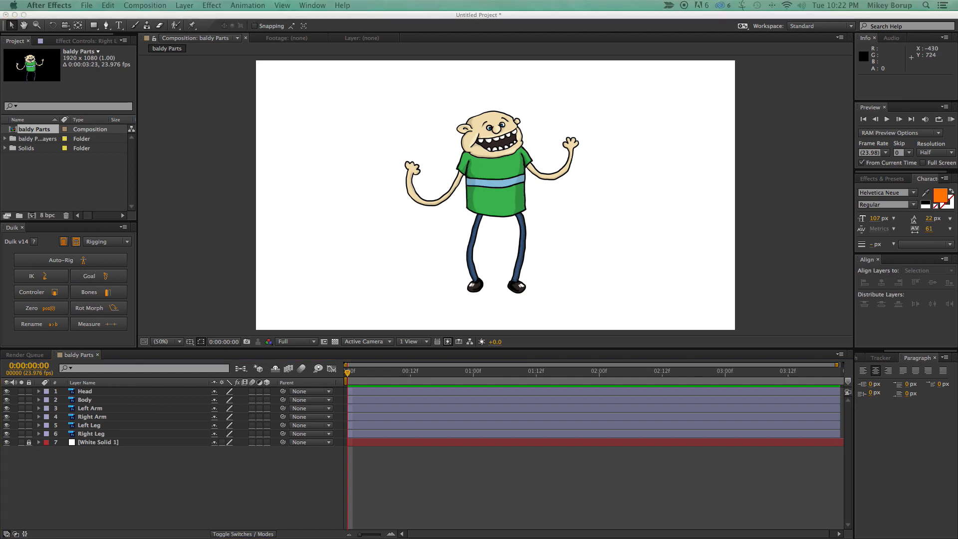
pyautogui.moveTo(4, 255)
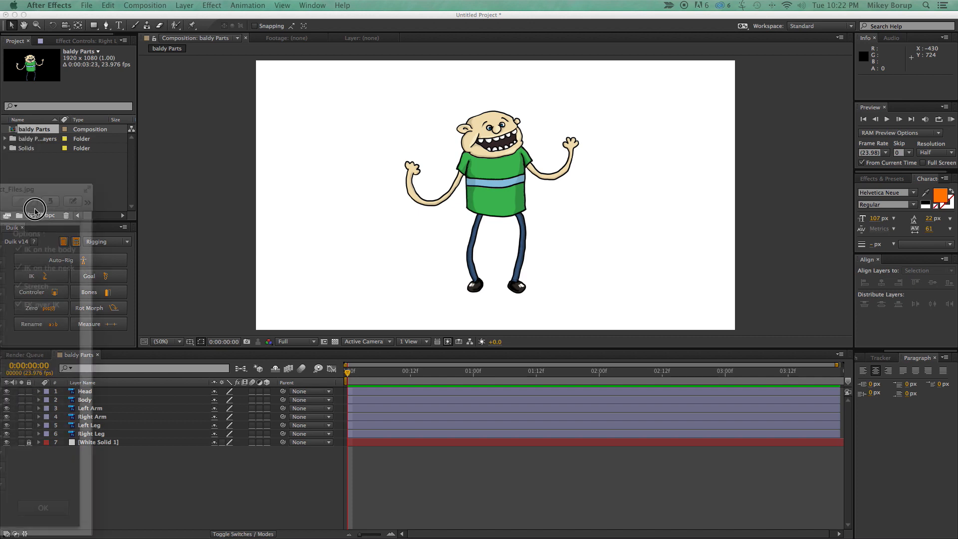
# - Check the reference image again, then select the Head and Left Arm layers and clear the selection
pyautogui.click(60, 259)
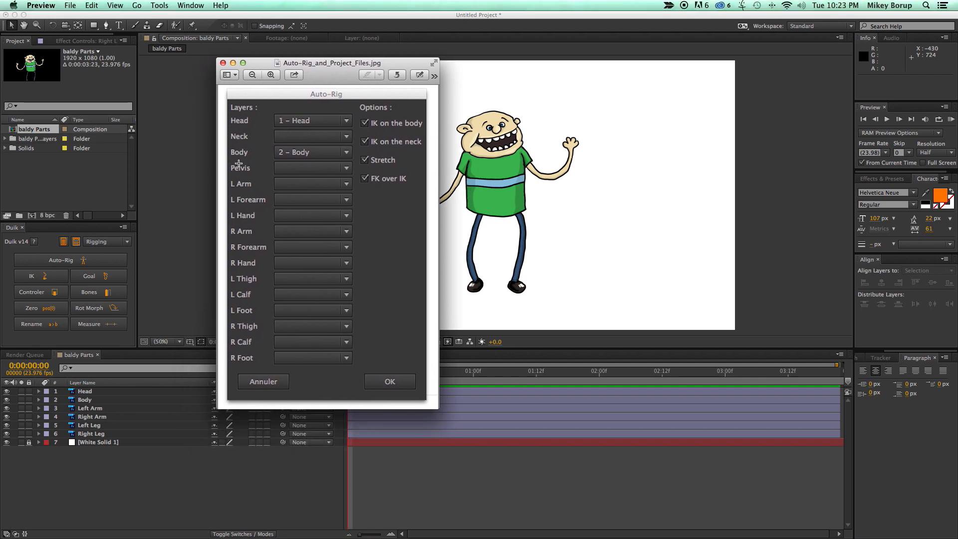
pyautogui.moveTo(254, 184)
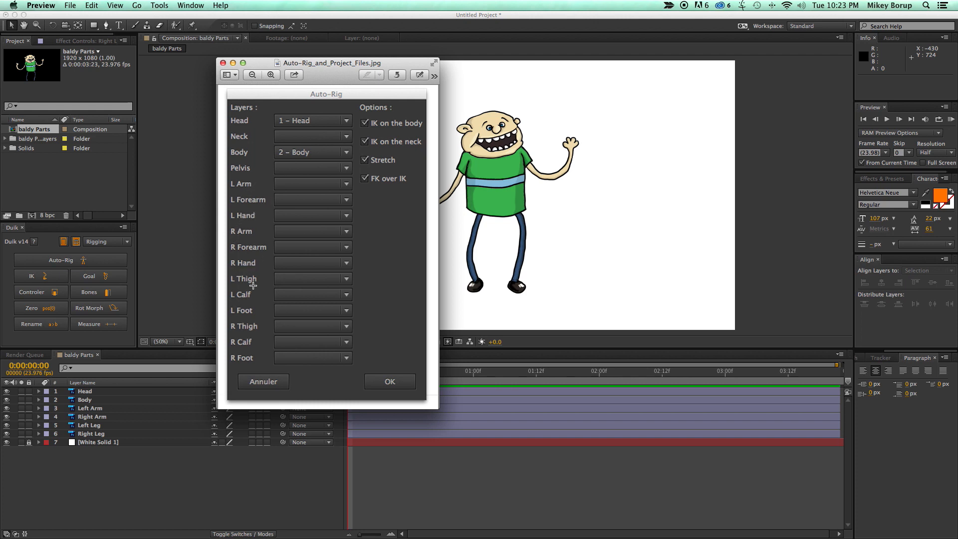
pyautogui.moveTo(262, 305)
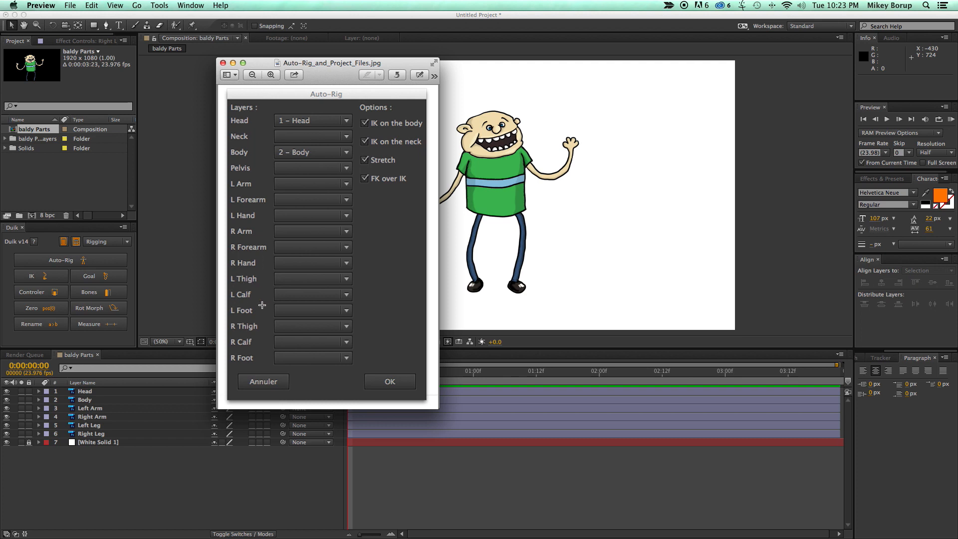
pyautogui.moveTo(233, 247)
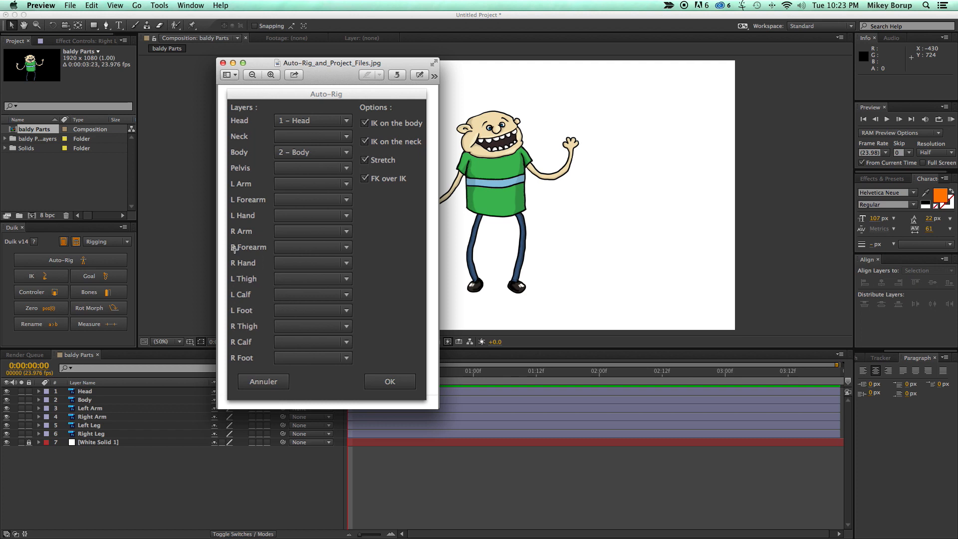
pyautogui.moveTo(237, 266)
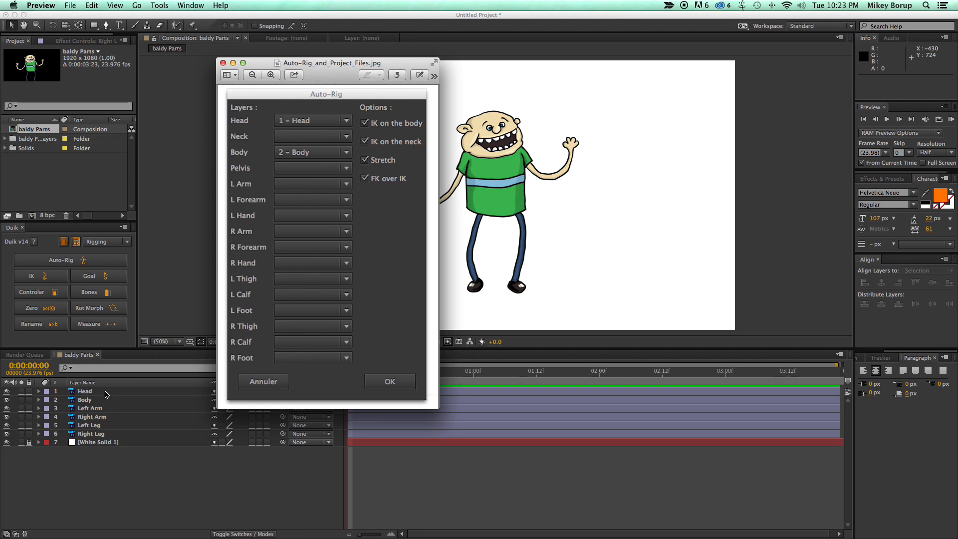
pyautogui.moveTo(98, 391)
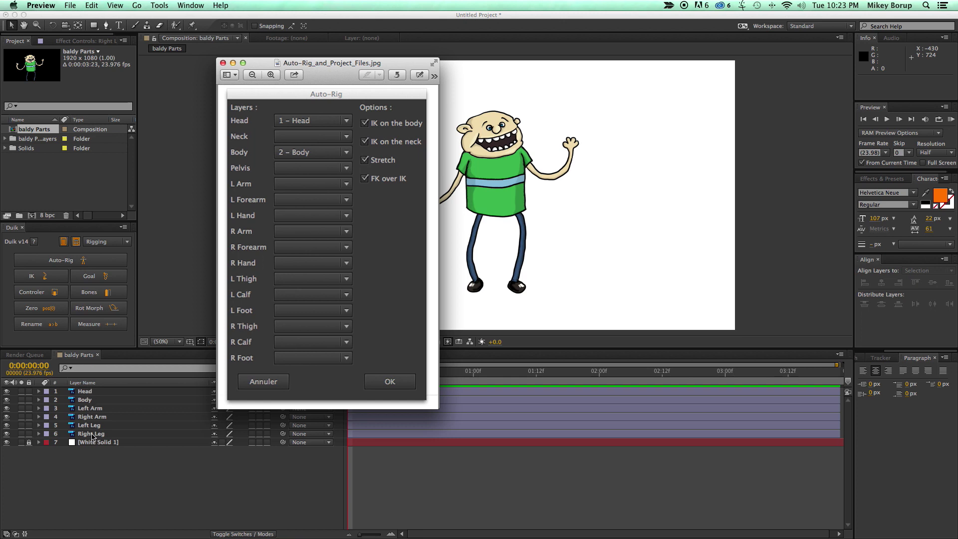
pyautogui.moveTo(340, 74)
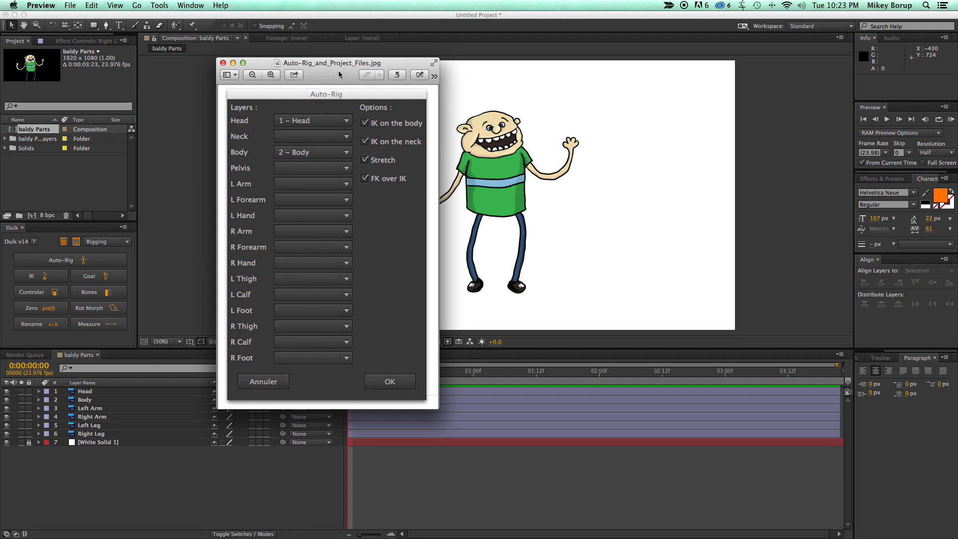
pyautogui.click(389, 381)
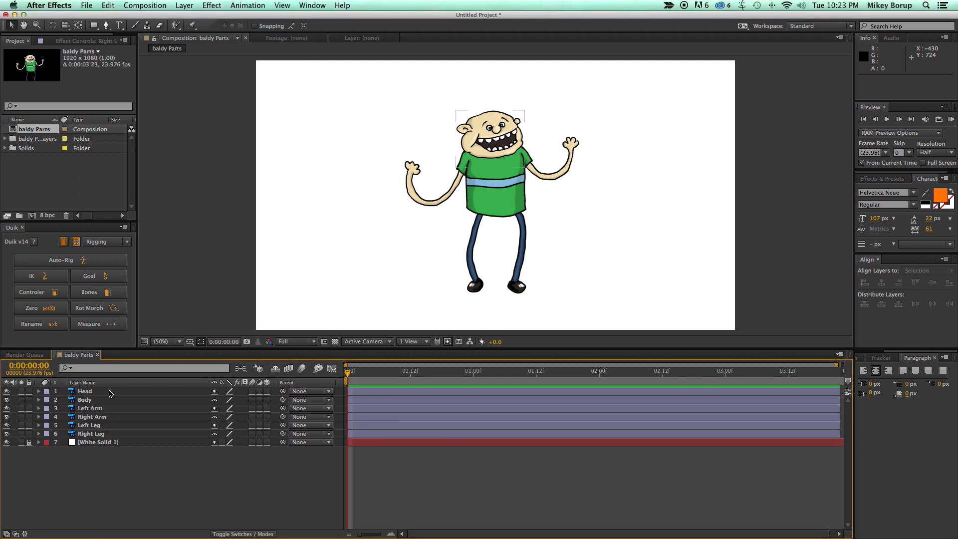
pyautogui.click(85, 391)
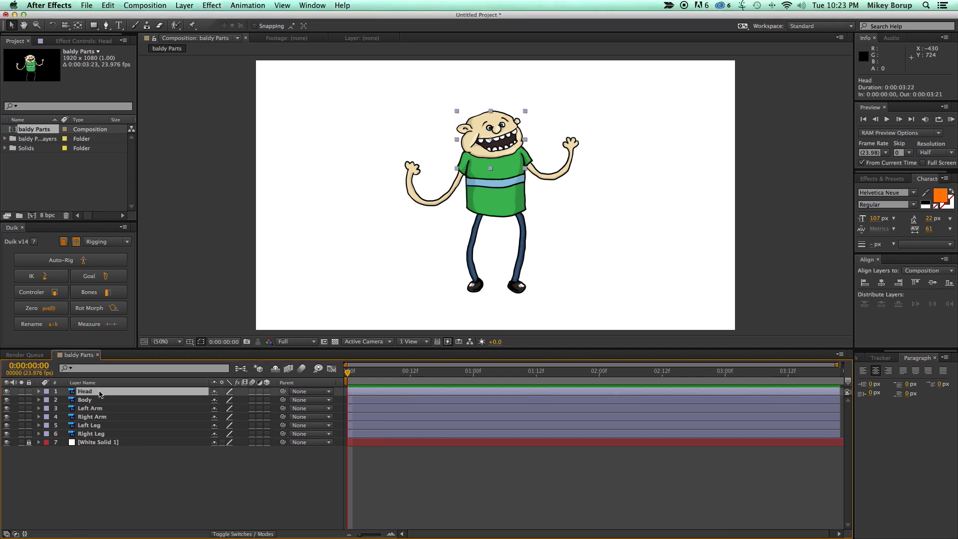
pyautogui.click(90, 407)
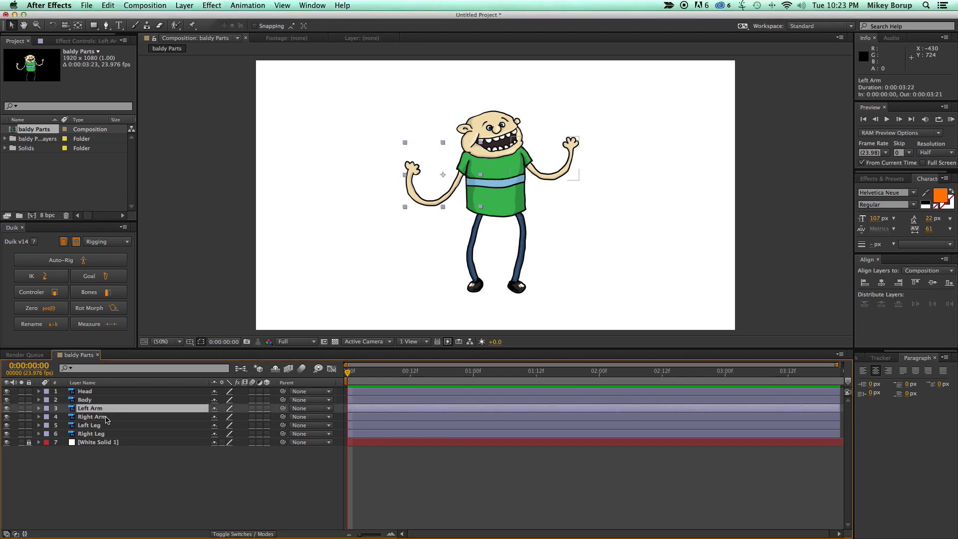
pyautogui.click(92, 433)
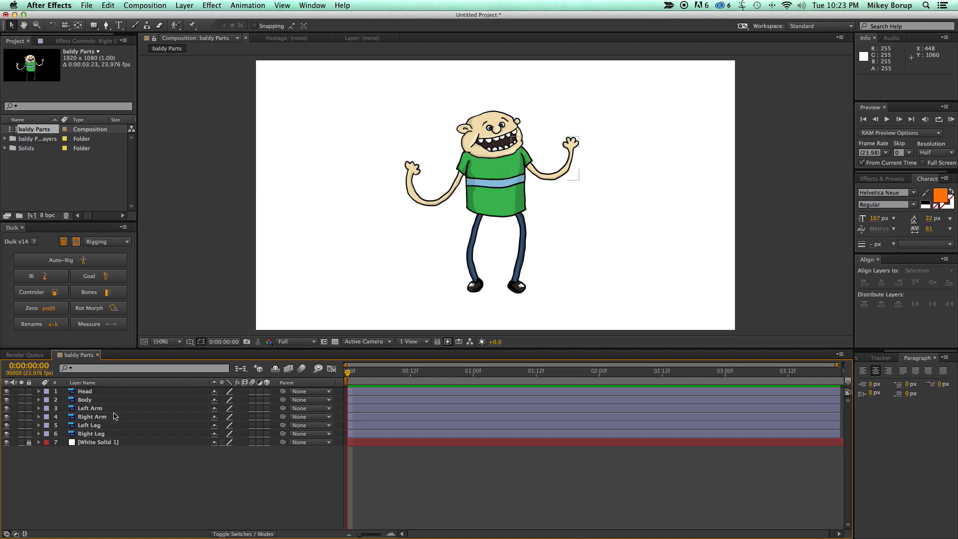
# - Select Head and Body, view the Auto-Rig reference once more and return to the Baldy composition
pyautogui.click(85, 391)
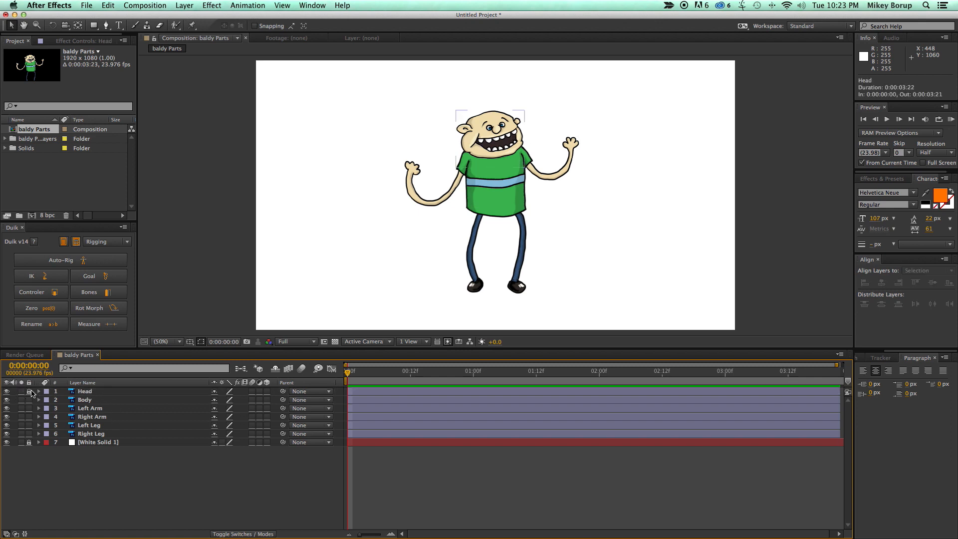
pyautogui.click(85, 399)
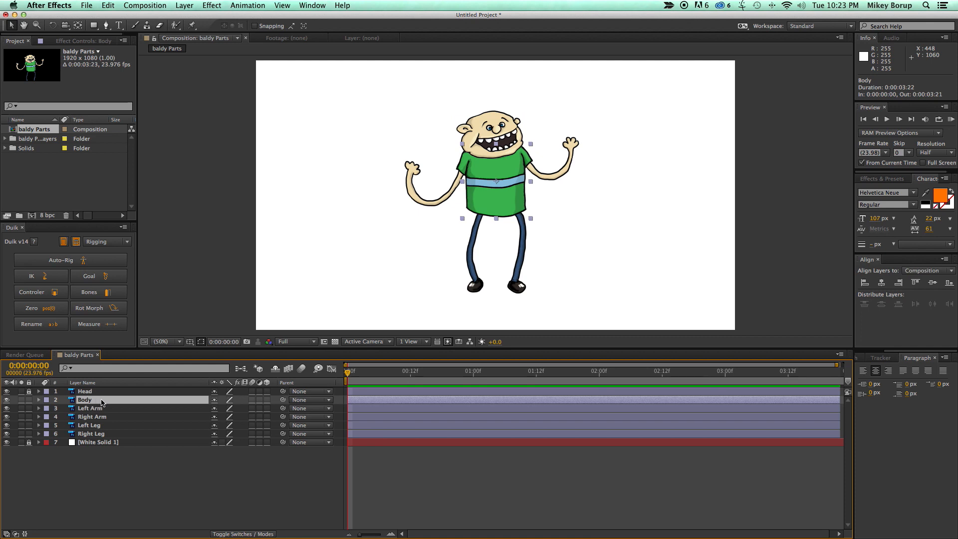
pyautogui.click(70, 260)
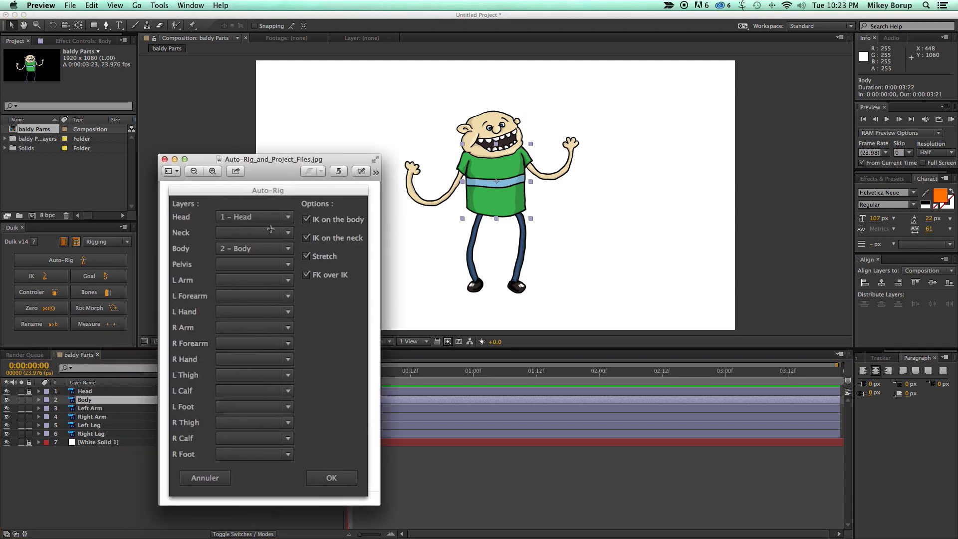
pyautogui.moveTo(208, 266)
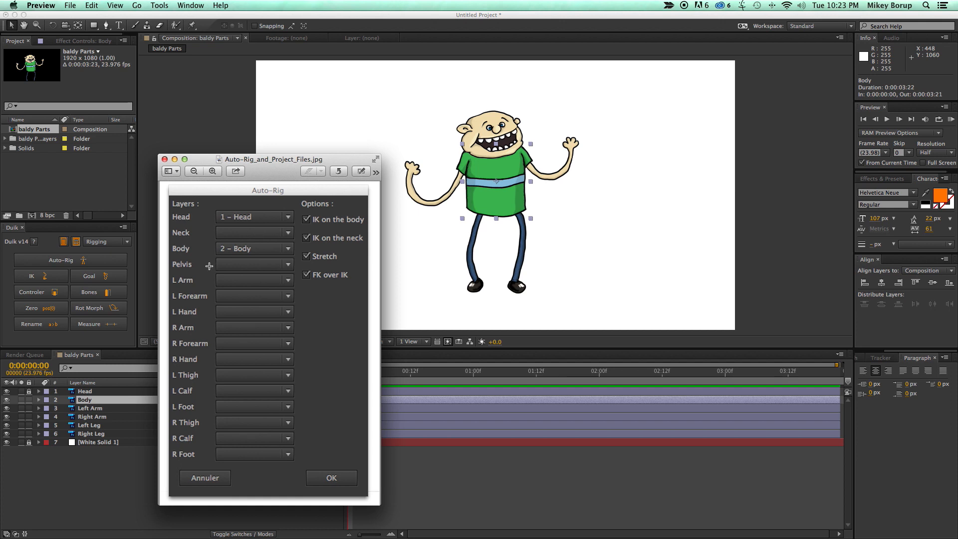
pyautogui.click(204, 477)
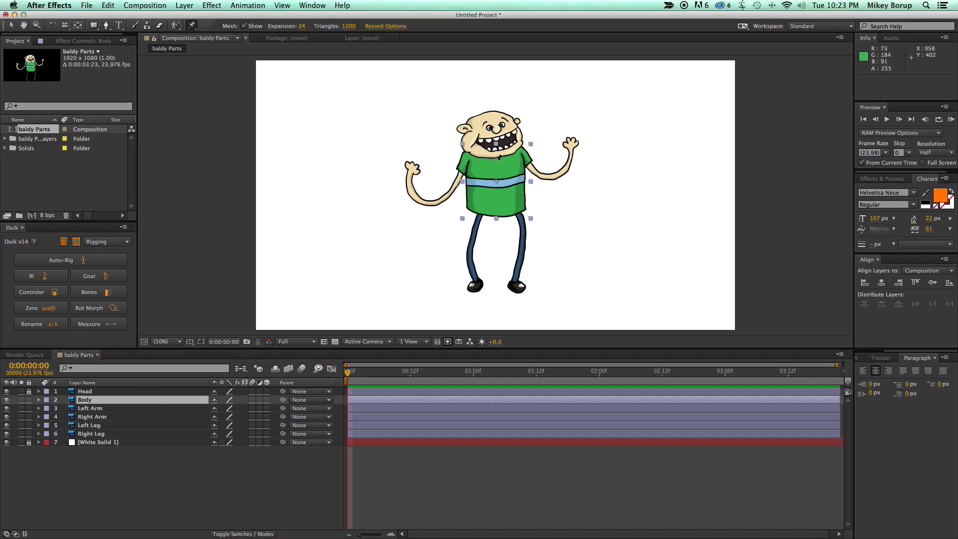
# - Pin Body at its lower centre and neck, make Duik bones for both pins and rename them Pelvis and Neck
pyautogui.click(494, 158)
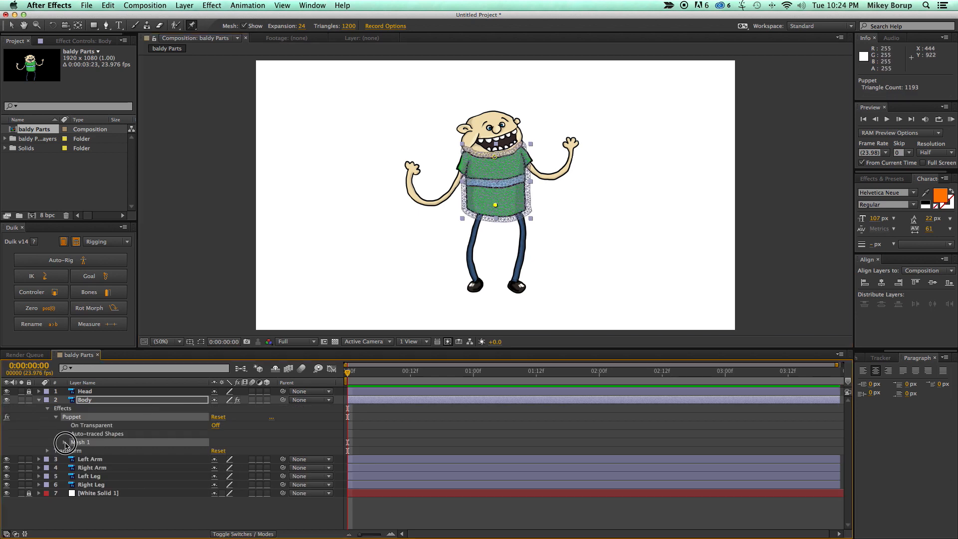
pyautogui.click(64, 441)
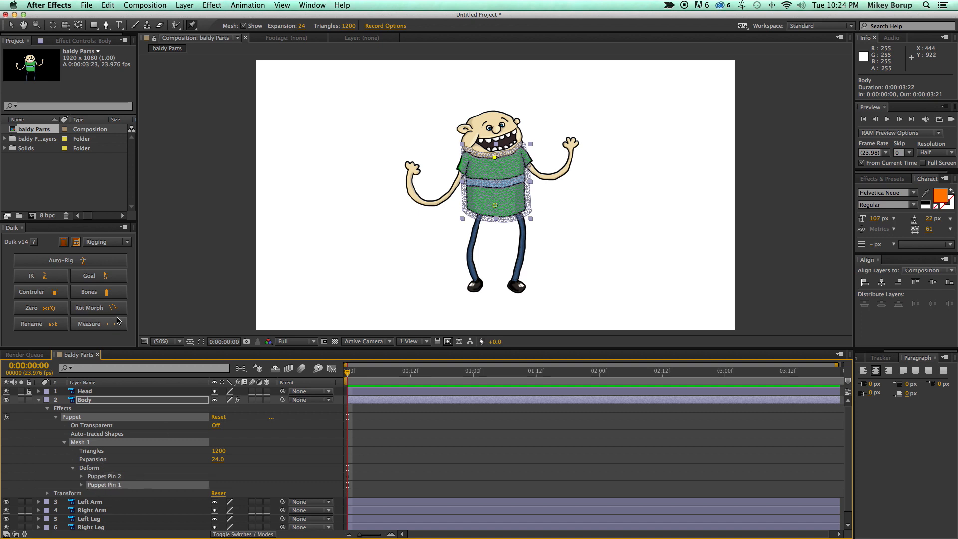
pyautogui.moveTo(90, 302)
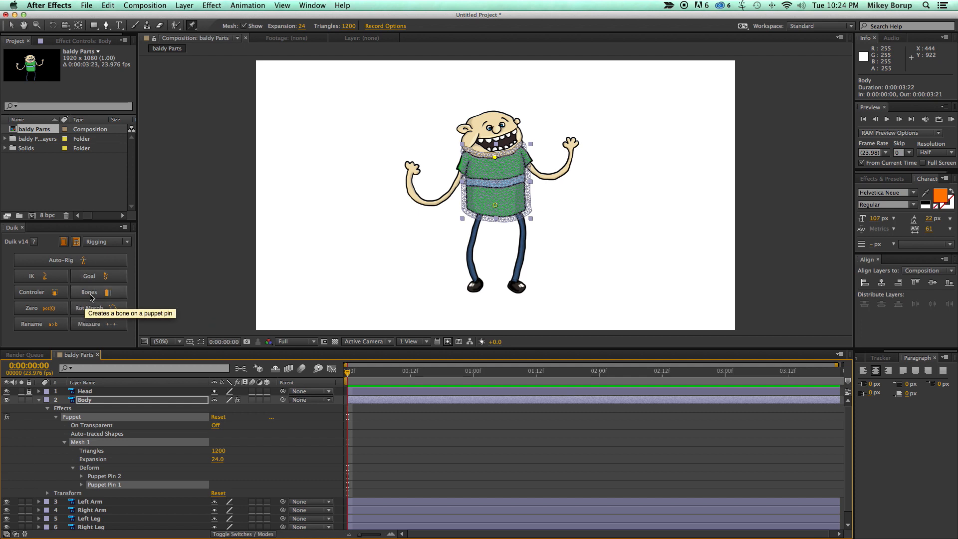
pyautogui.click(98, 291)
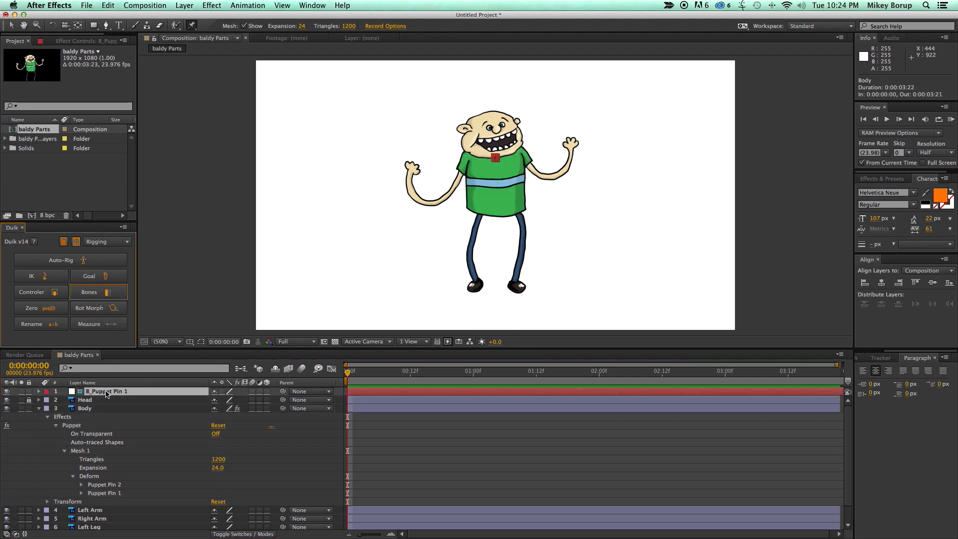
pyautogui.click(85, 408)
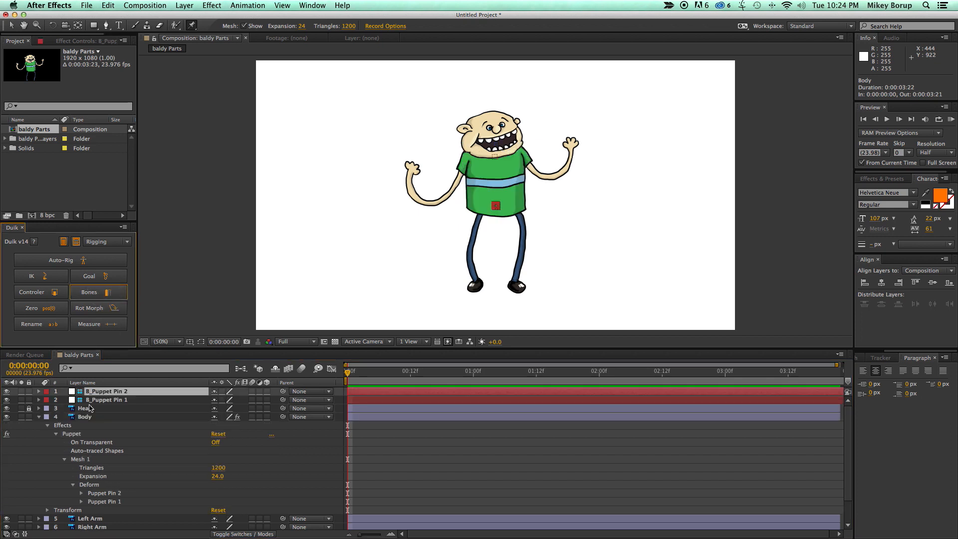
pyautogui.click(106, 399)
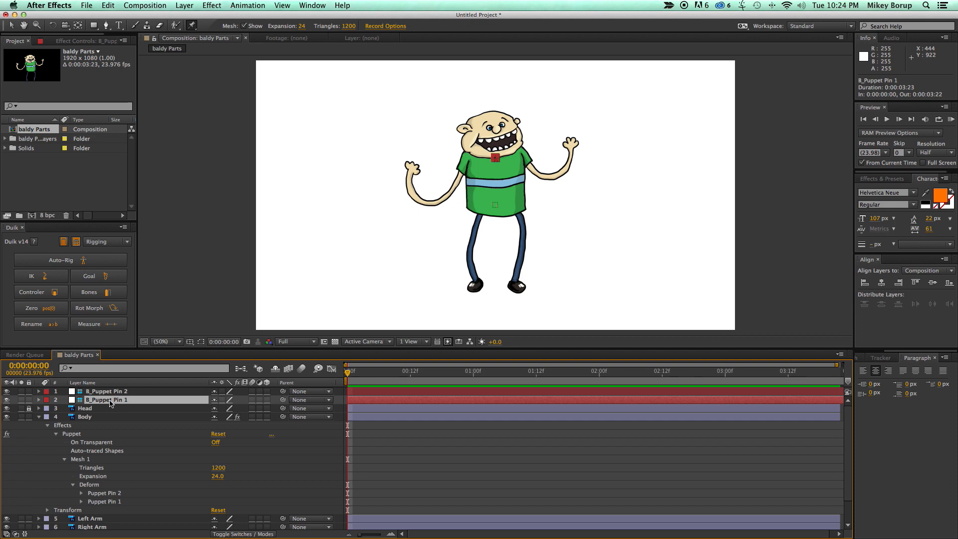
pyautogui.doubleClick(106, 399)
pyautogui.write('Neck')
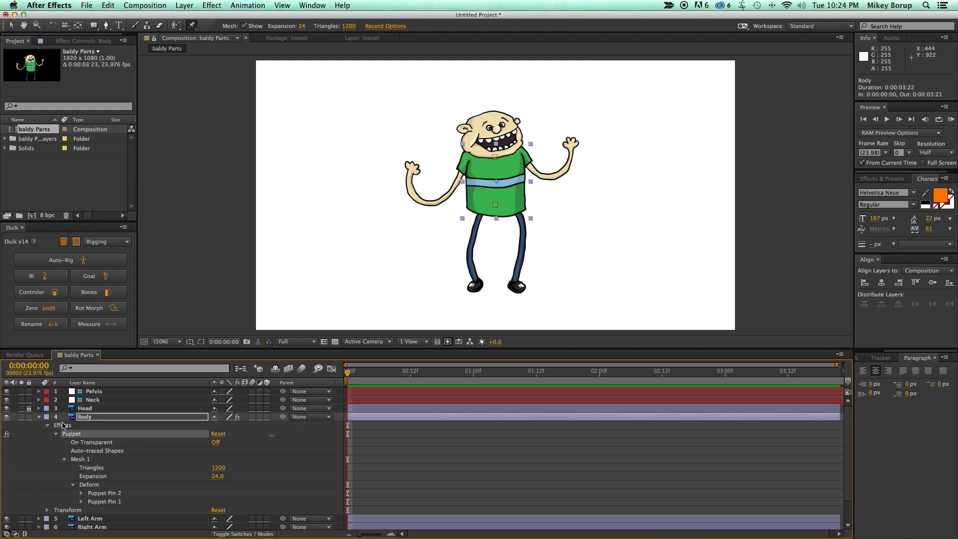
# - Collapse Body, select the Left Arm layer and place puppet pins along the arm
pyautogui.click(40, 416)
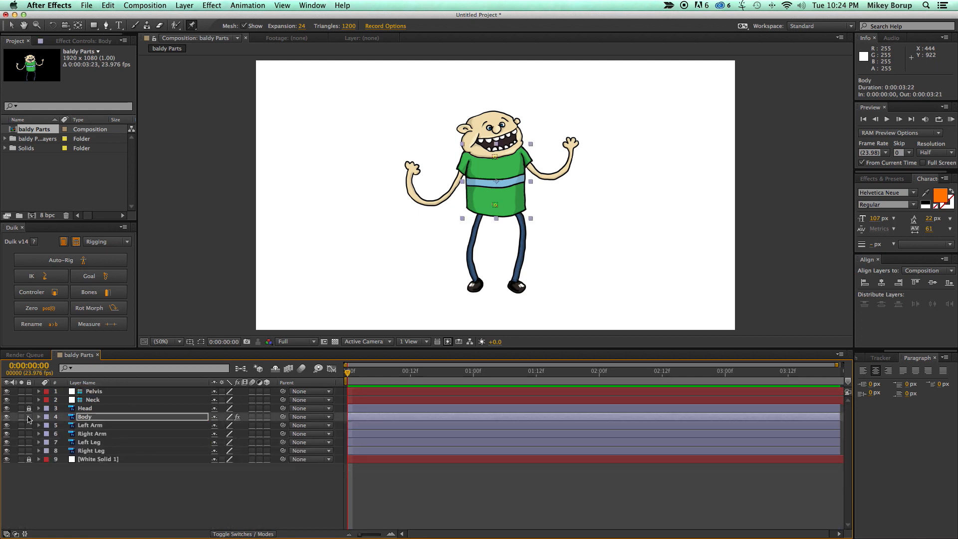
pyautogui.click(89, 425)
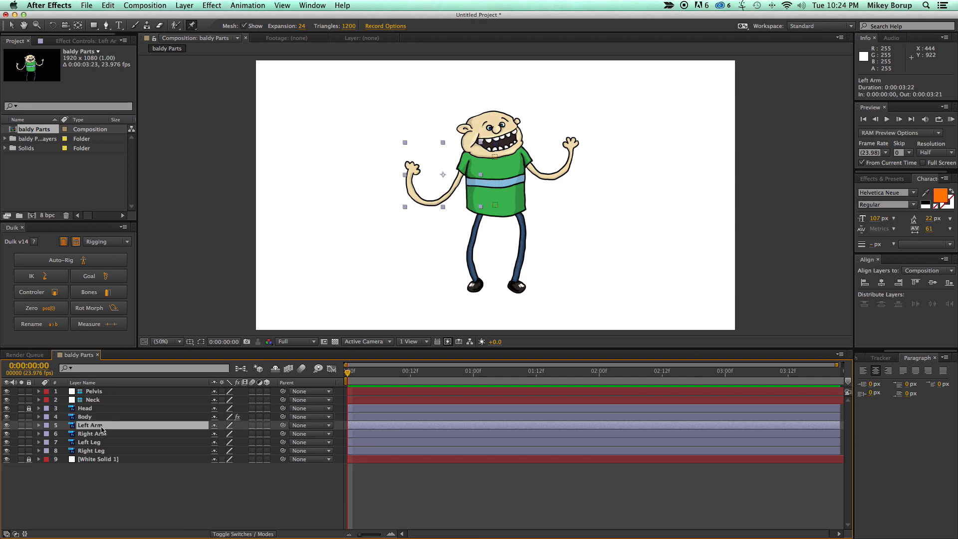
pyautogui.moveTo(118, 144)
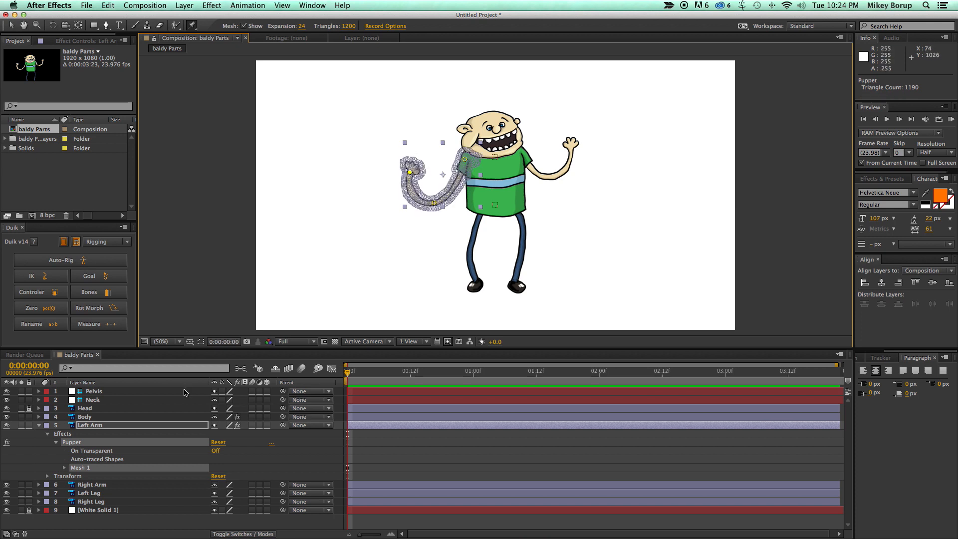
pyautogui.click(64, 467)
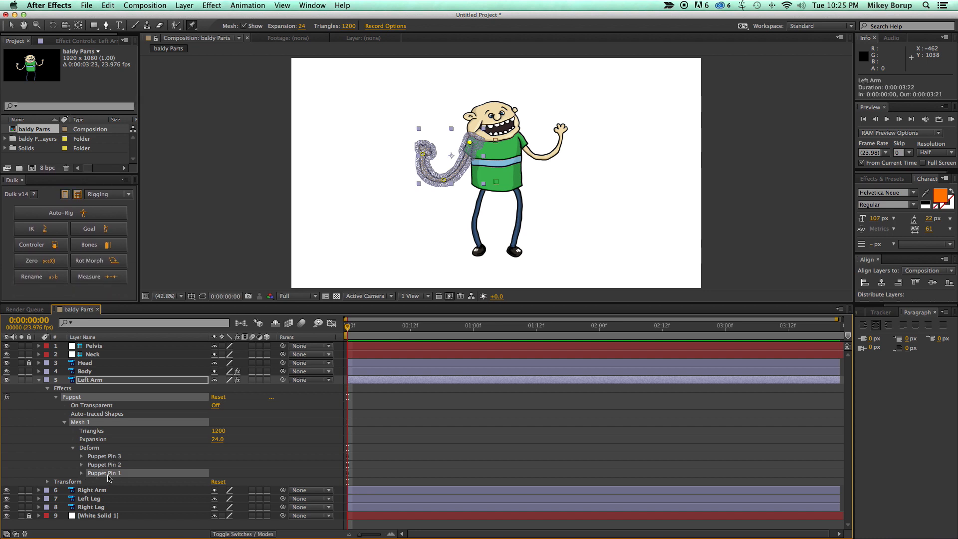
pyautogui.moveTo(478, 159)
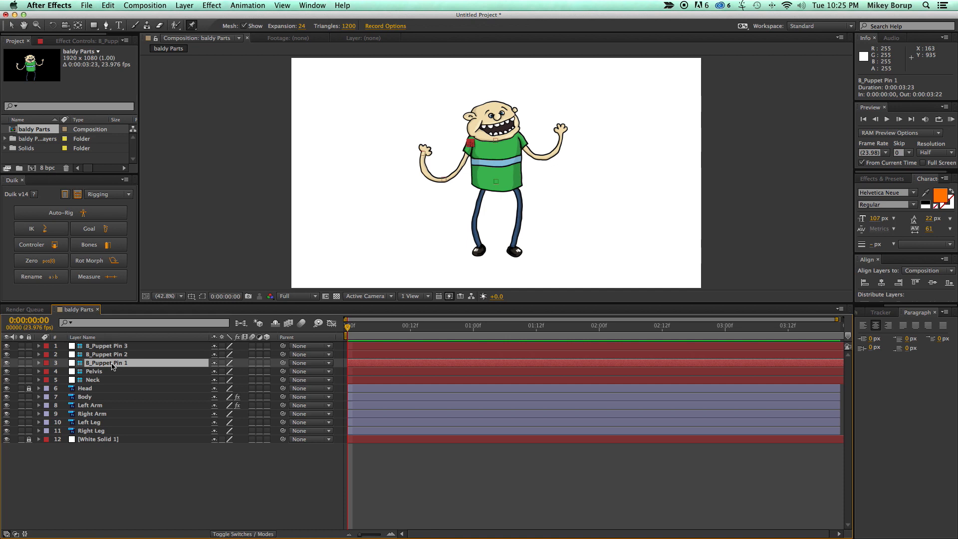
# - Rename the left-arm bone layers L Hand, L Forearm and L Arm, then move on to the Right Arm layer
pyautogui.click(61, 213)
pyautogui.write('L Arm')
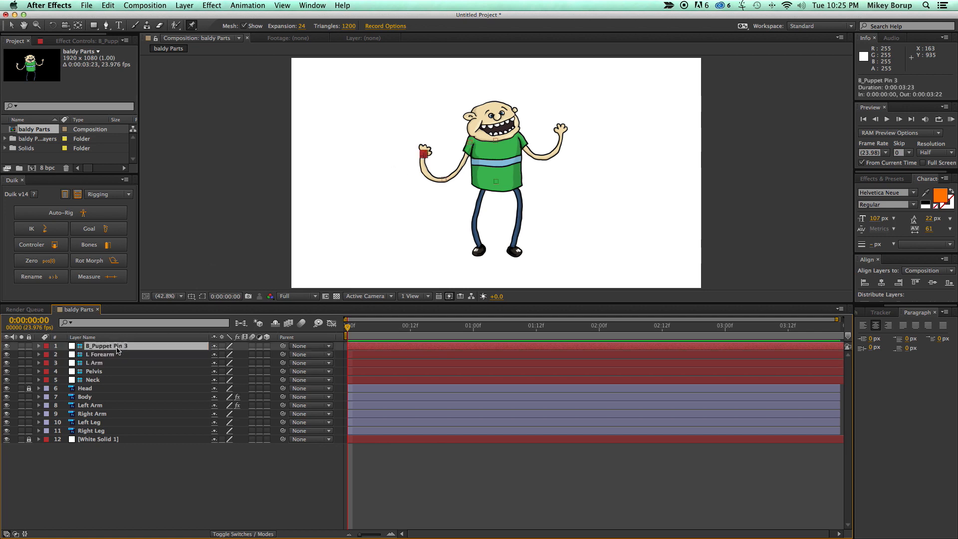
pyautogui.doubleClick(106, 345)
pyautogui.write('L Hand')
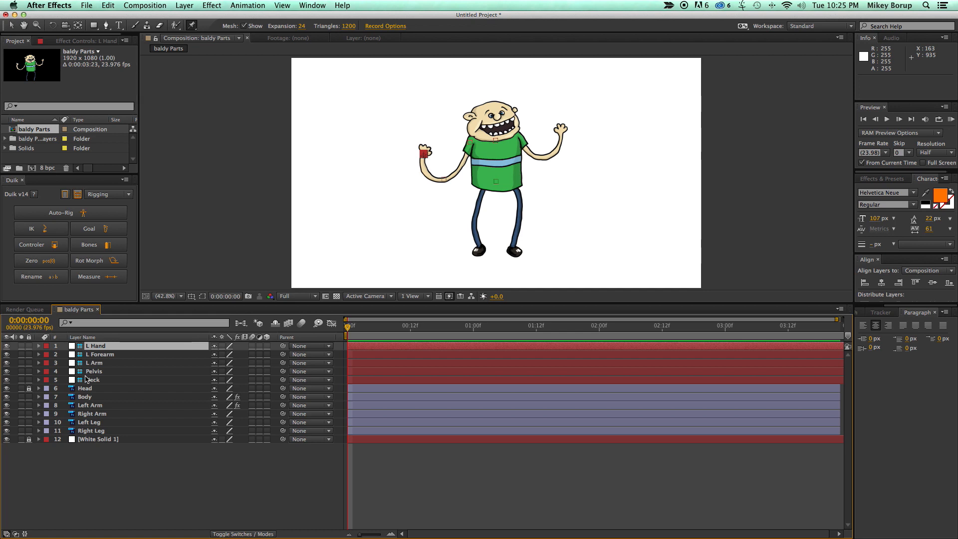
pyautogui.click(92, 413)
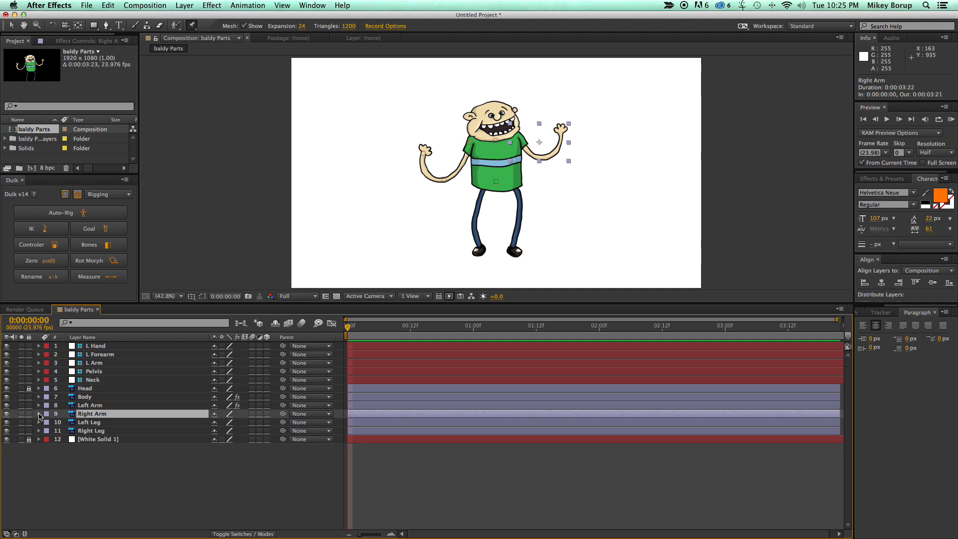
pyautogui.click(70, 213)
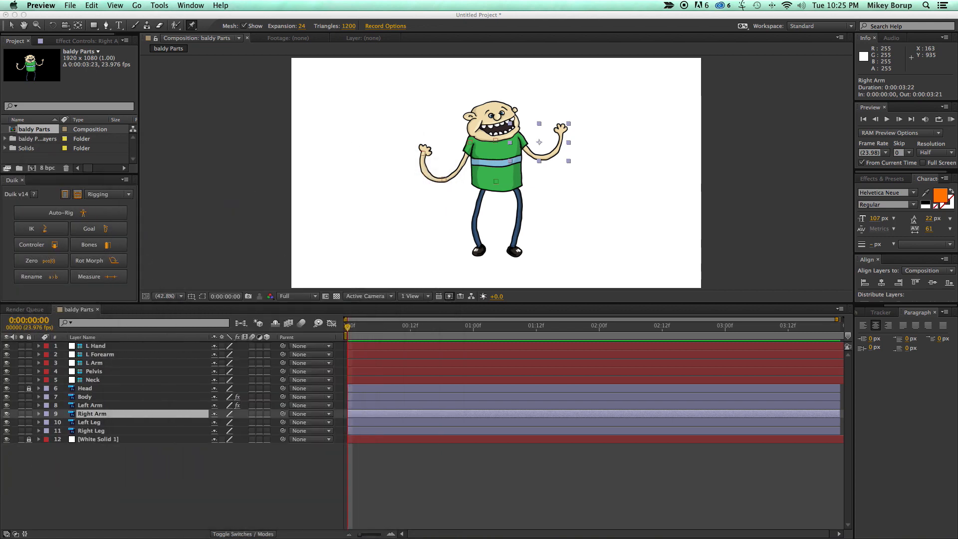
pyautogui.click(96, 245)
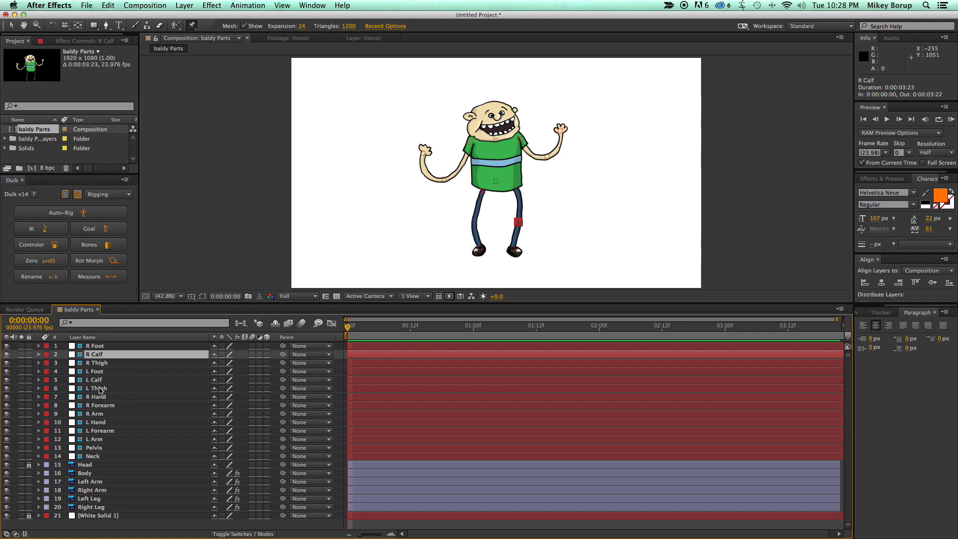
pyautogui.click(83, 482)
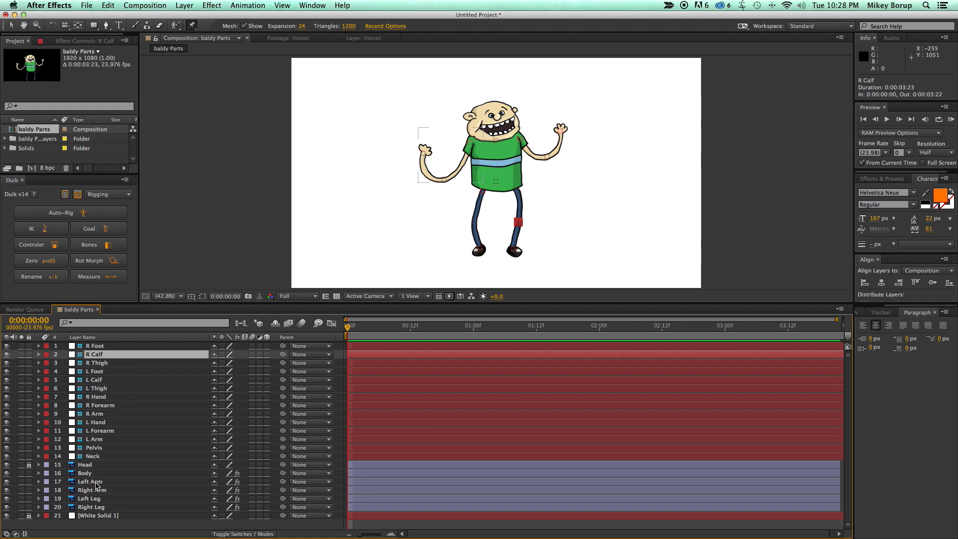
pyautogui.click(89, 481)
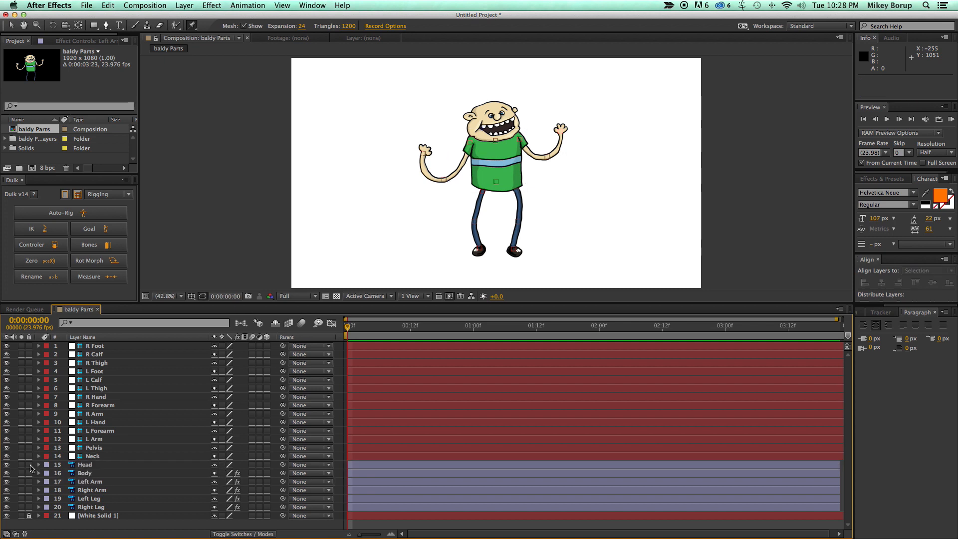
pyautogui.click(84, 473)
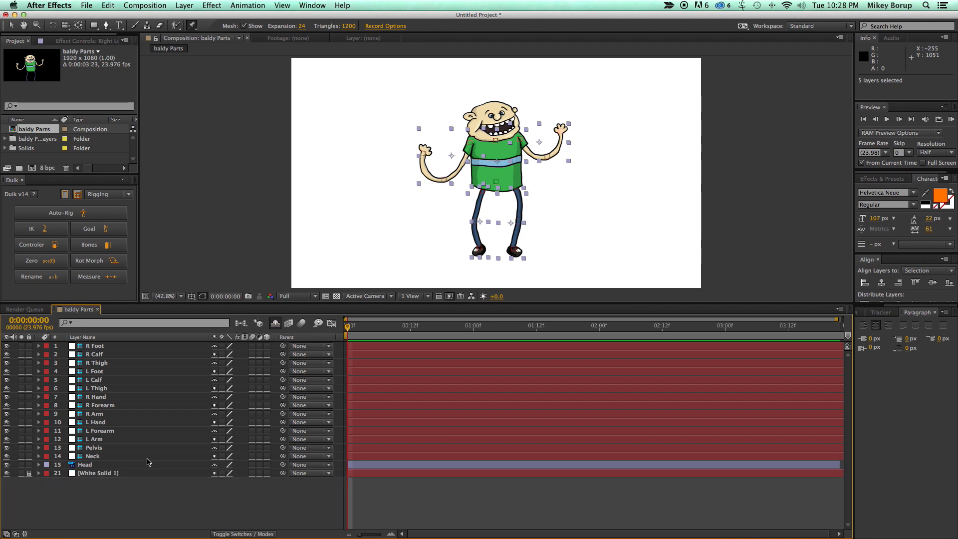
pyautogui.moveTo(130, 500)
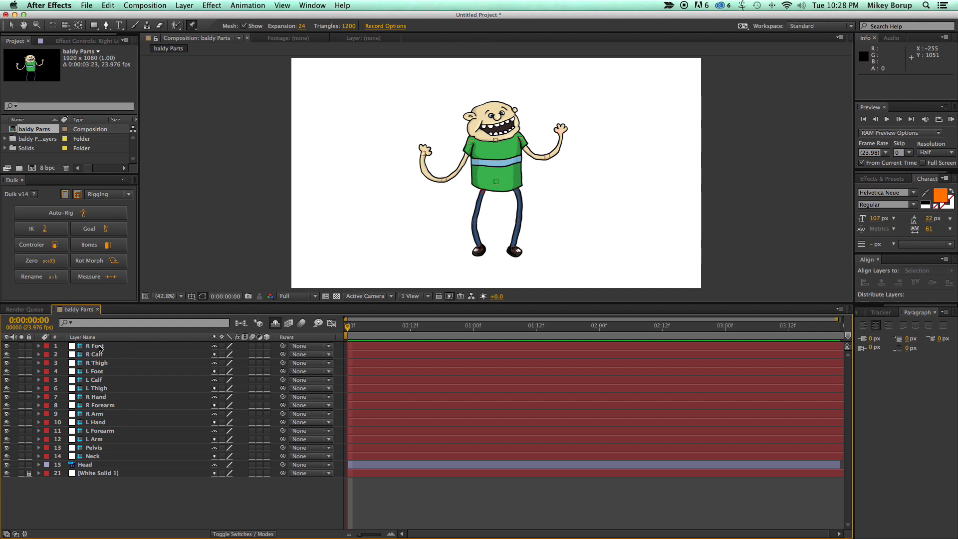
pyautogui.moveTo(107, 349)
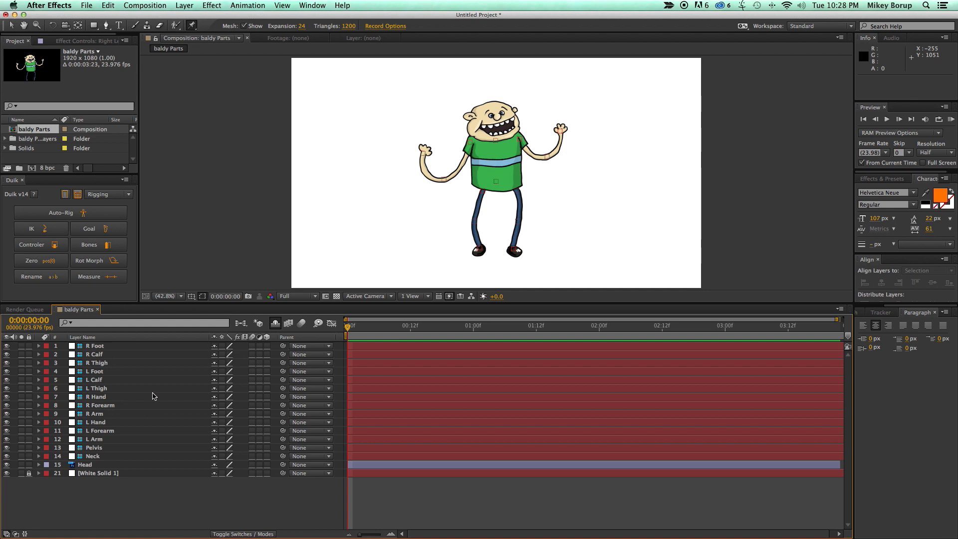
pyautogui.moveTo(403, 146)
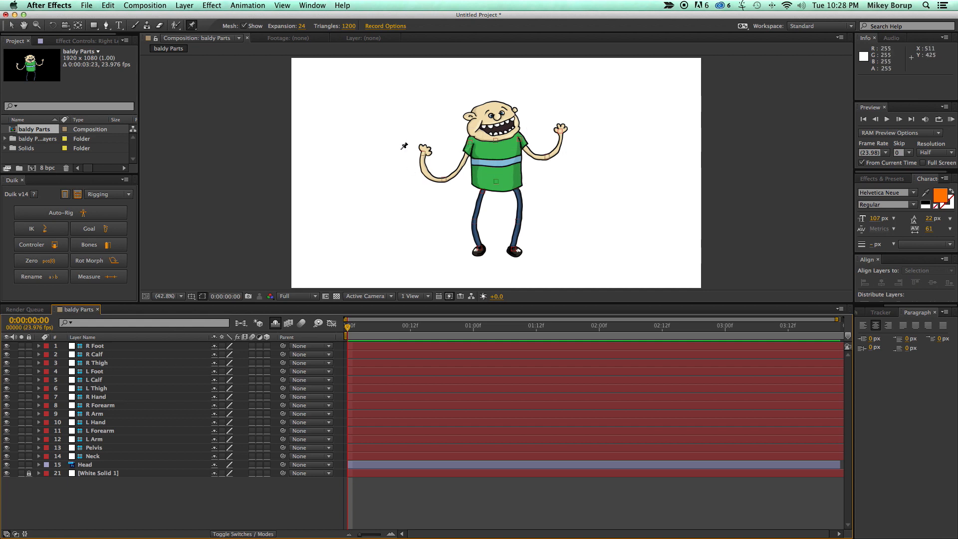
pyautogui.moveTo(575, 152)
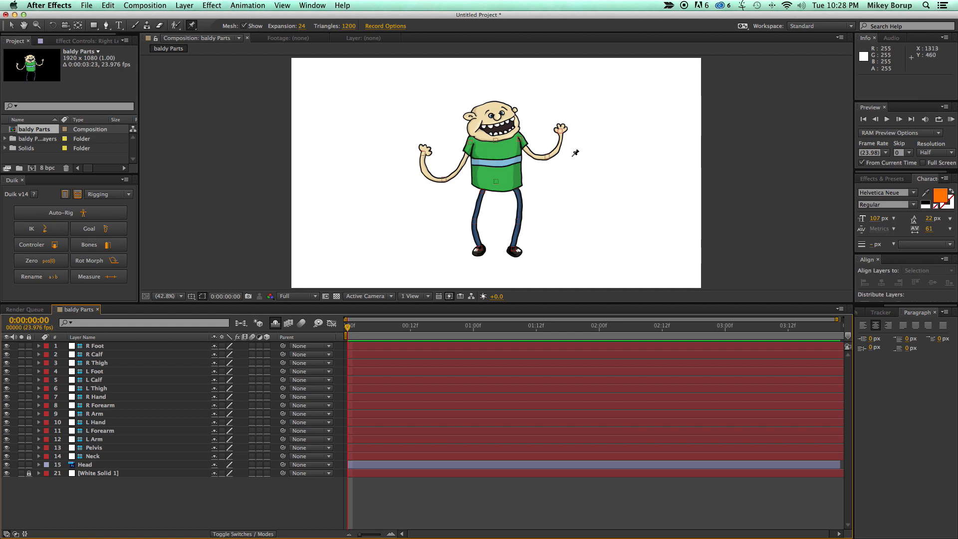
pyautogui.moveTo(535, 178)
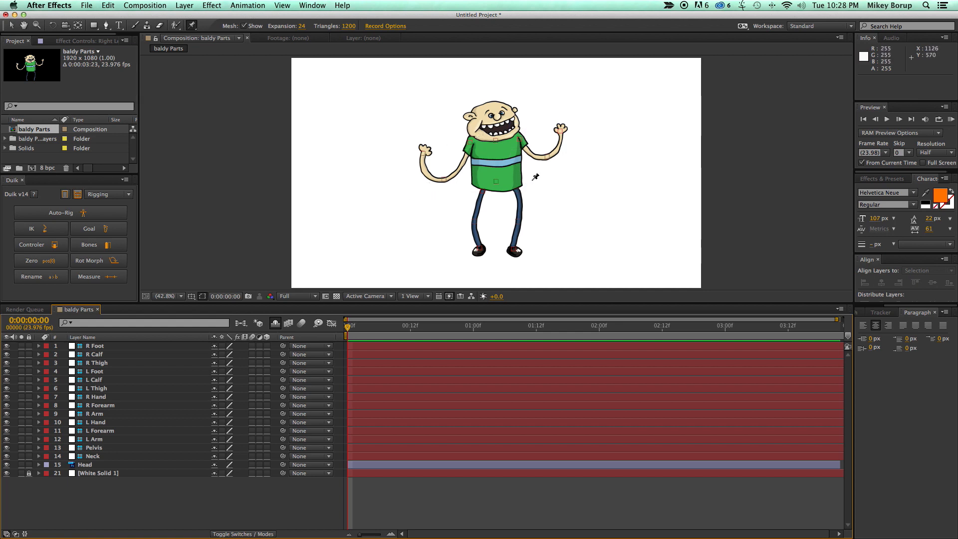
pyautogui.moveTo(100, 374)
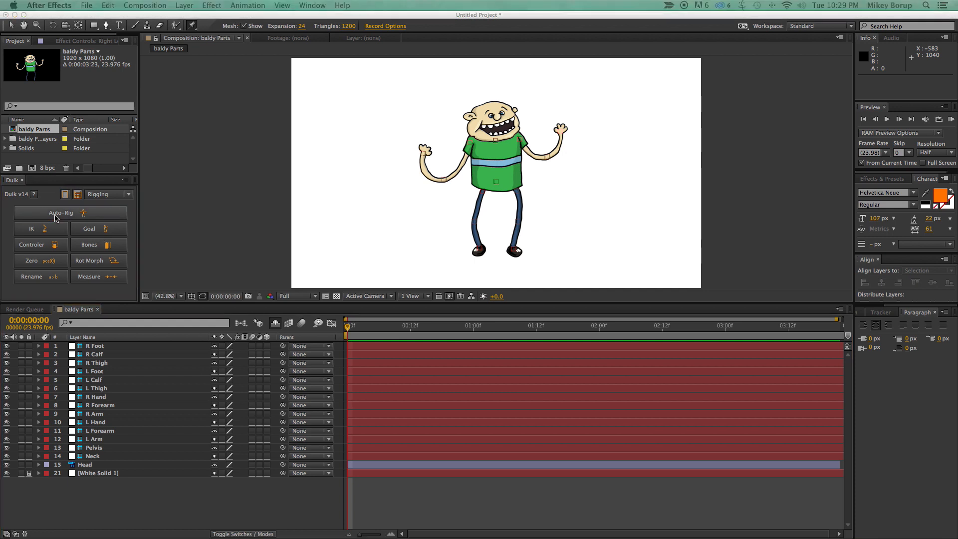
# - Run Duik's Auto-Rig on Baldy, accepting the layer assignments to build the controllers
pyautogui.click(60, 212)
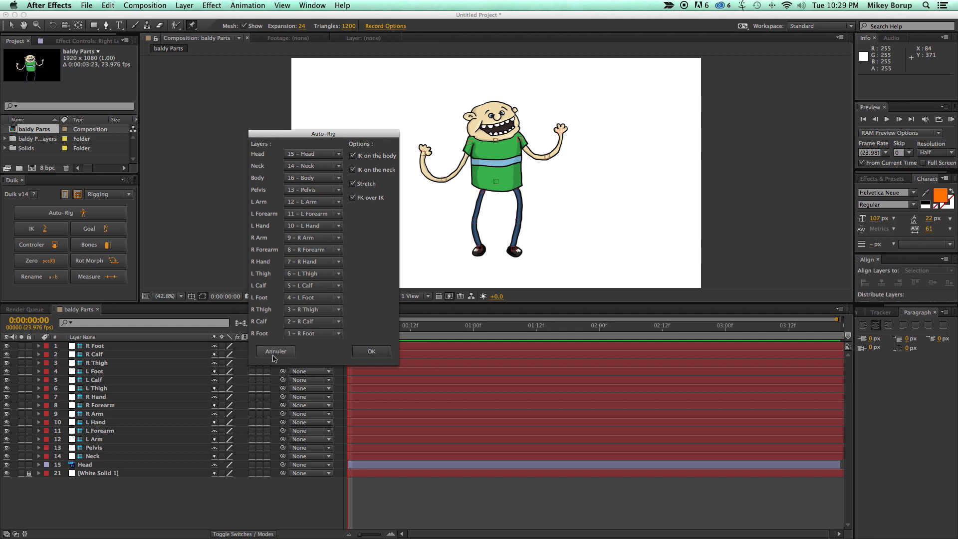
pyautogui.click(371, 352)
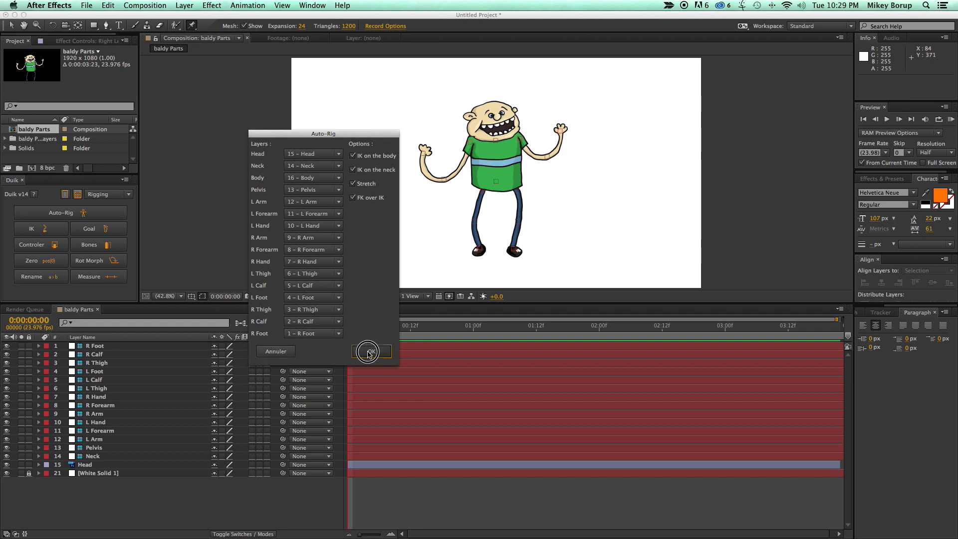
pyautogui.click(370, 351)
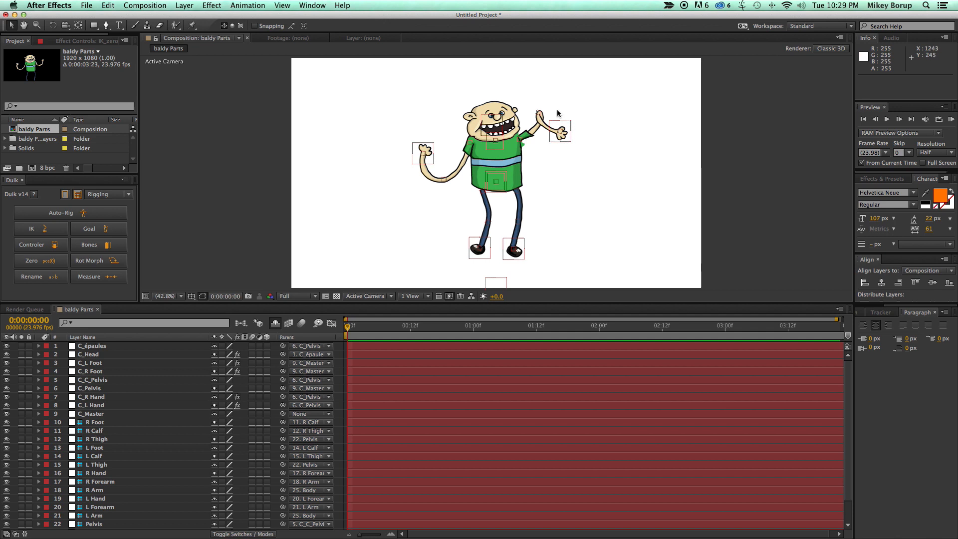
# - Drag the C_R Hand controller to stretch Baldy's right arm out and bring it back near the head
pyautogui.click(559, 135)
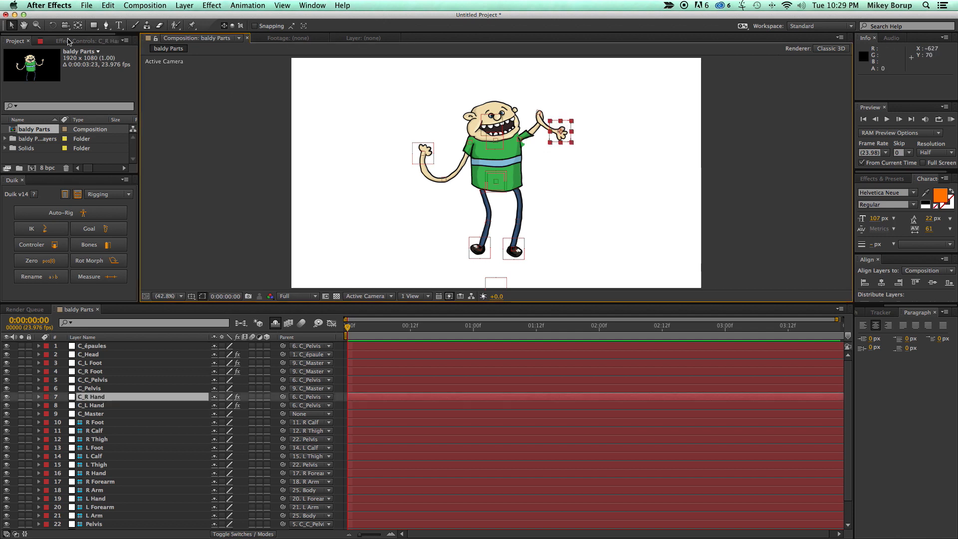
pyautogui.click(80, 41)
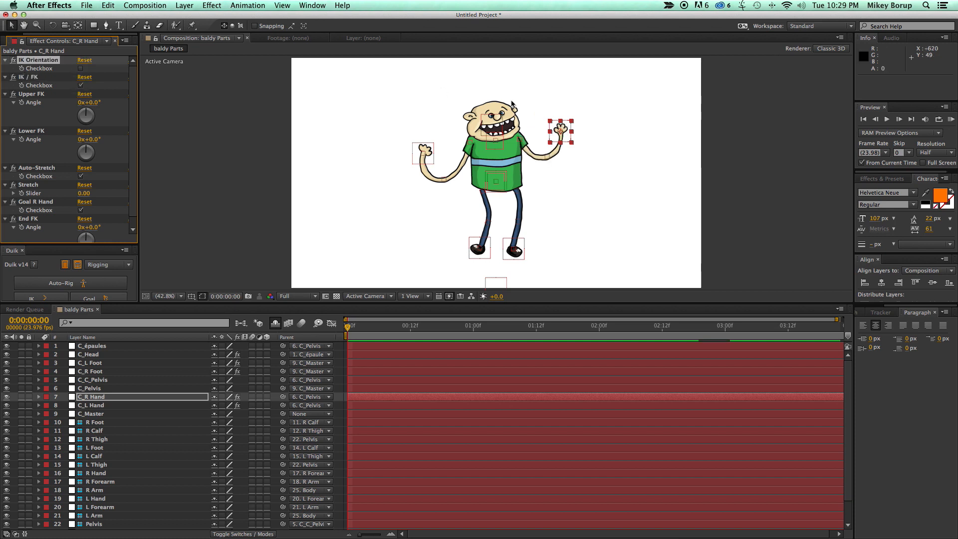
pyautogui.moveTo(560, 130); pyautogui.dragTo(601, 126)
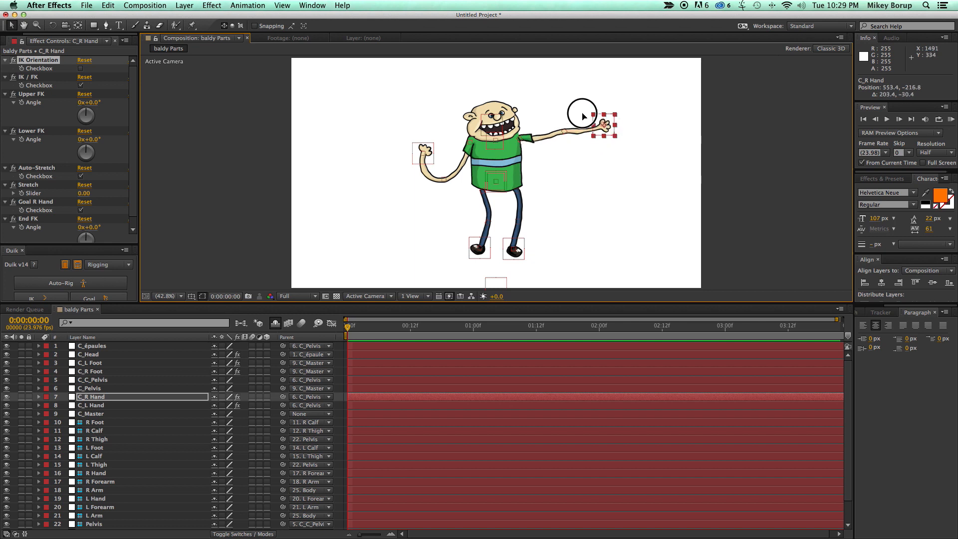
pyautogui.moveTo(598, 125); pyautogui.dragTo(560, 122)
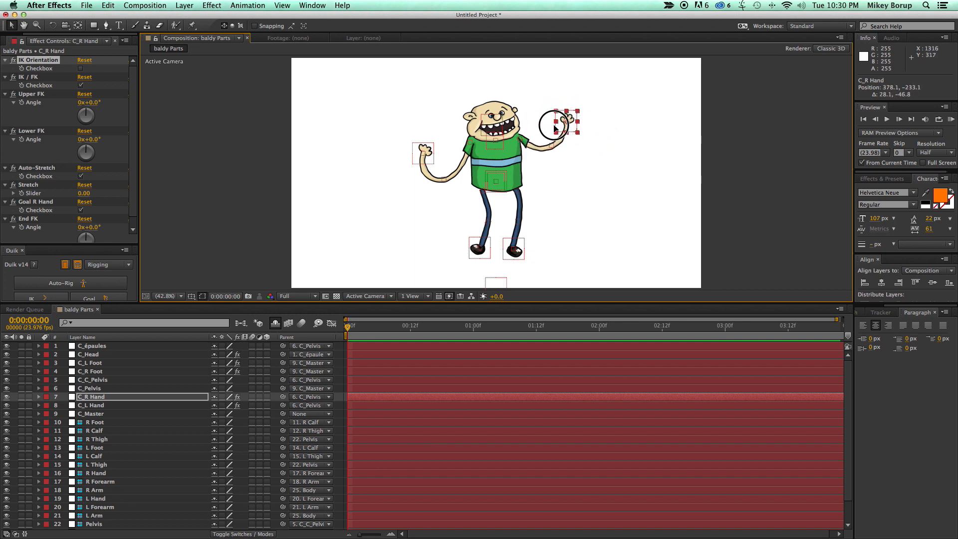
# - Drag the C_C_Pelvis controller down so Baldy drops into a bent-legged crouch
pyautogui.click(90, 405)
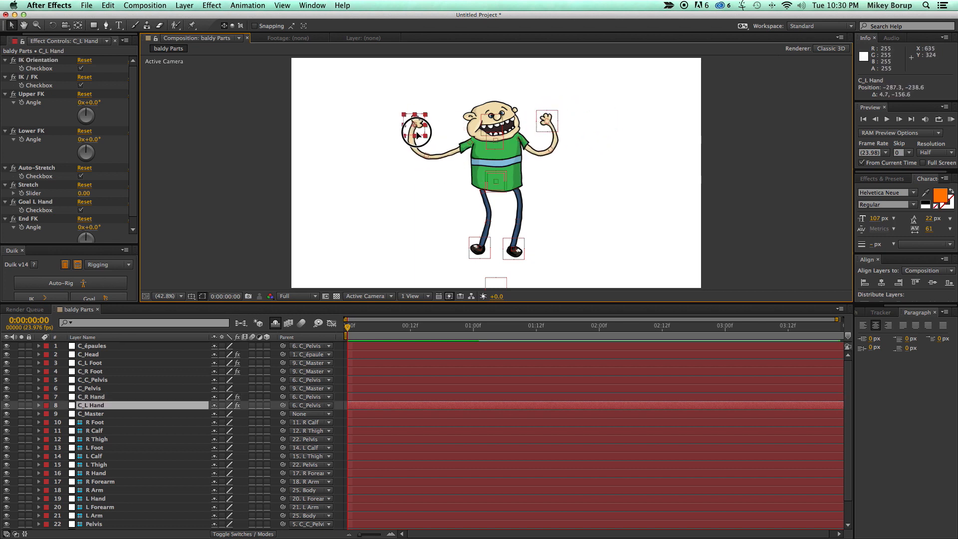
pyautogui.click(92, 379)
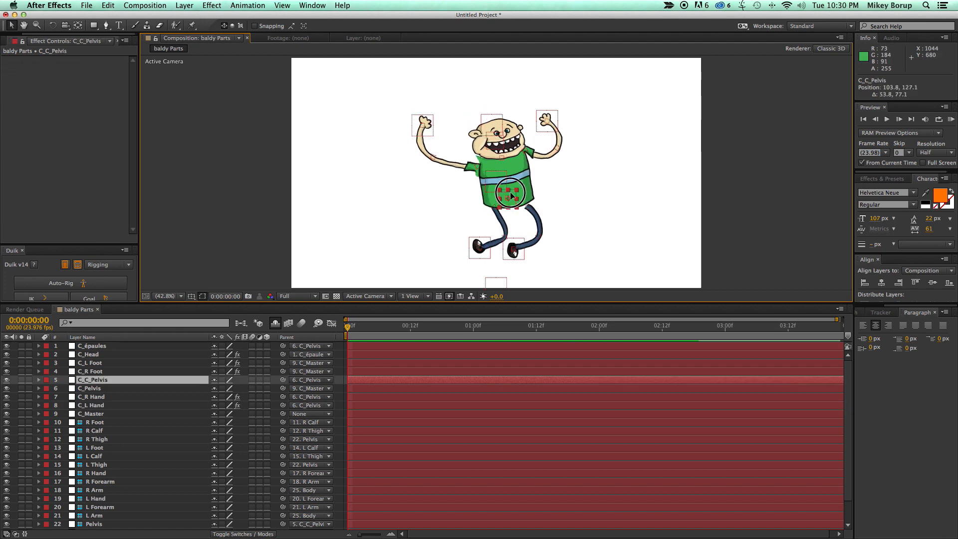
pyautogui.moveTo(508, 192); pyautogui.dragTo(511, 210)
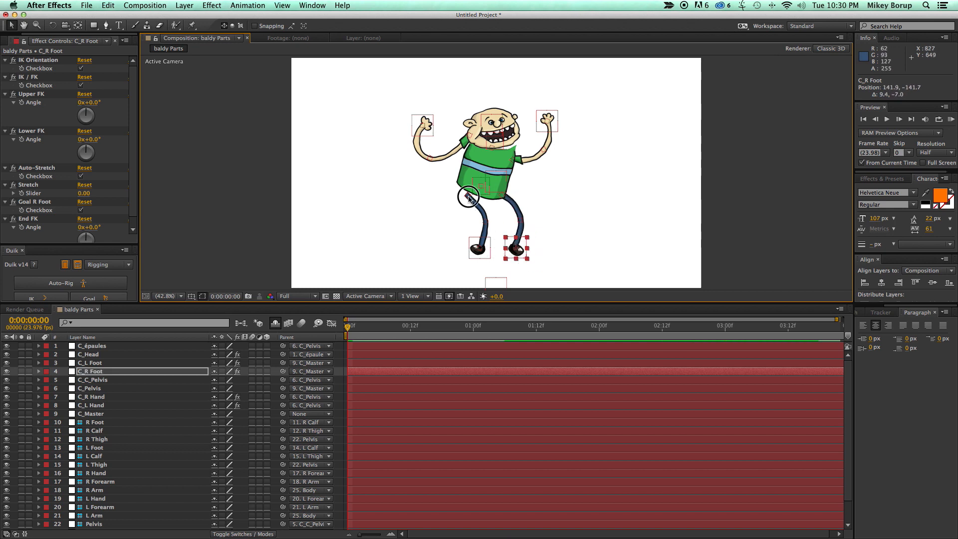
# - Move the foot controllers apart to widen Baldy's stance and start leaning the body
pyautogui.click(96, 463)
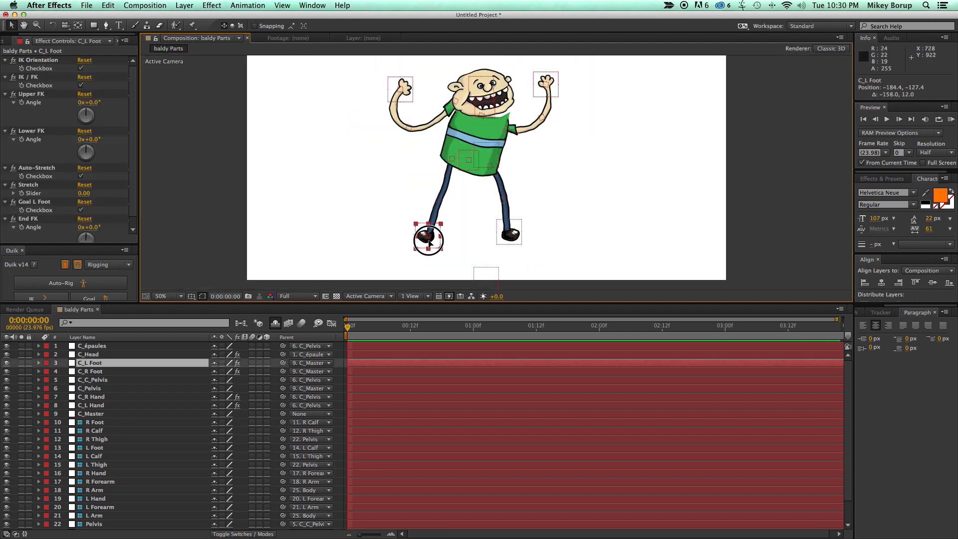
pyautogui.click(91, 371)
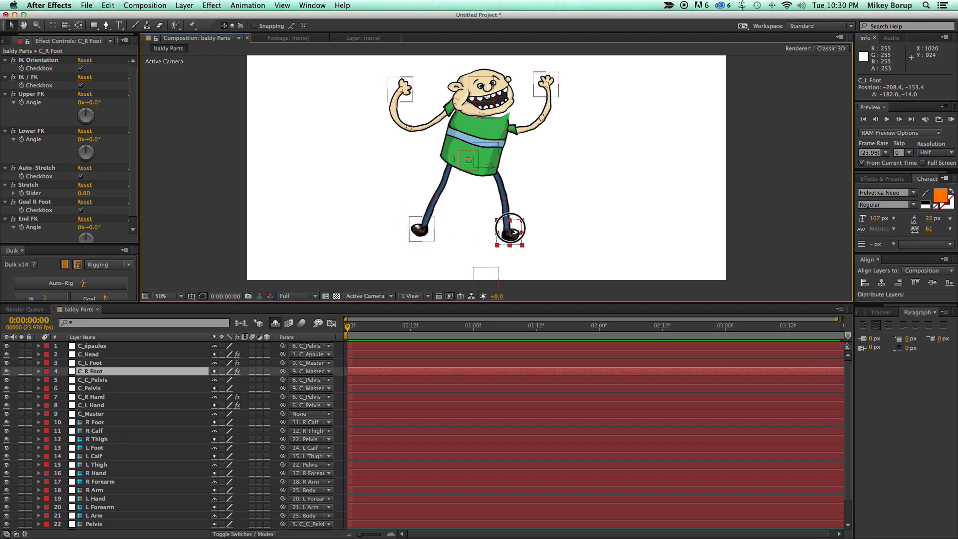
pyautogui.moveTo(509, 231); pyautogui.dragTo(513, 204)
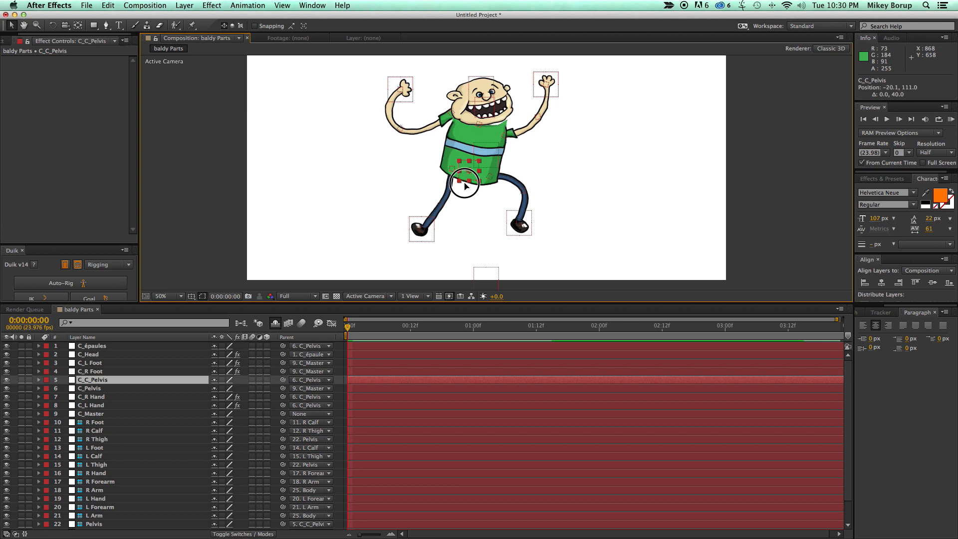
pyautogui.moveTo(463, 184); pyautogui.dragTo(486, 175)
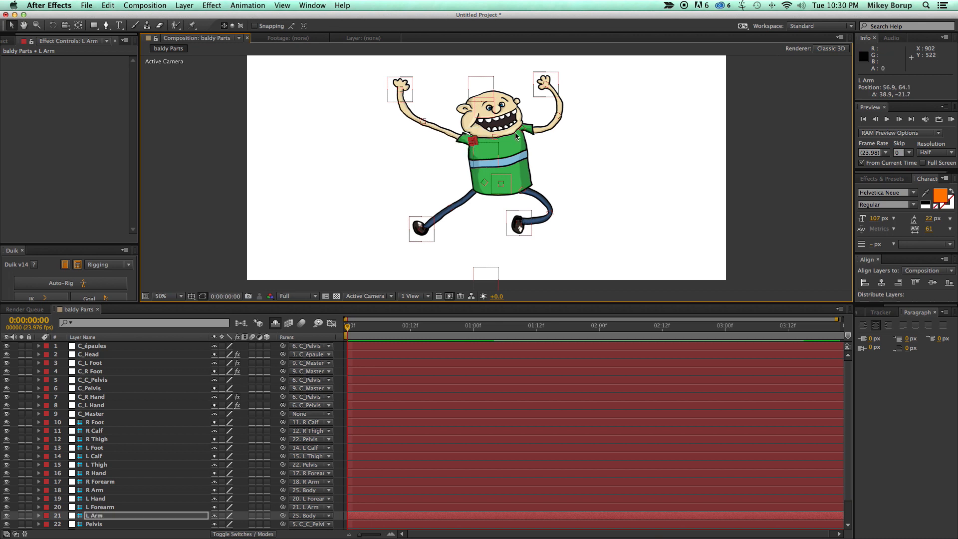
# - Drag the pelvis controller down toward the left foot, back up, and into a leaning pose
pyautogui.click(97, 488)
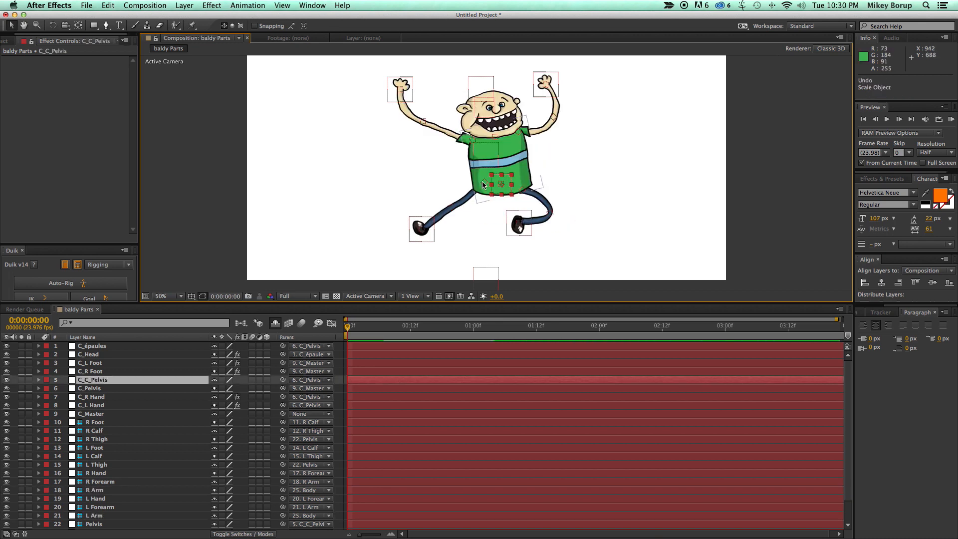
pyautogui.moveTo(501, 183); pyautogui.dragTo(449, 186)
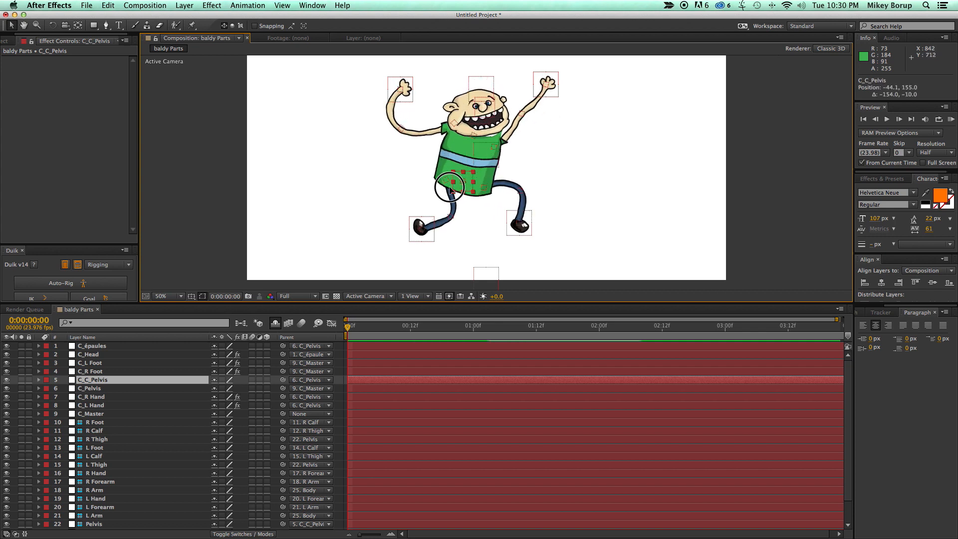
pyautogui.moveTo(450, 184); pyautogui.dragTo(470, 160)
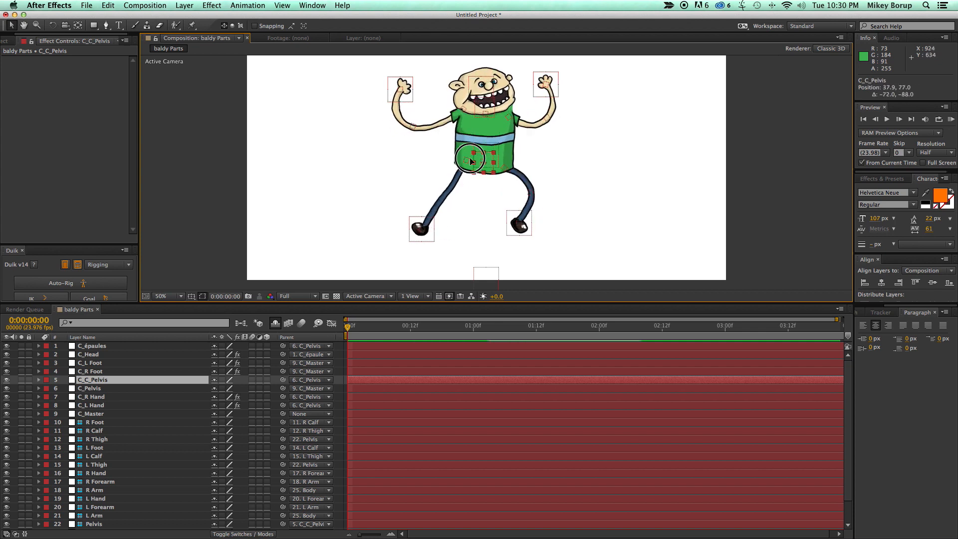
pyautogui.moveTo(470, 161); pyautogui.dragTo(469, 182)
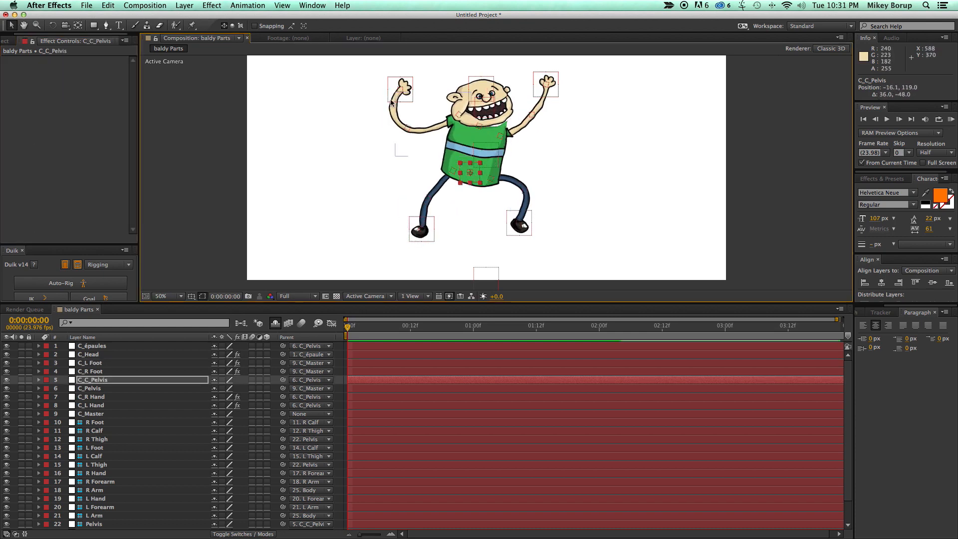
# - Scale up the left hand, right hand and foot controller boxes
pyautogui.click(420, 108)
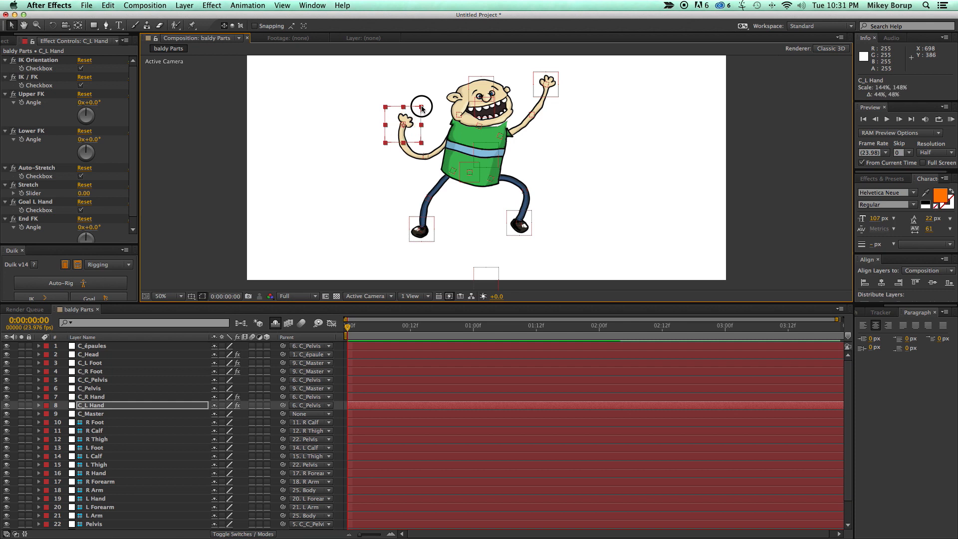
pyautogui.click(545, 82)
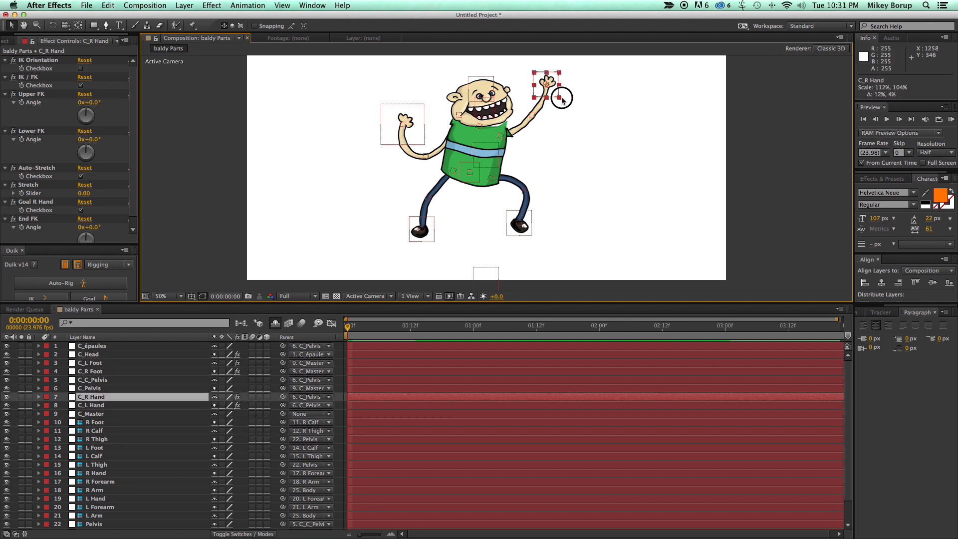
pyautogui.click(89, 353)
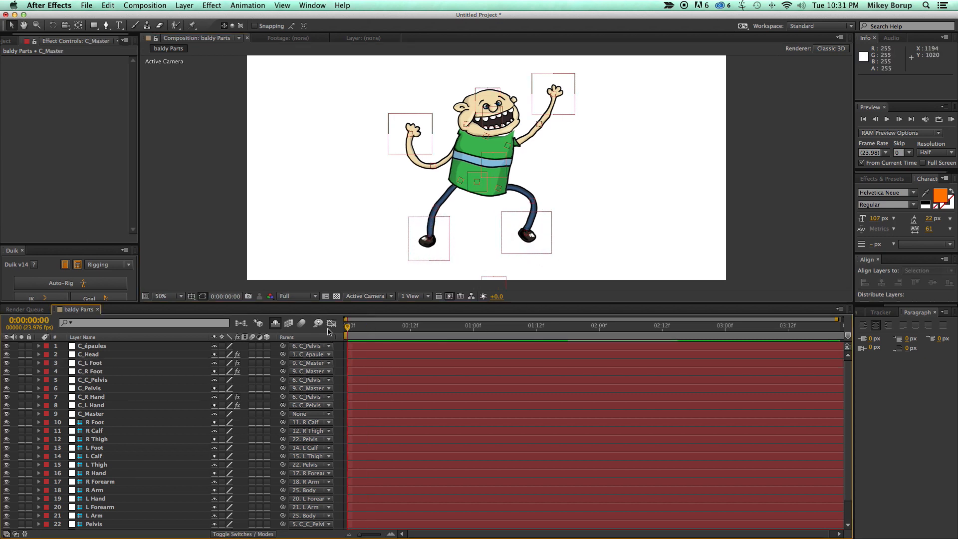
# - Create a new empty composition, Comp 2
pyautogui.click(113, 173)
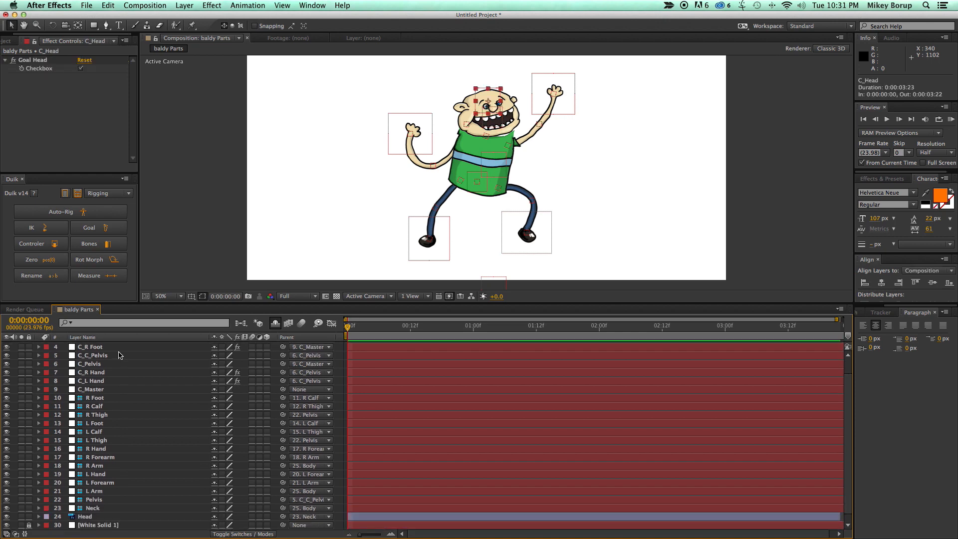
pyautogui.click(95, 397)
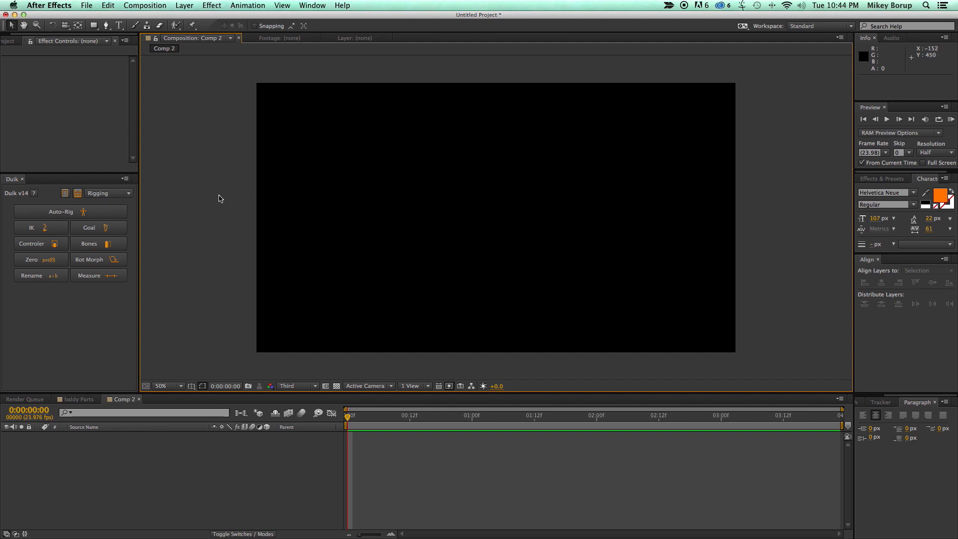
pyautogui.click(92, 26)
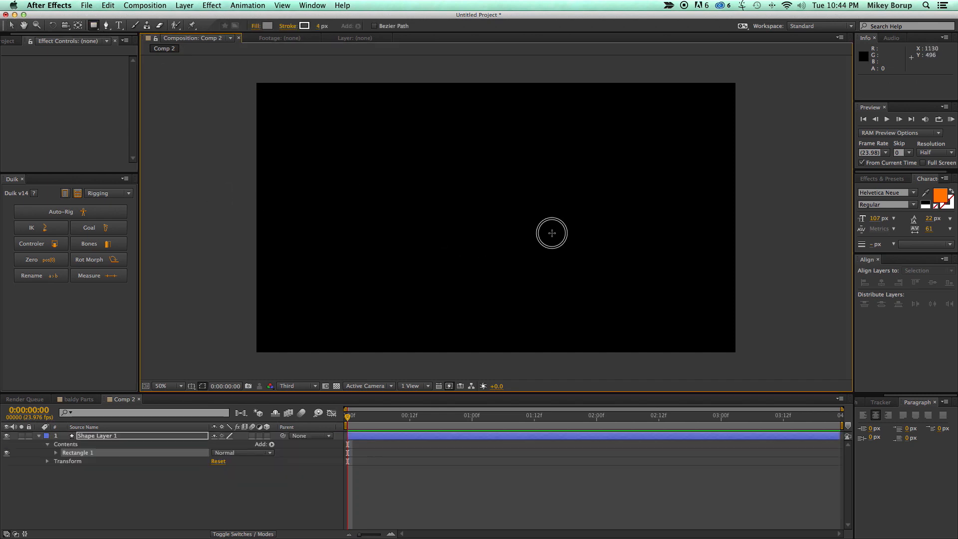
# - Draw a gray rectangle for the body and rename its shape layer Body
pyautogui.moveTo(475, 206); pyautogui.dragTo(513, 237)
pyautogui.write('Hand')
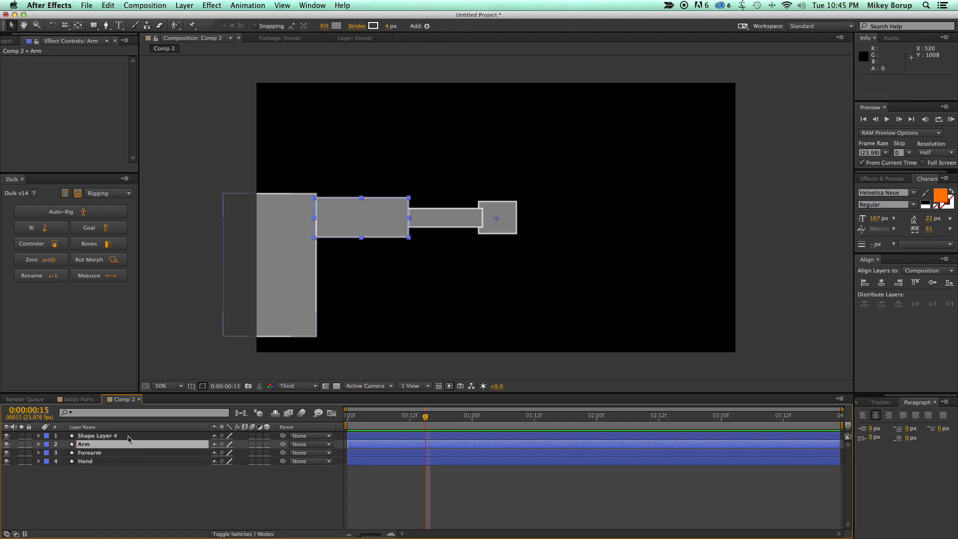
pyautogui.doubleClick(96, 435)
pyautogui.write('Body')
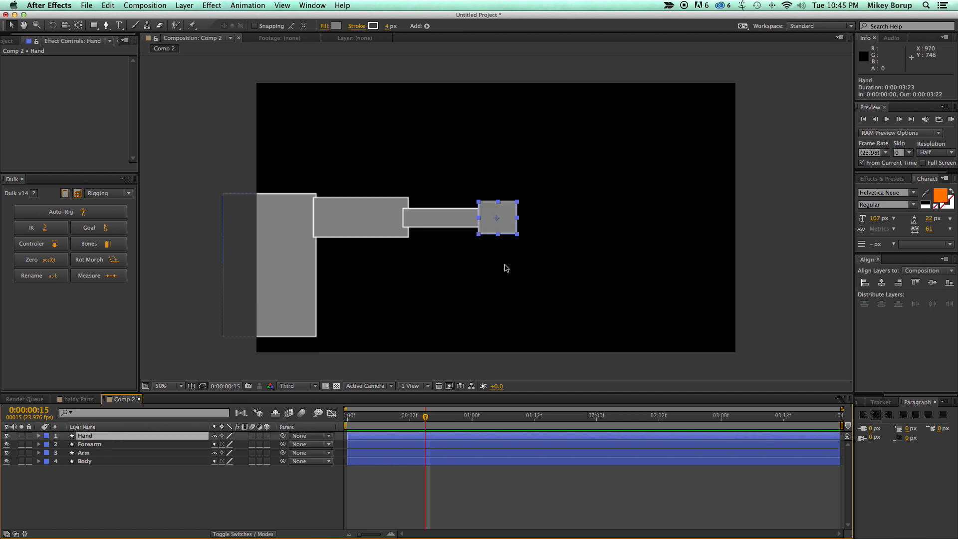
# - Move the Hand rectangle's anchor point to its wrist edge with the Pan Behind tool
pyautogui.click(349, 343)
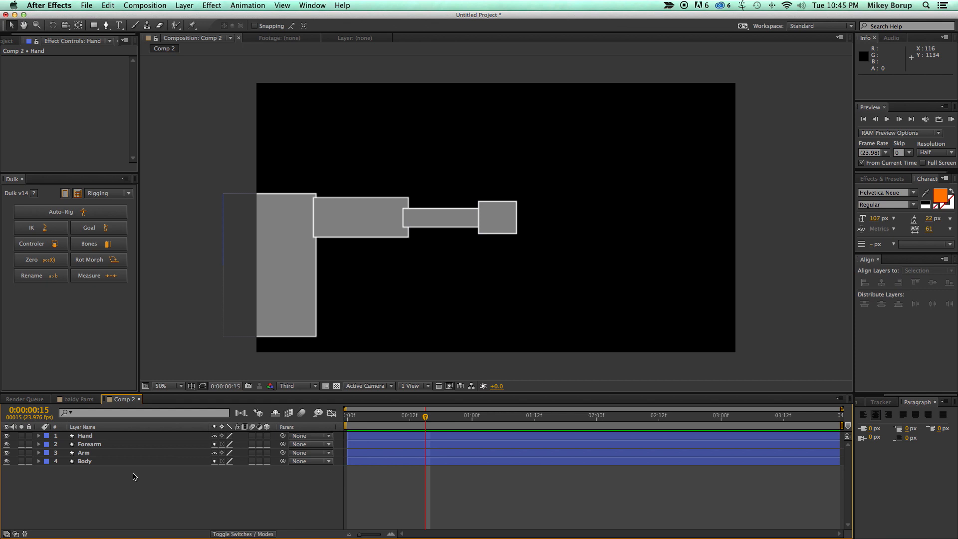
pyautogui.click(84, 435)
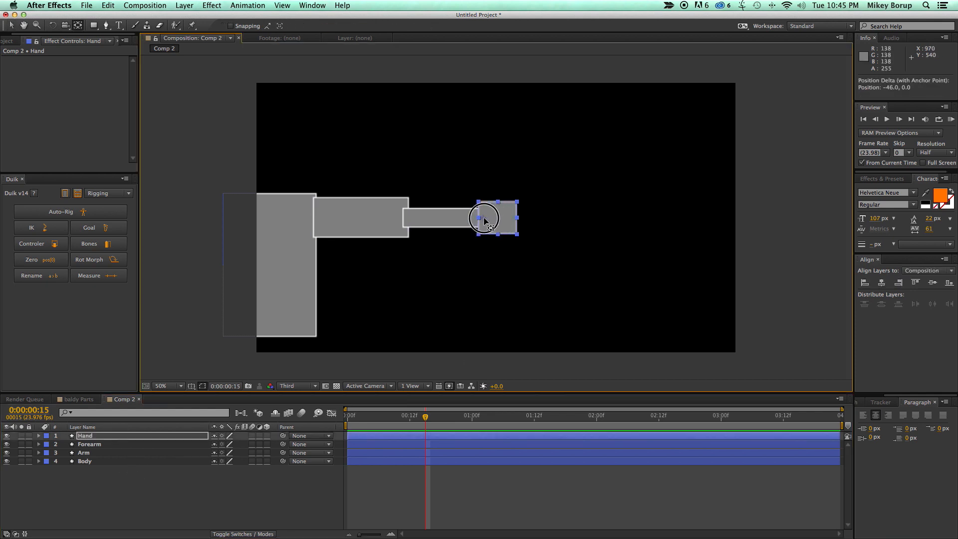
pyautogui.moveTo(485, 218); pyautogui.dragTo(466, 226)
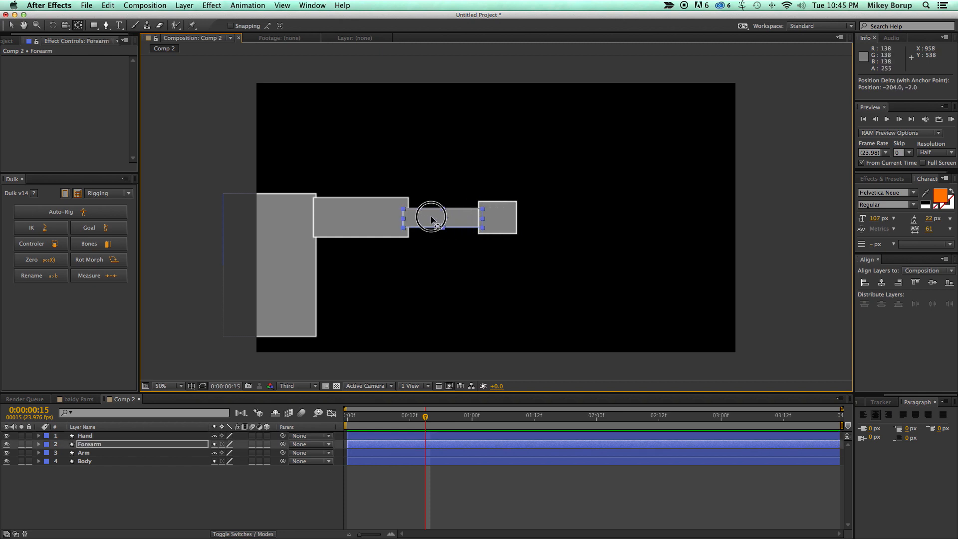
# - Move the Arm rectangle's anchor point to its shoulder edge
pyautogui.click(84, 452)
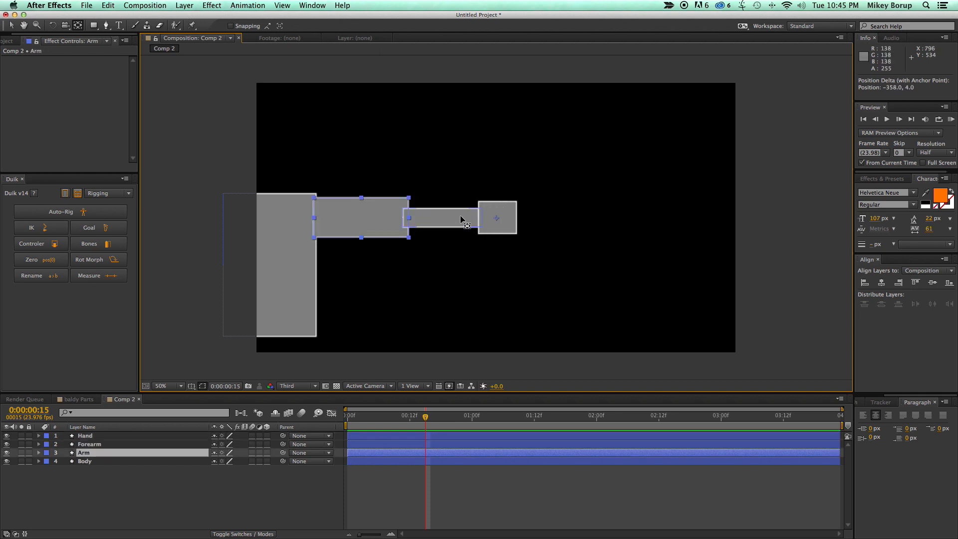
pyautogui.moveTo(462, 218); pyautogui.dragTo(317, 220)
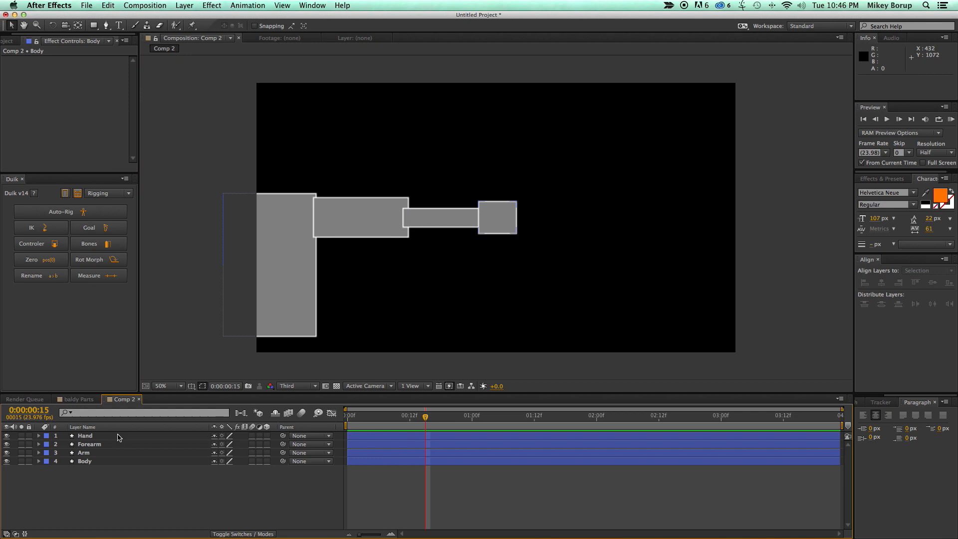
pyautogui.click(84, 453)
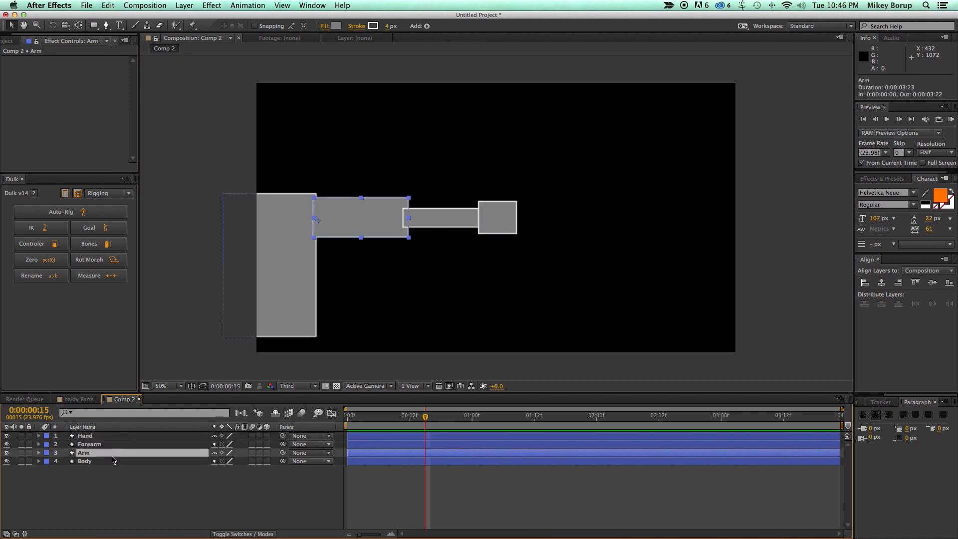
pyautogui.click(85, 435)
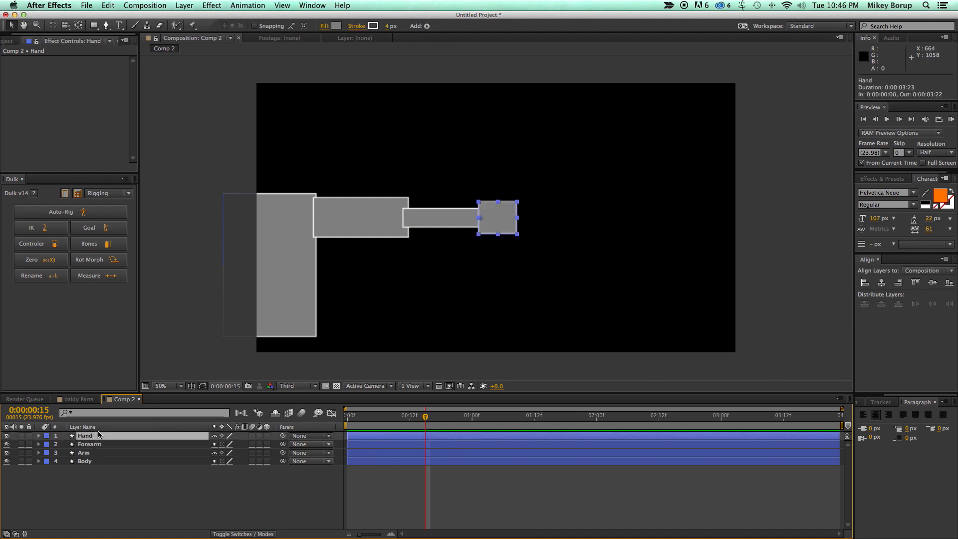
# - Add a C_Hand controller and parent Hand to Forearm to Arm to Body
pyautogui.click(40, 243)
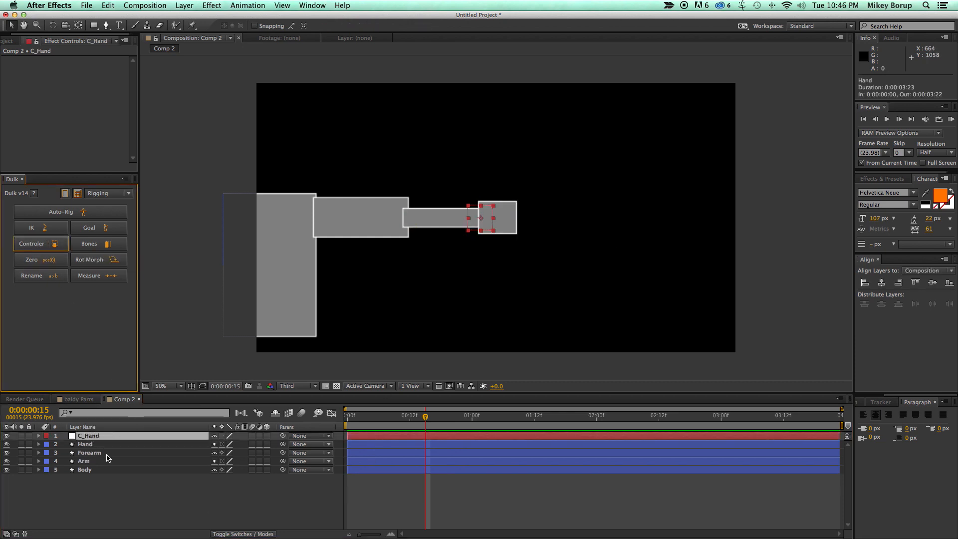
pyautogui.click(86, 442)
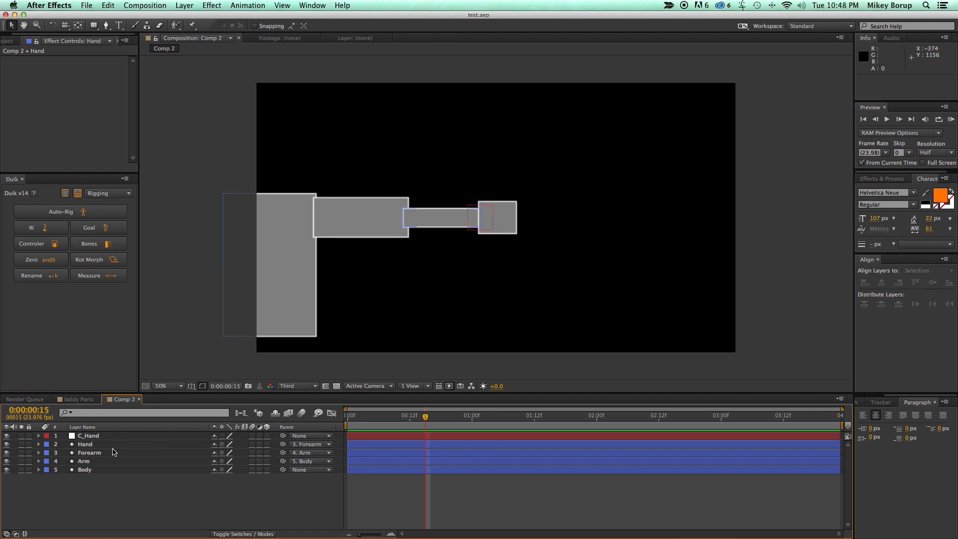
# - Rig the Hand, Forearm and Arm chain with Duik IK and confirm the options
pyautogui.click(89, 453)
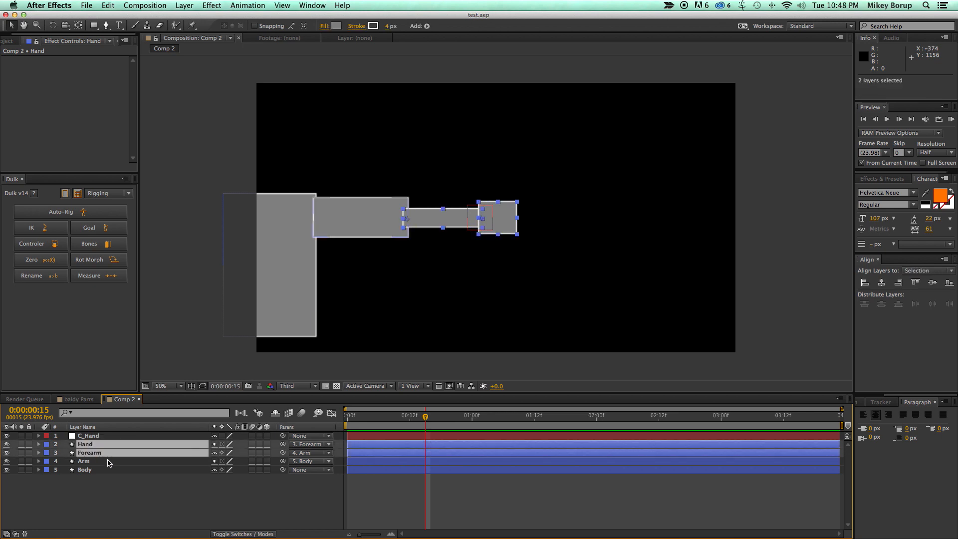
pyautogui.click(100, 435)
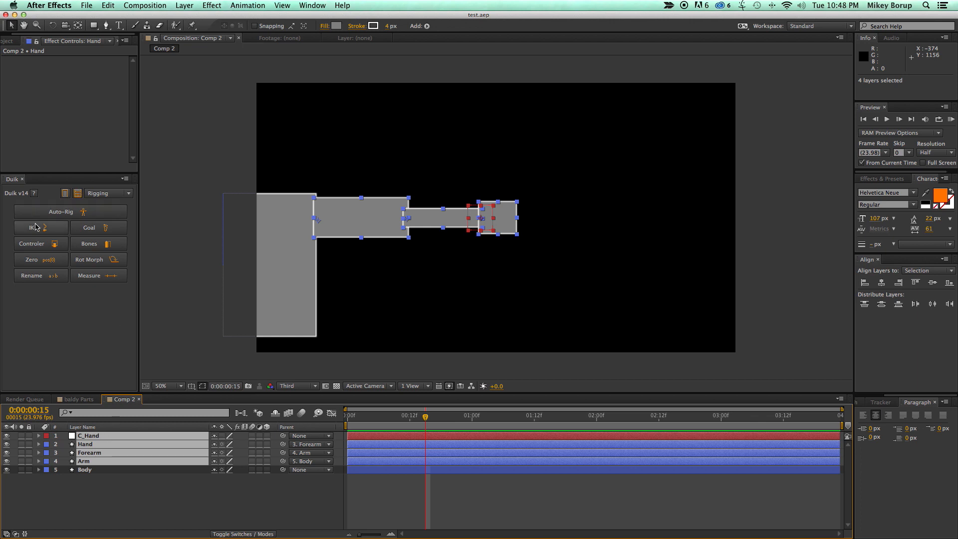
pyautogui.click(39, 227)
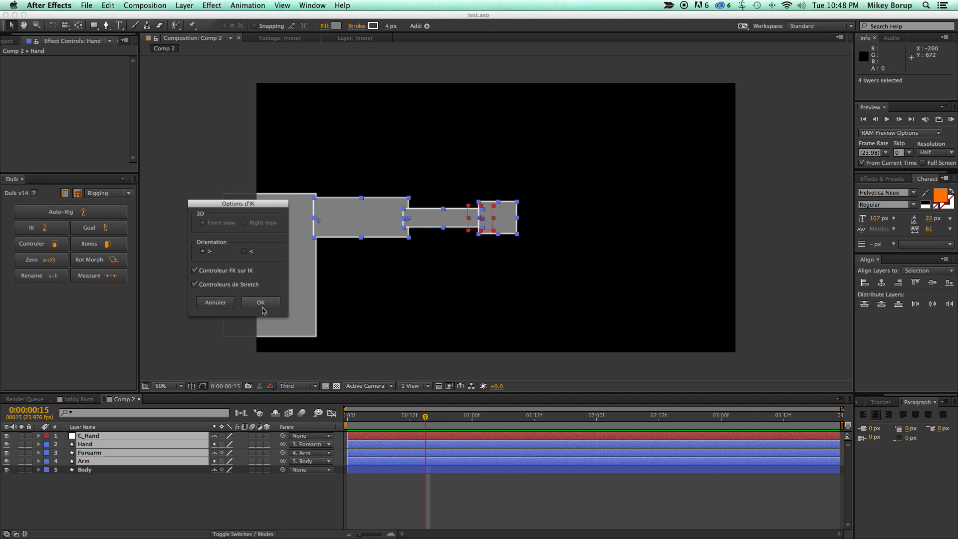
pyautogui.click(260, 302)
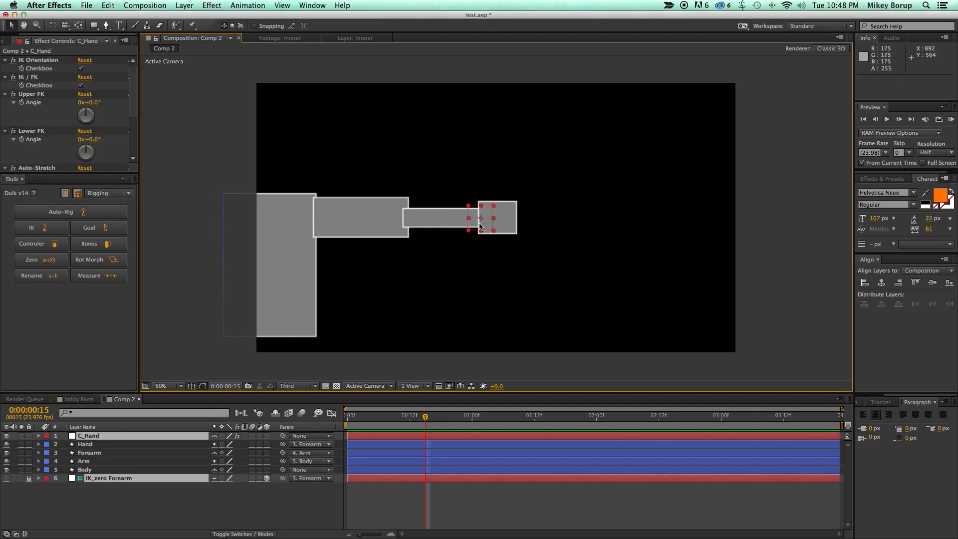
# - Drag the C_Hand controller around so the arm bends and straightens through the IK rig
pyautogui.moveTo(481, 219); pyautogui.dragTo(382, 222)
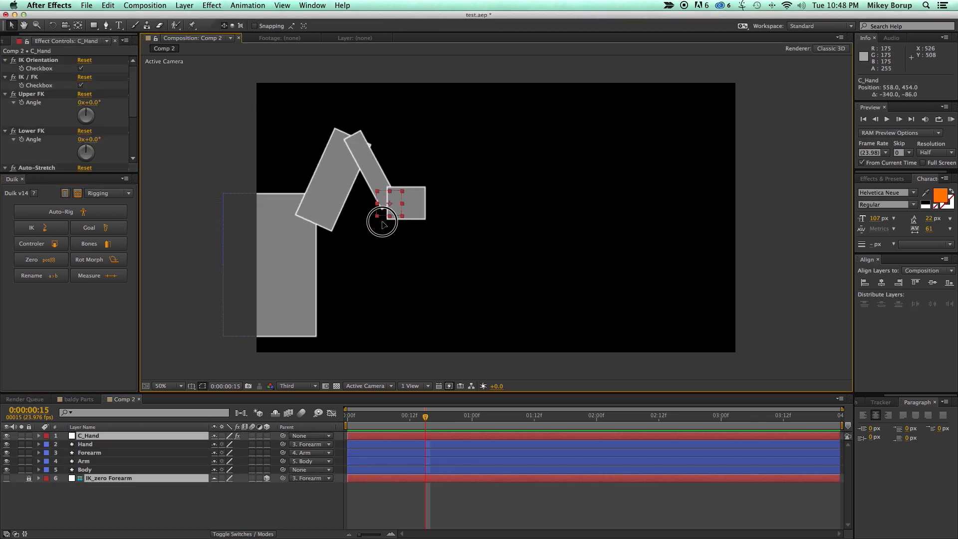
pyautogui.moveTo(382, 219); pyautogui.dragTo(463, 303)
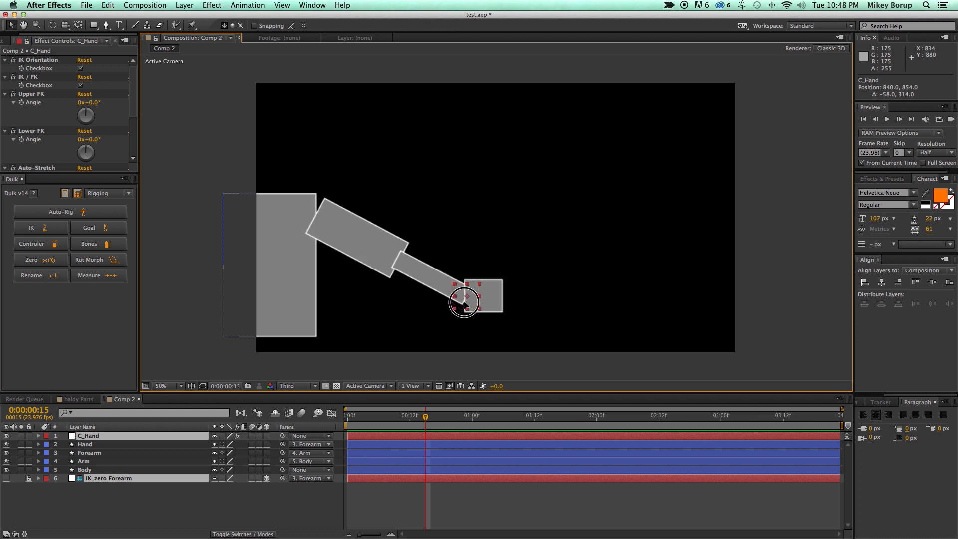
pyautogui.moveTo(464, 302); pyautogui.dragTo(368, 255)
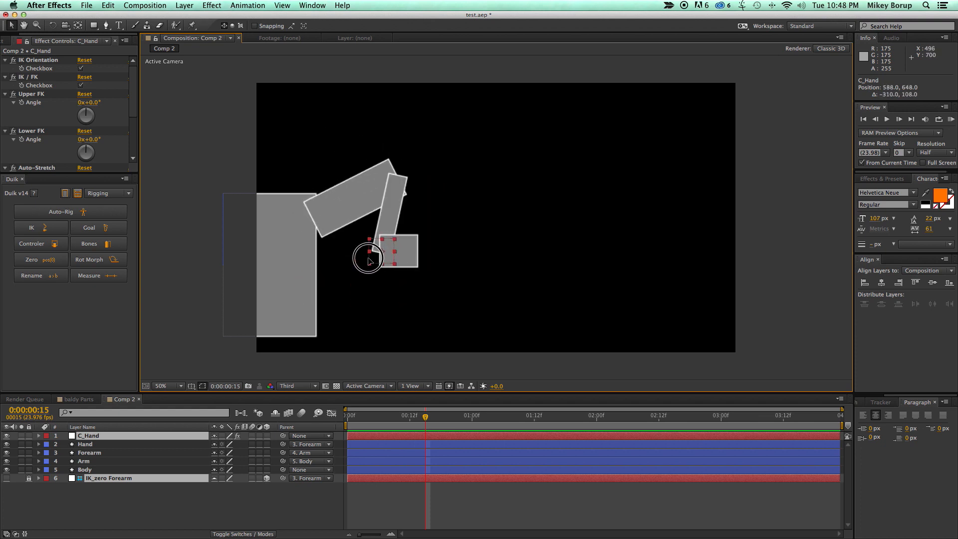
pyautogui.moveTo(369, 259); pyautogui.dragTo(436, 224)
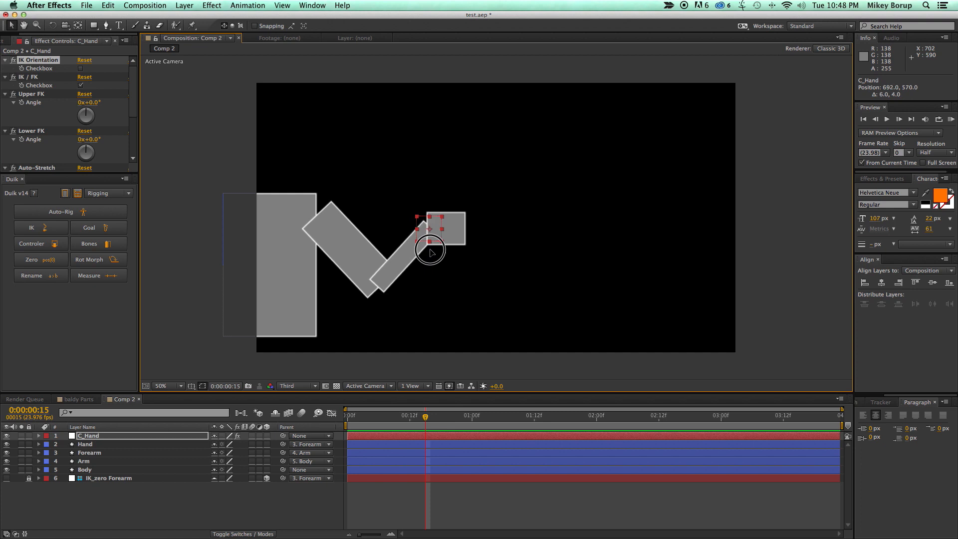
pyautogui.moveTo(429, 253); pyautogui.dragTo(360, 142)
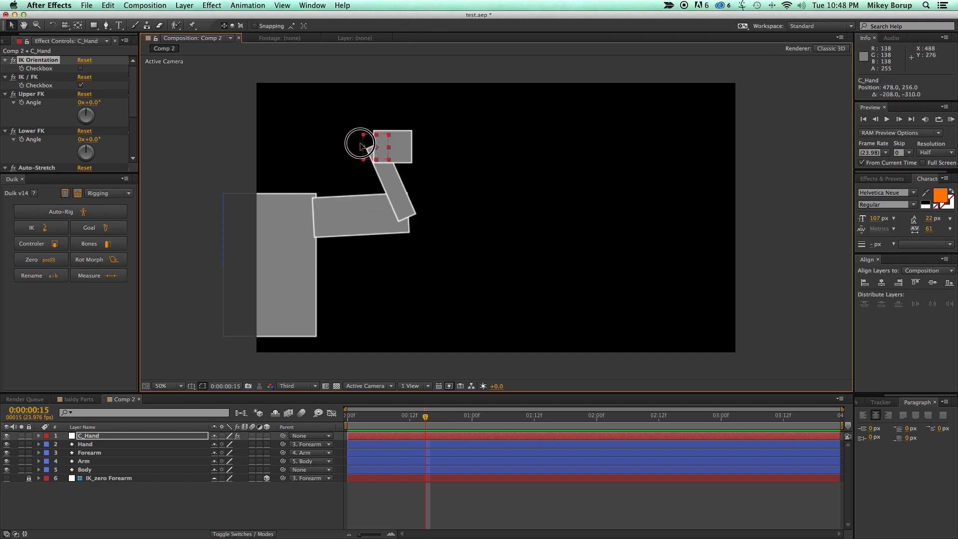
pyautogui.moveTo(361, 145); pyautogui.dragTo(432, 204)
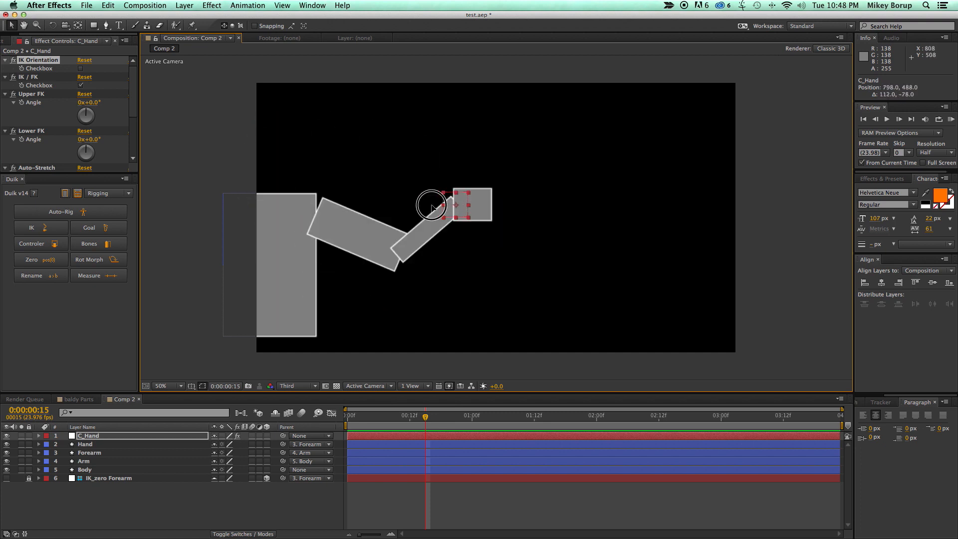
pyautogui.moveTo(434, 204); pyautogui.dragTo(403, 181)
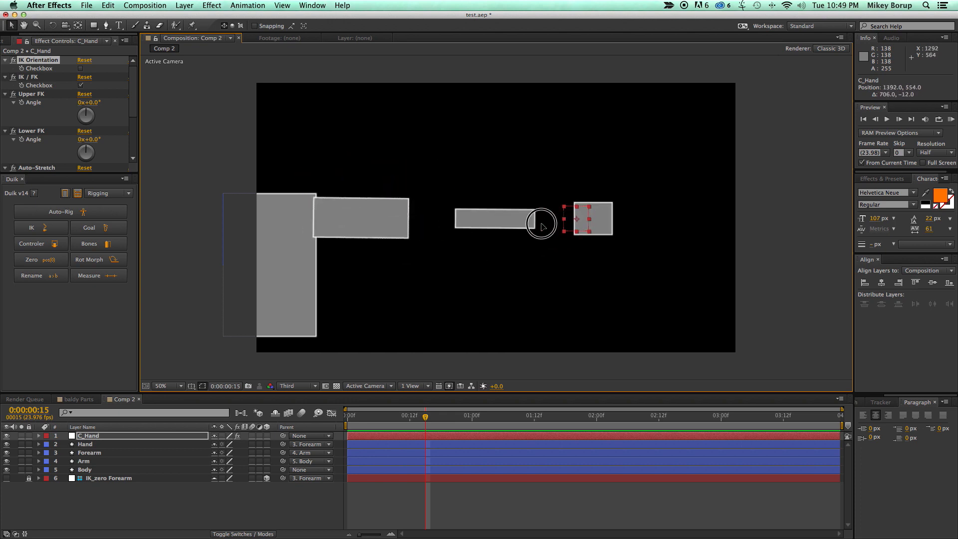
# - Stretch the arm far right, fold it back and settle the hand in its final pose
pyautogui.moveTo(541, 222); pyautogui.dragTo(689, 230)
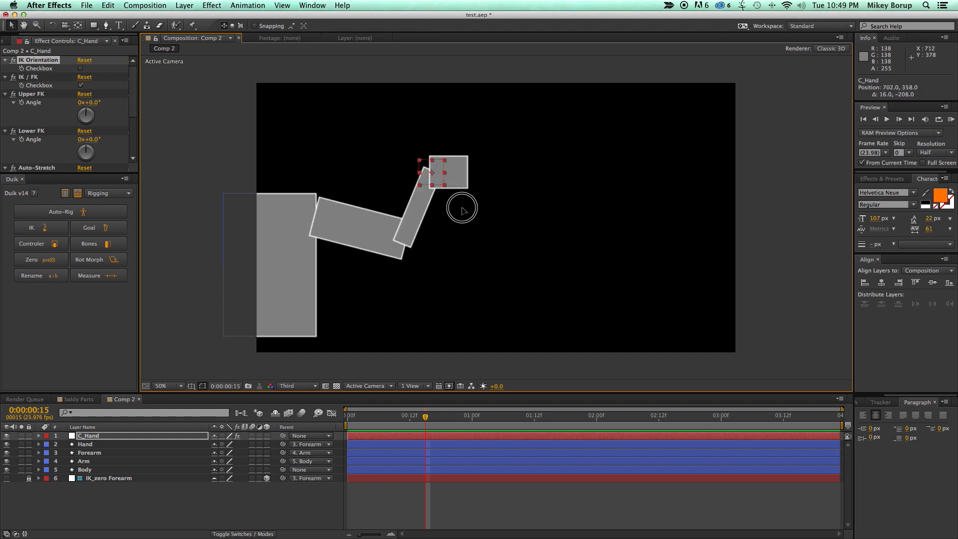
pyautogui.moveTo(461, 208); pyautogui.dragTo(488, 235)
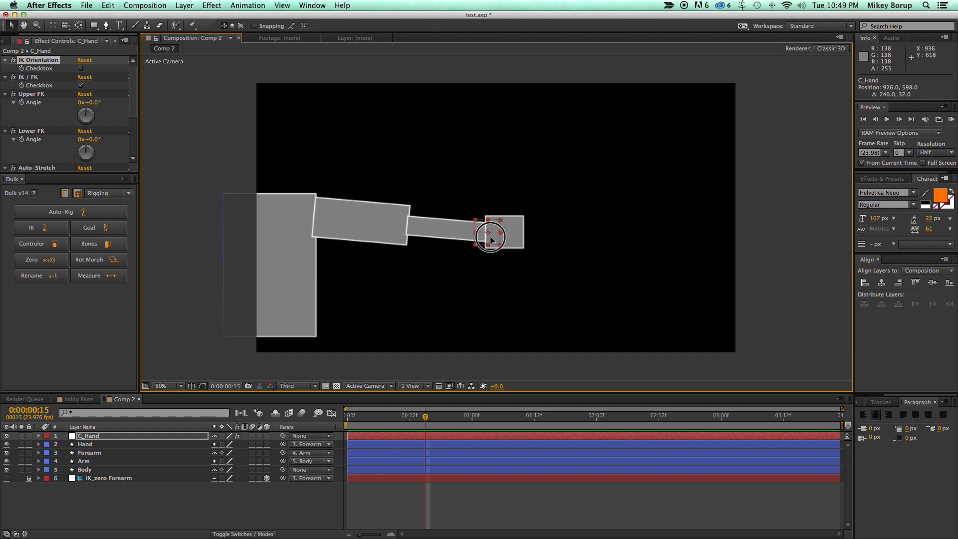
pyautogui.moveTo(489, 236); pyautogui.dragTo(439, 273)
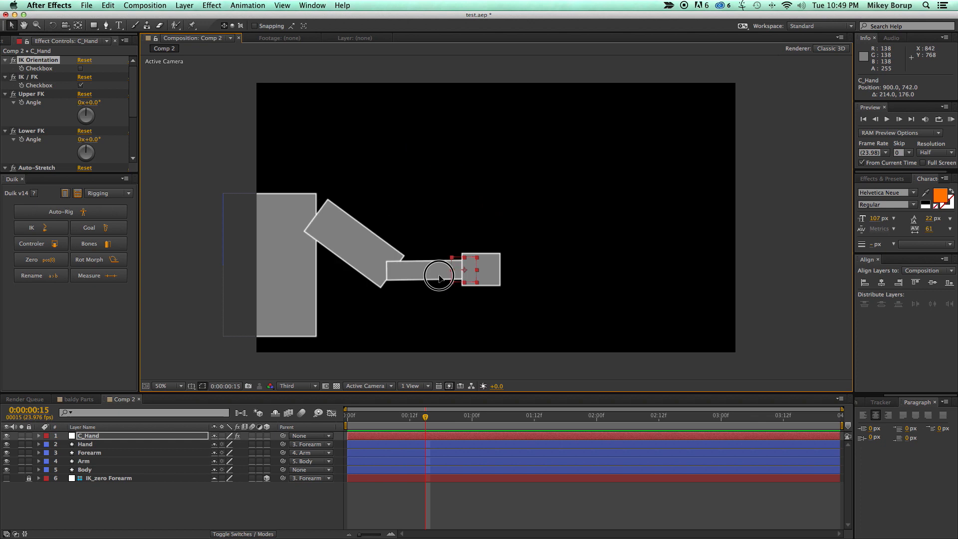
pyautogui.moveTo(439, 275); pyautogui.dragTo(347, 132)
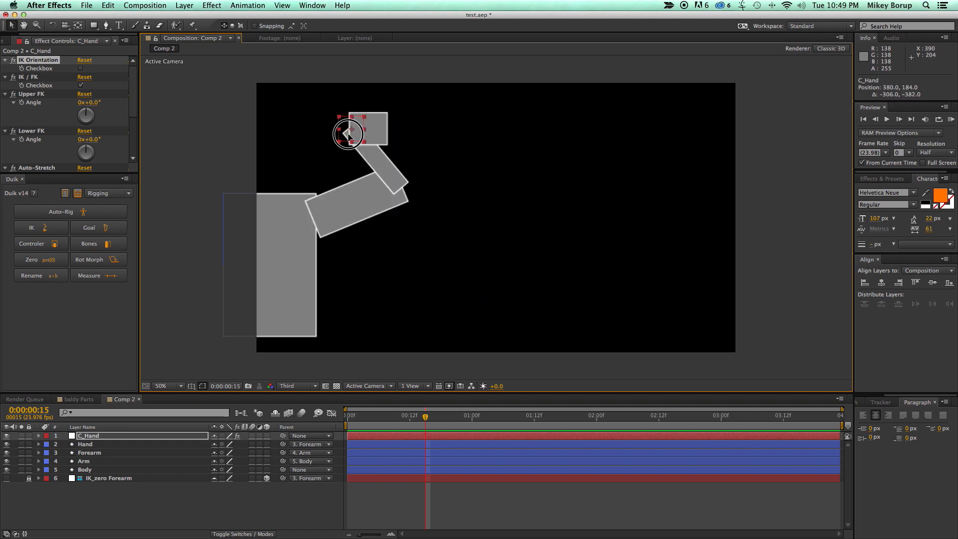
pyautogui.moveTo(347, 133); pyautogui.dragTo(453, 253)
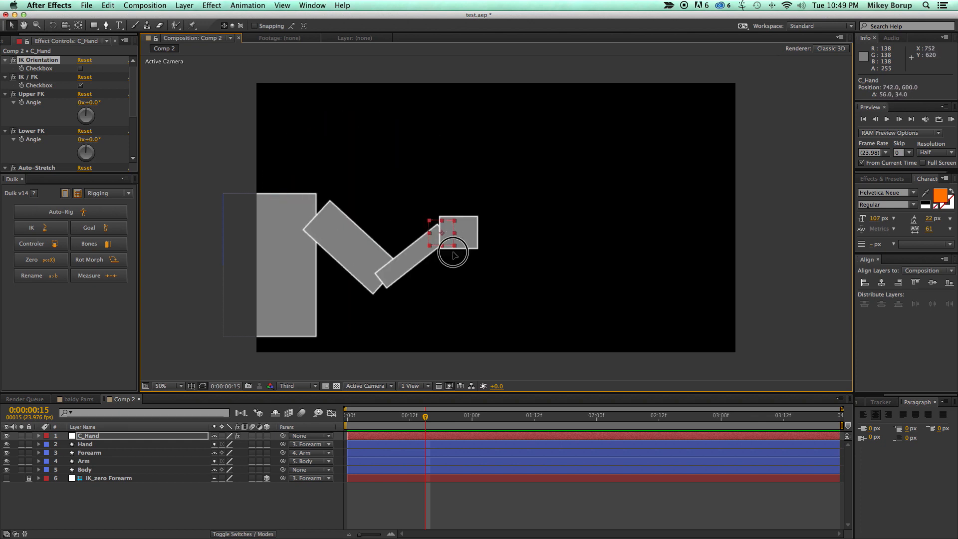
pyautogui.moveTo(453, 254); pyautogui.dragTo(404, 152)
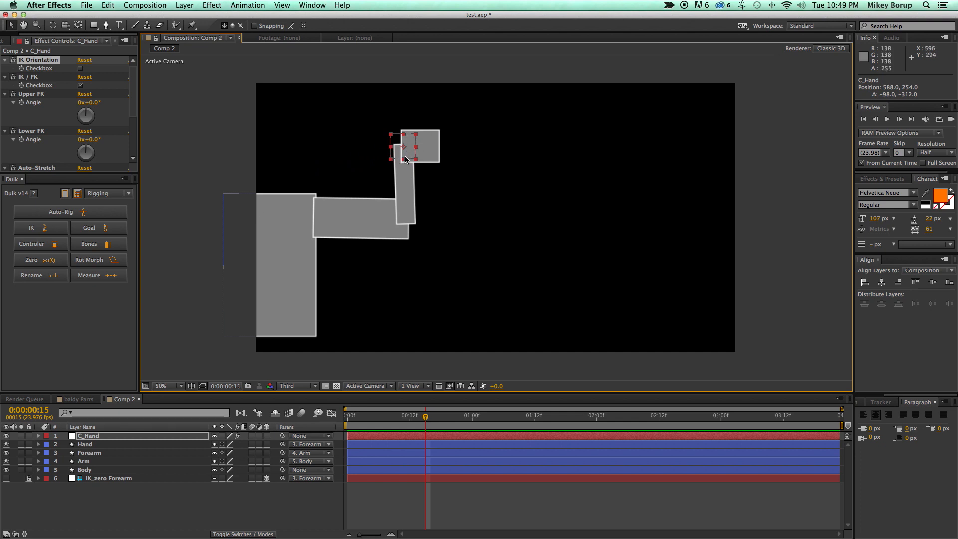
pyautogui.moveTo(403, 147); pyautogui.dragTo(433, 156)
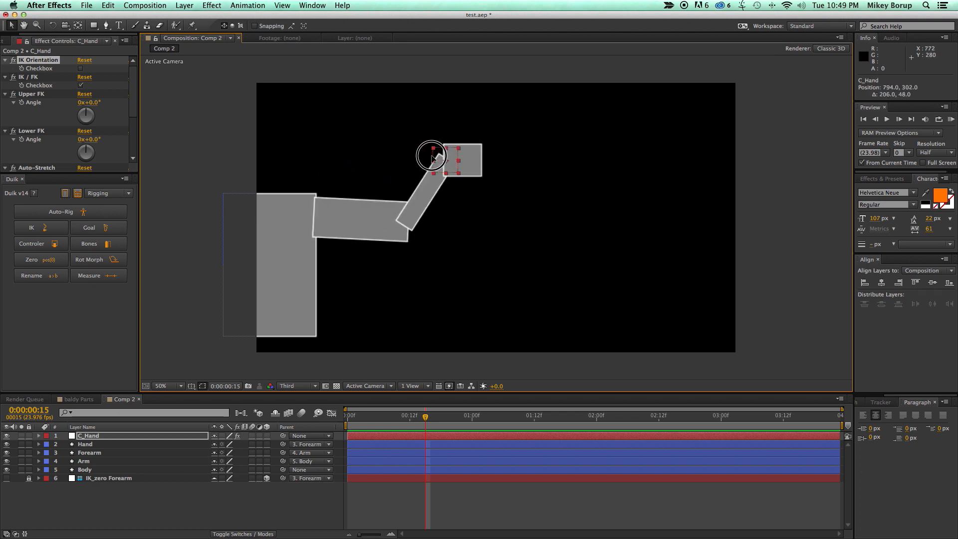
pyautogui.moveTo(431, 155); pyautogui.dragTo(436, 159)
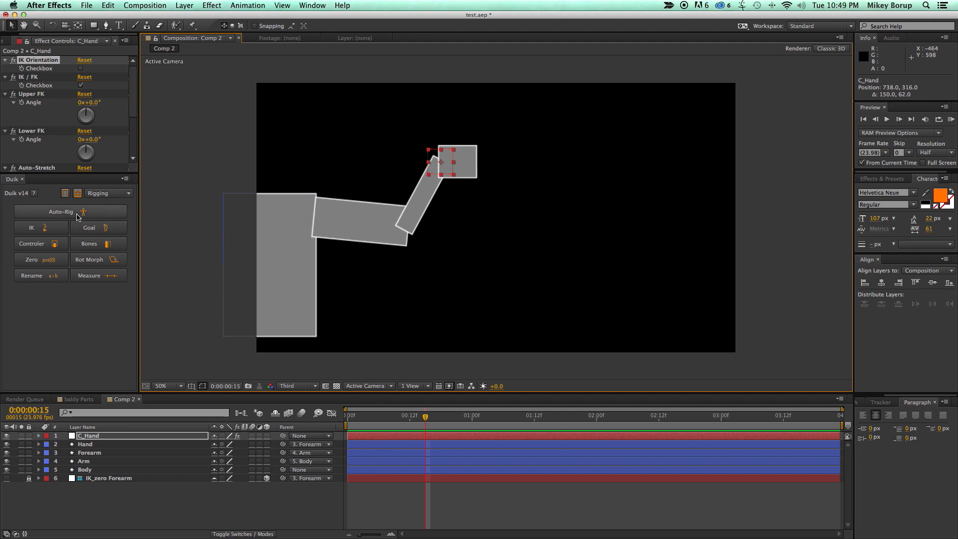
# - Switch Duik to its Animation tools and pick the Rectangle tool
pyautogui.click(108, 194)
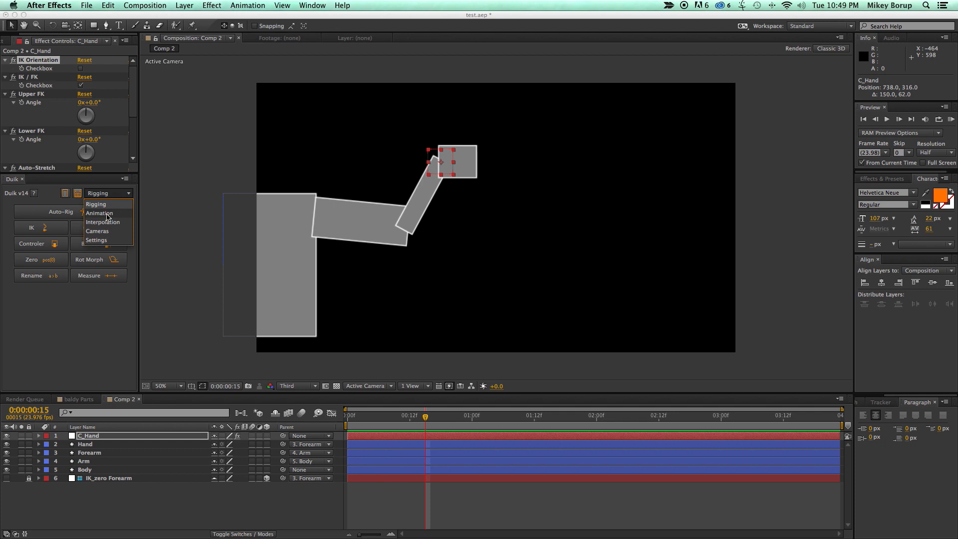
pyautogui.click(99, 212)
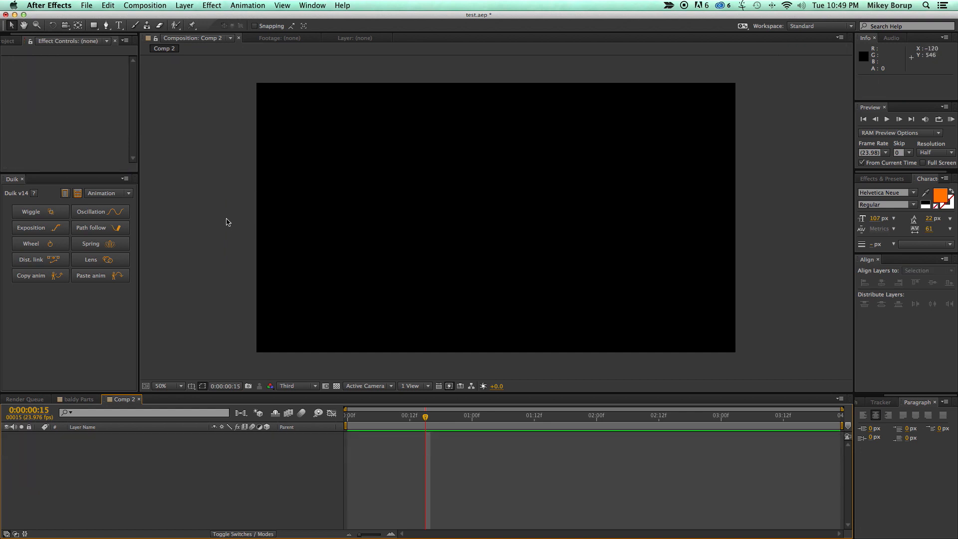
pyautogui.click(106, 26)
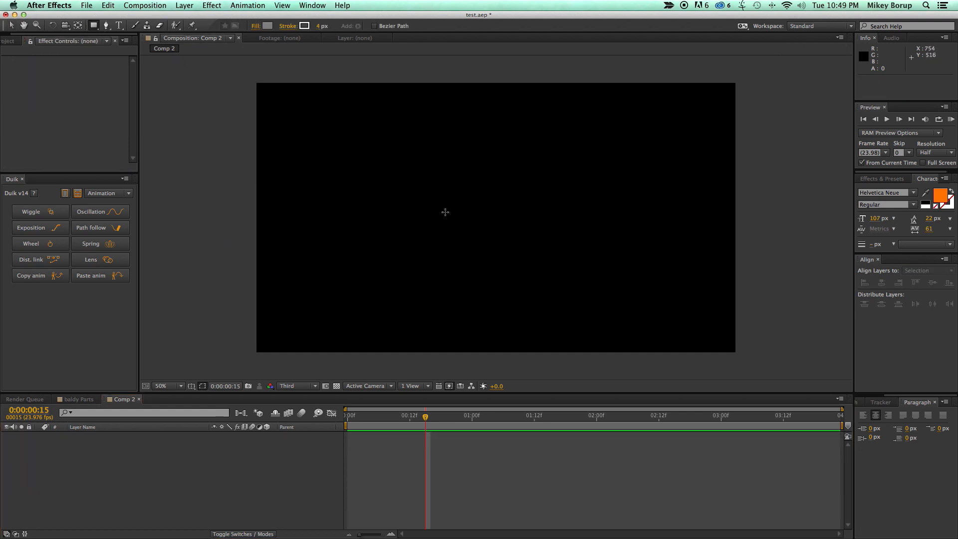
# - Draw a grey square and keyframe its position sliding horizontally across the frame
pyautogui.moveTo(458, 197); pyautogui.dragTo(522, 244)
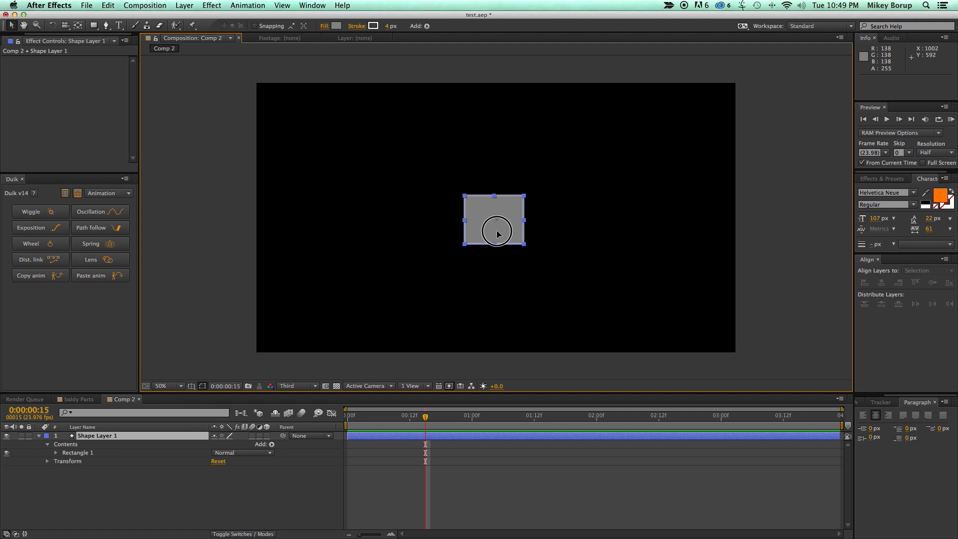
pyautogui.moveTo(497, 221); pyautogui.dragTo(360, 218)
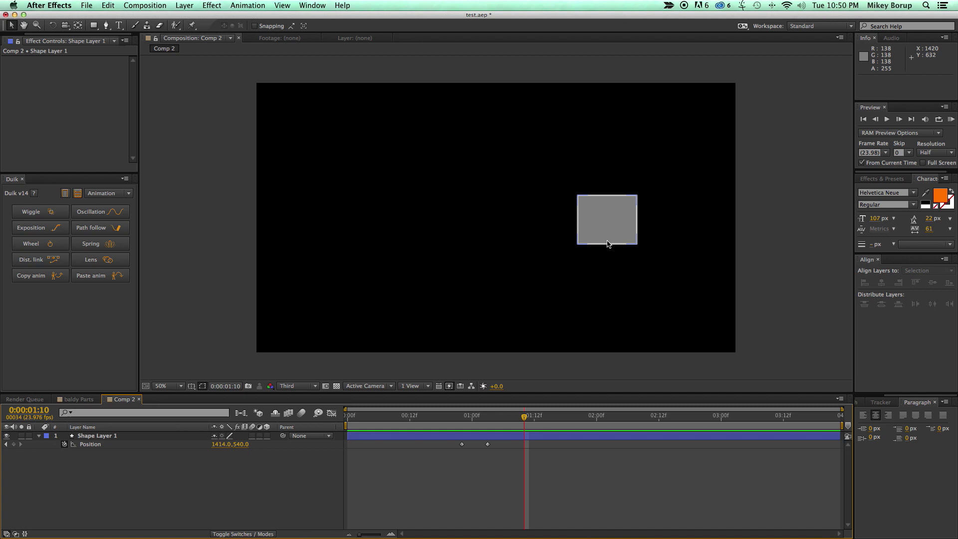
pyautogui.click(437, 414)
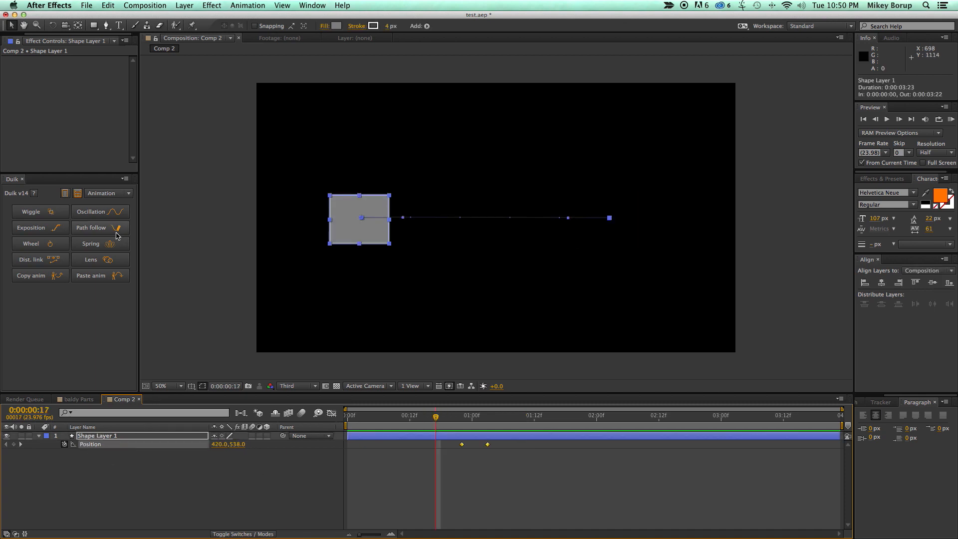
# - Apply Duik Spring to the square with elasticity 34 and dampening 23
pyautogui.click(100, 243)
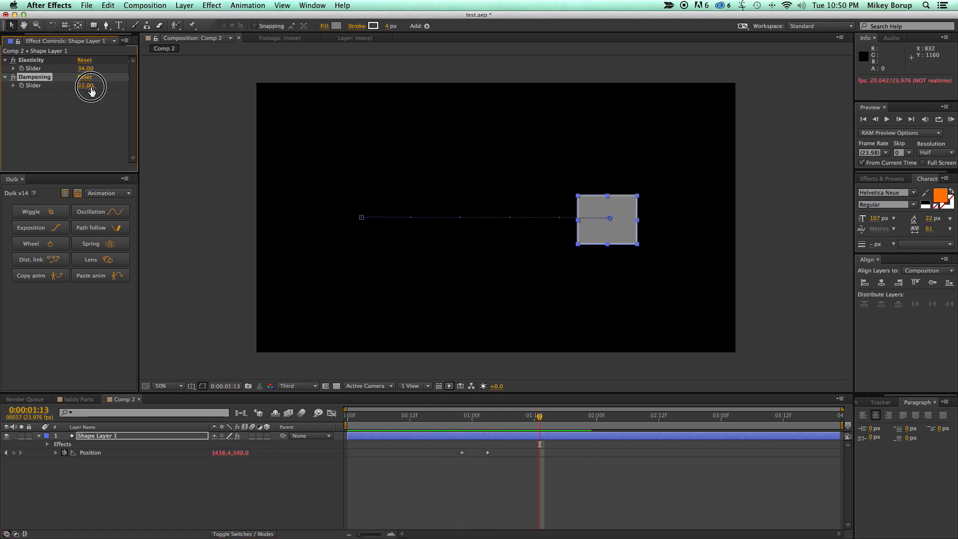
pyautogui.click(449, 416)
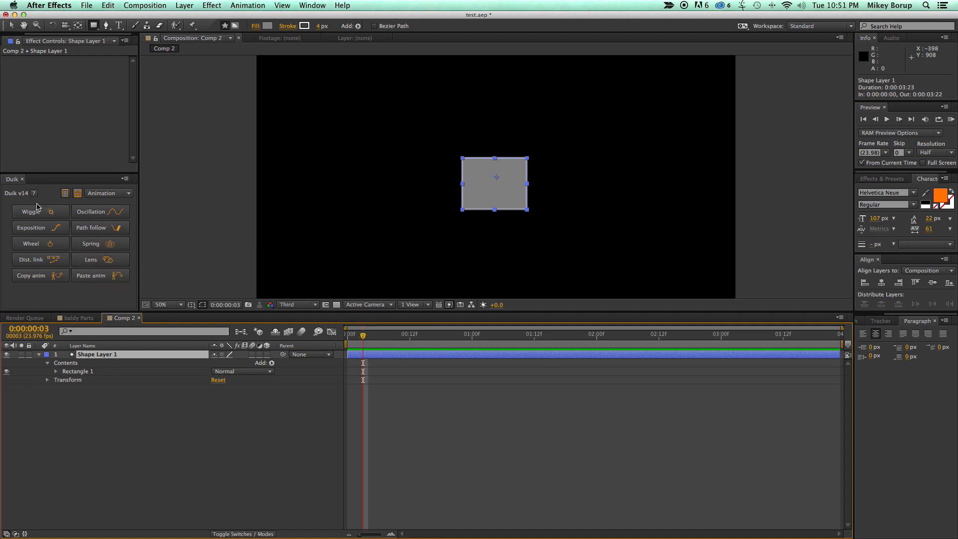
pyautogui.moveTo(402, 373)
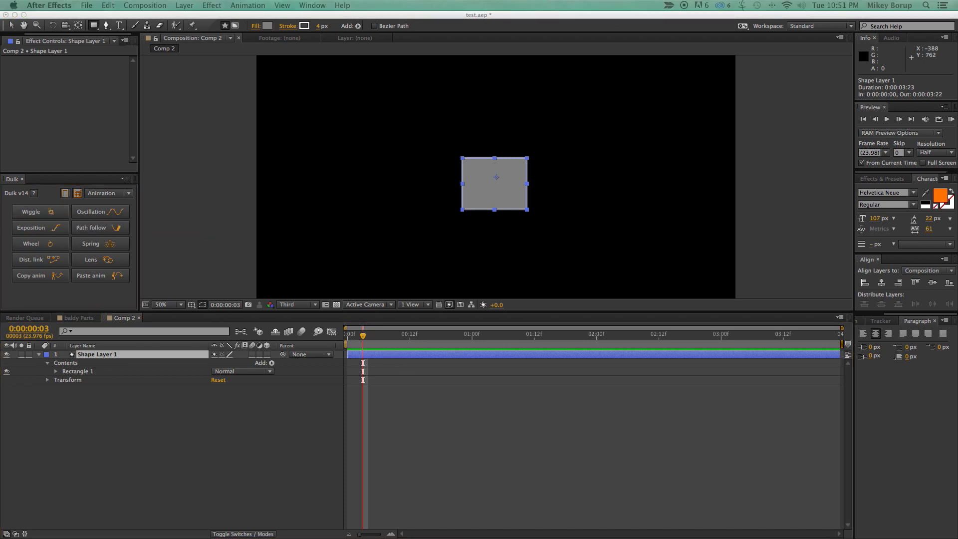
# - Apply Duik Wiggle on X position only, amplitude 27 and frequency 29
pyautogui.click(40, 212)
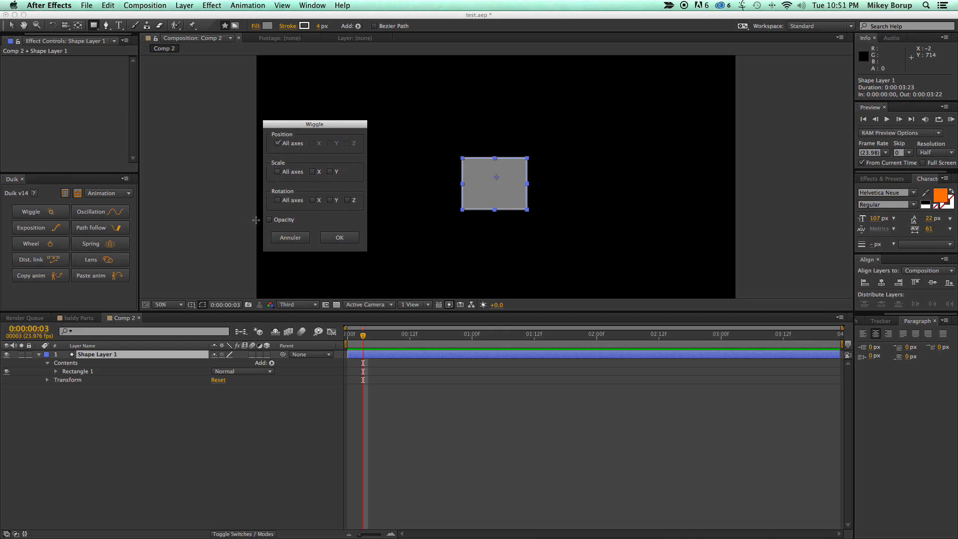
pyautogui.click(277, 144)
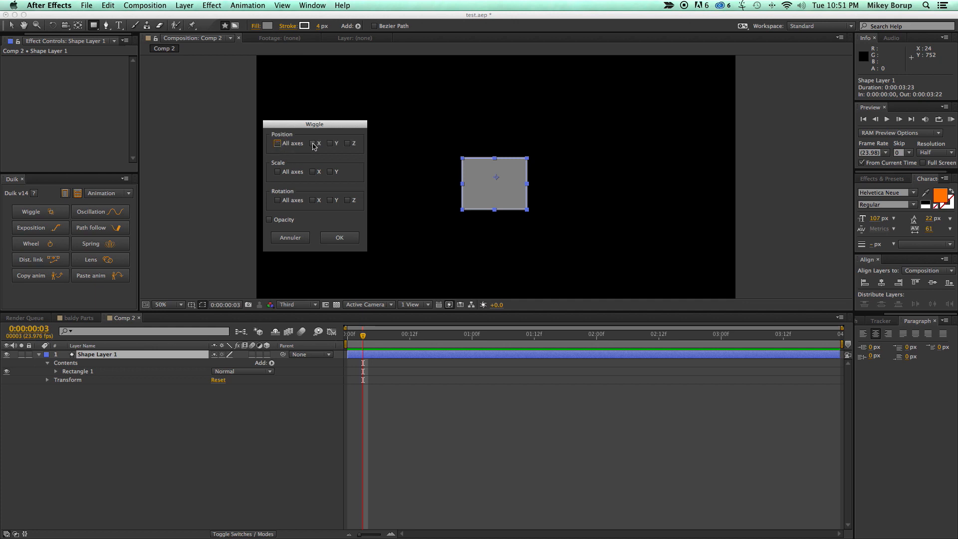
pyautogui.click(309, 144)
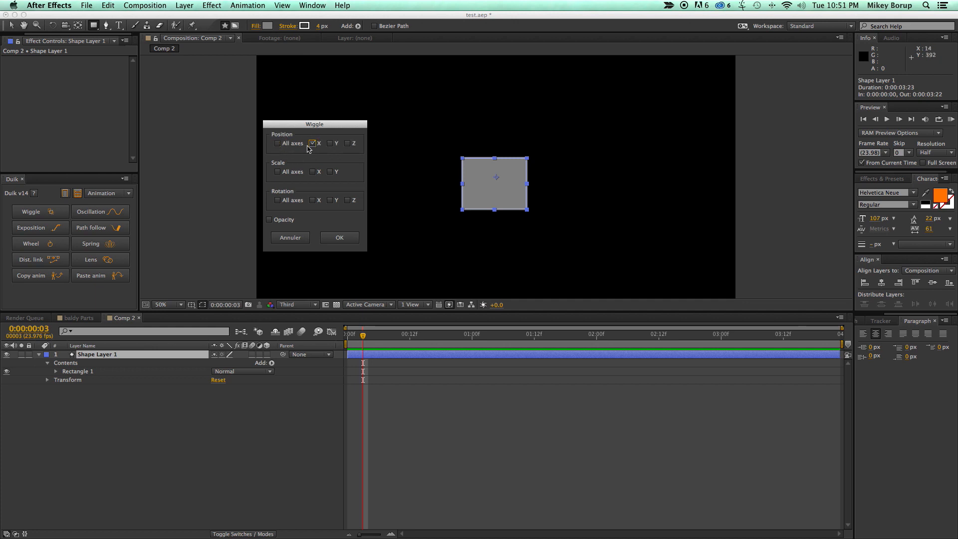
pyautogui.click(339, 237)
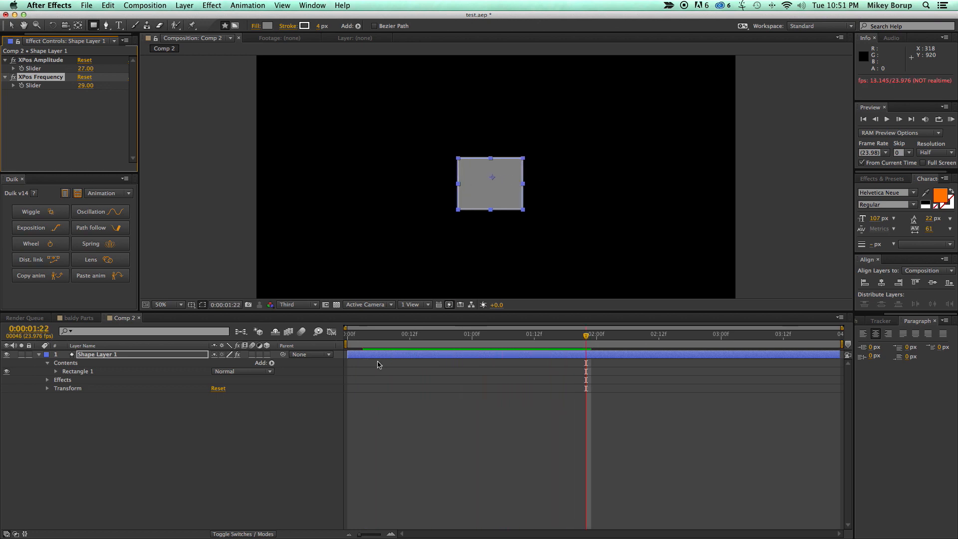
pyautogui.click(395, 415)
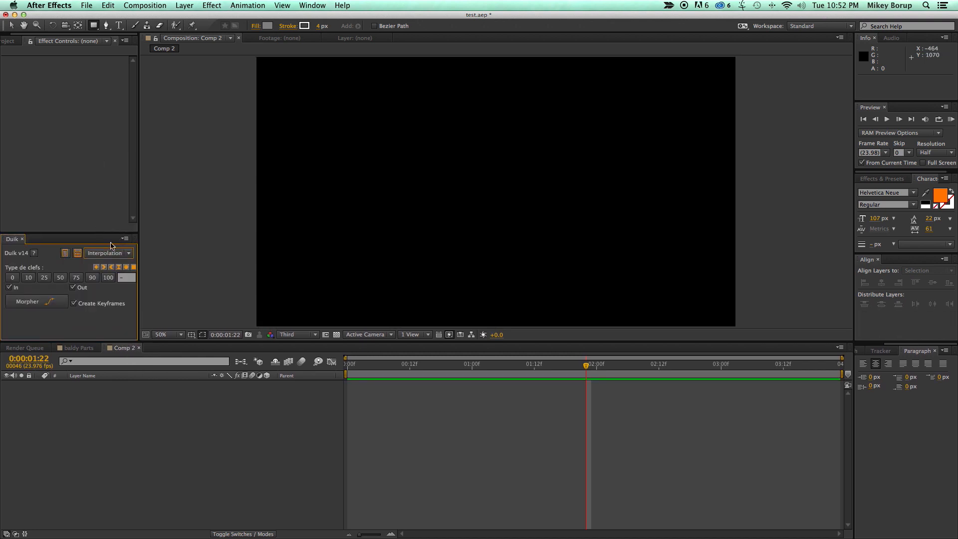
# - Draw a new square and keyframe its anchor point, position, scale, rotation and opacity
pyautogui.moveTo(584, 363); pyautogui.dragTo(393, 363)
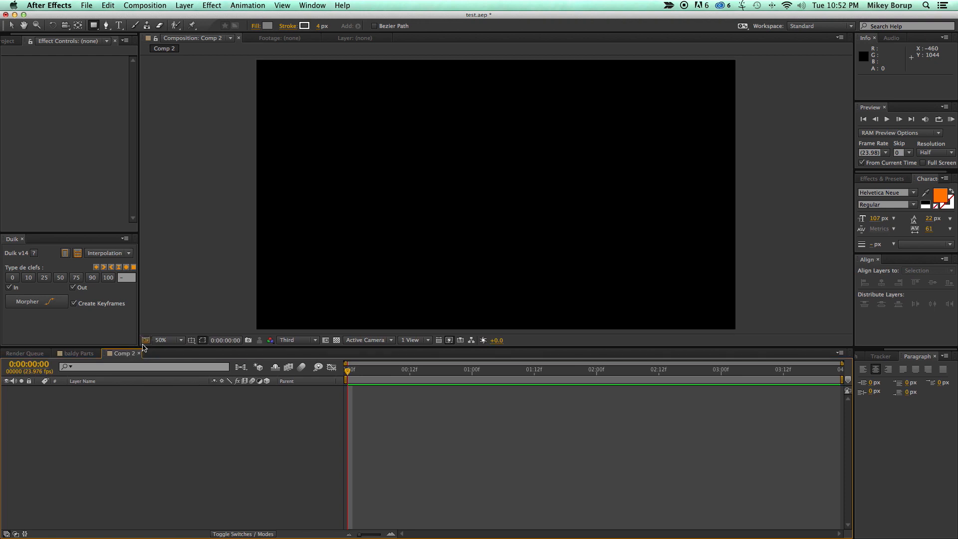
pyautogui.moveTo(92, 25)
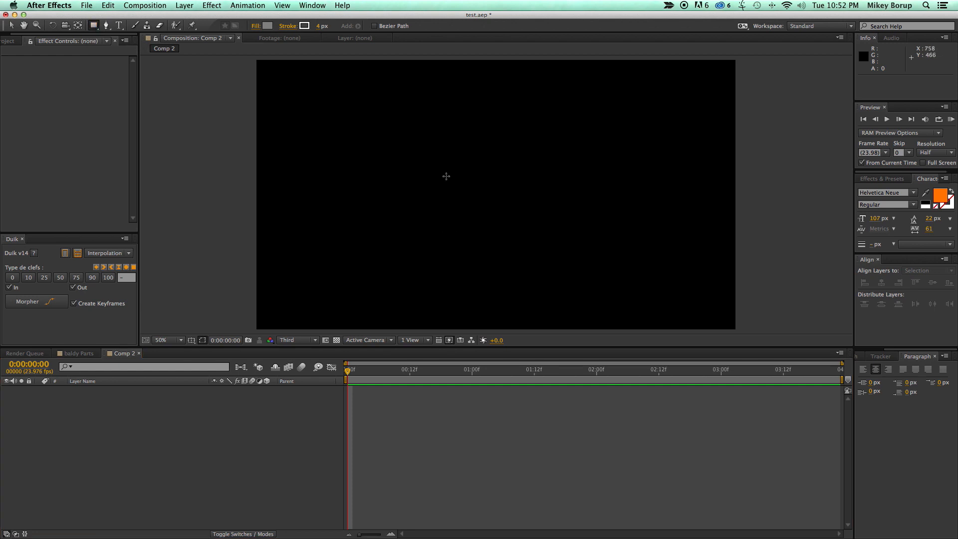
pyautogui.moveTo(444, 153); pyautogui.dragTo(560, 238)
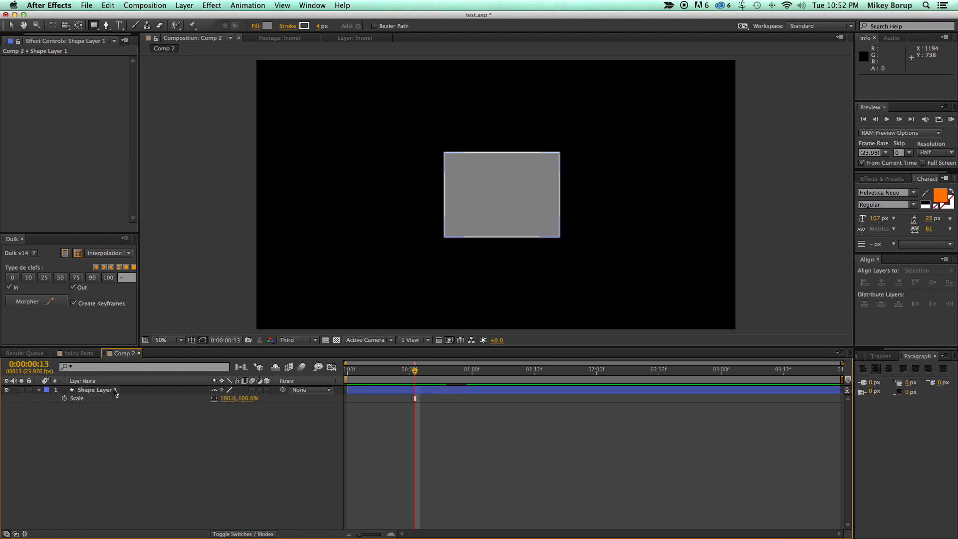
pyautogui.click(38, 390)
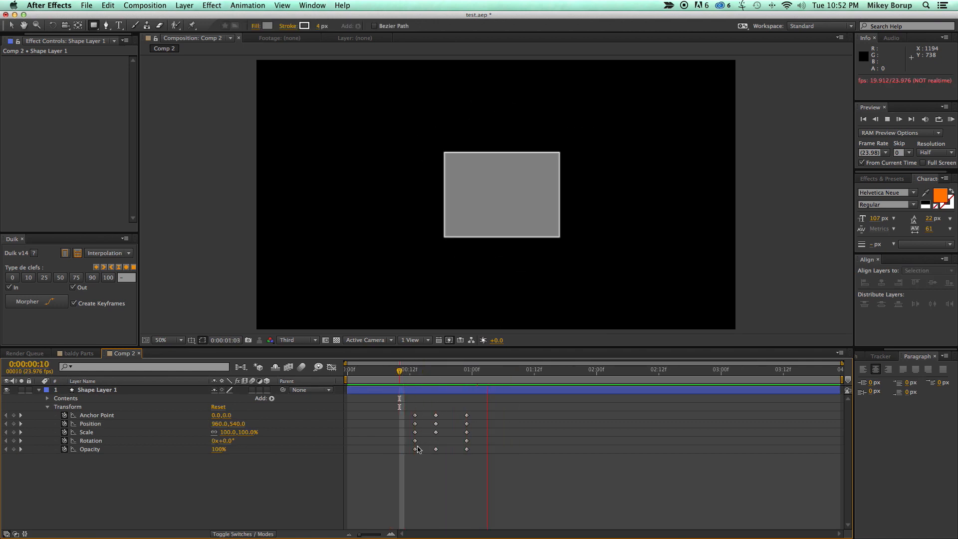
pyautogui.click(491, 369)
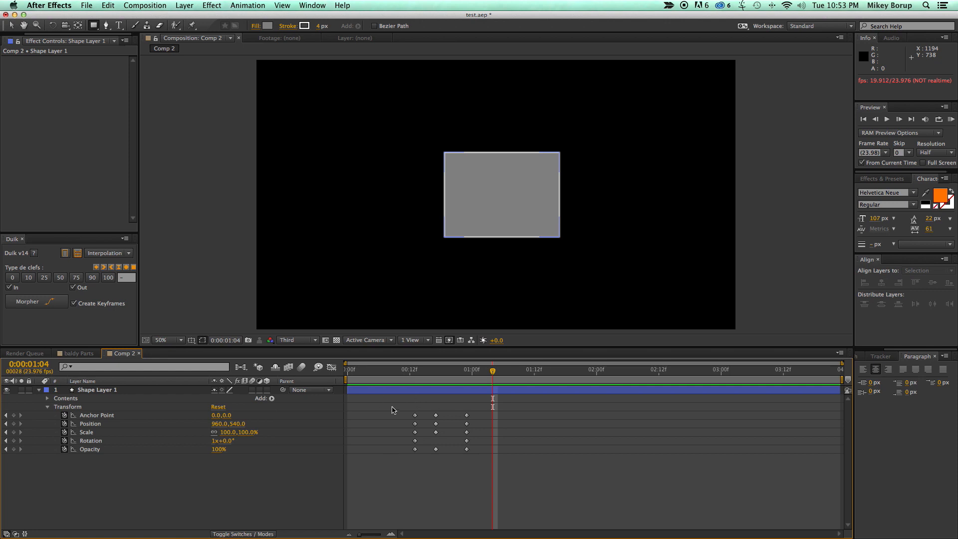
pyautogui.moveTo(396, 423)
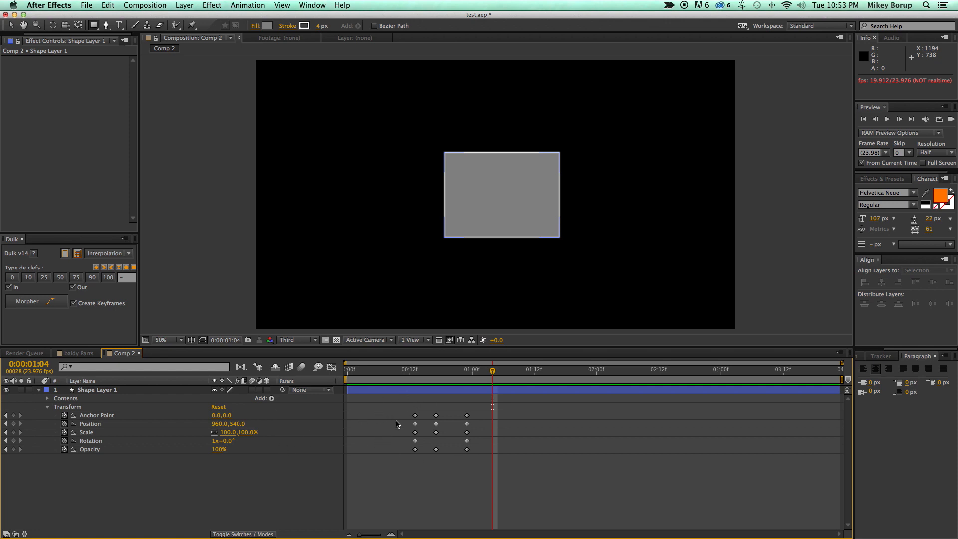
pyautogui.click(98, 389)
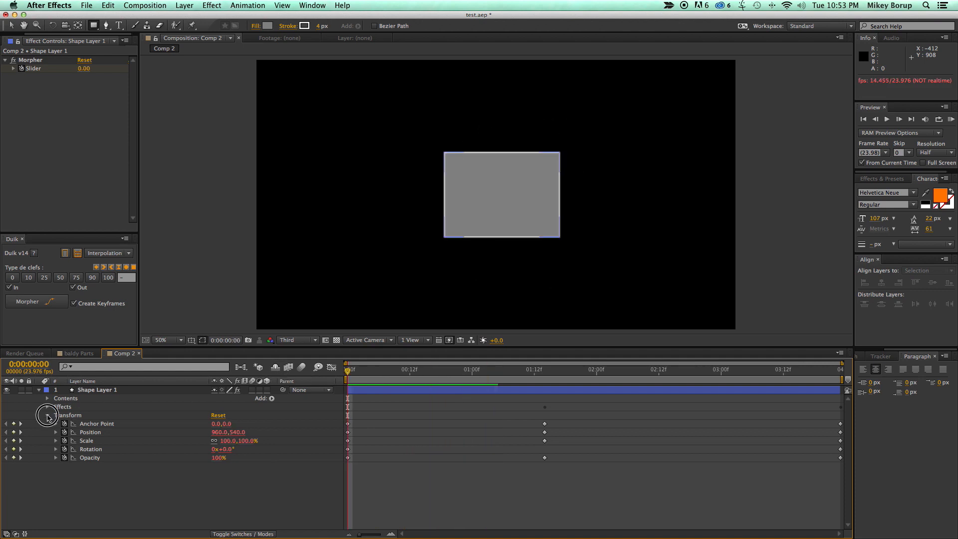
# - Reveal the Morpher slider in the timeline and scrub it to morph the square
pyautogui.click(48, 415)
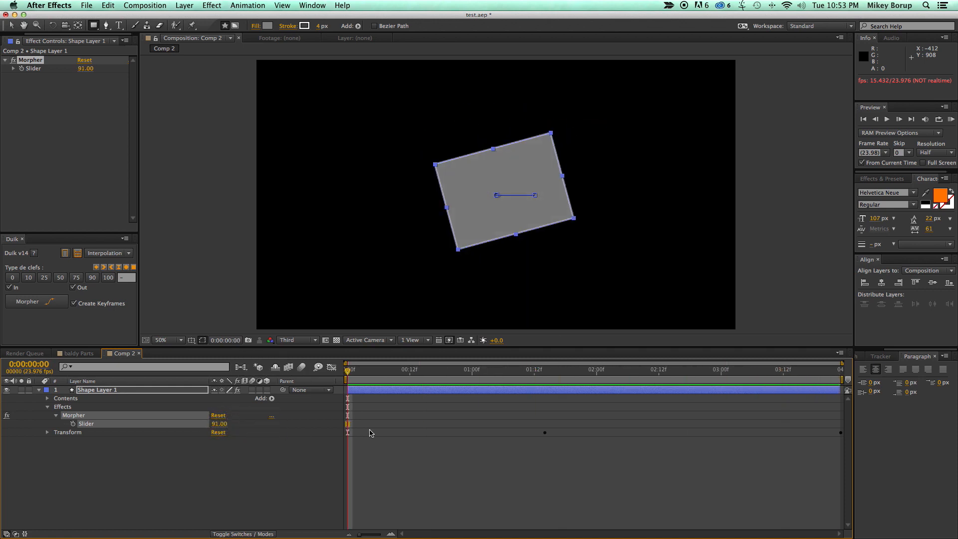
pyautogui.click(48, 432)
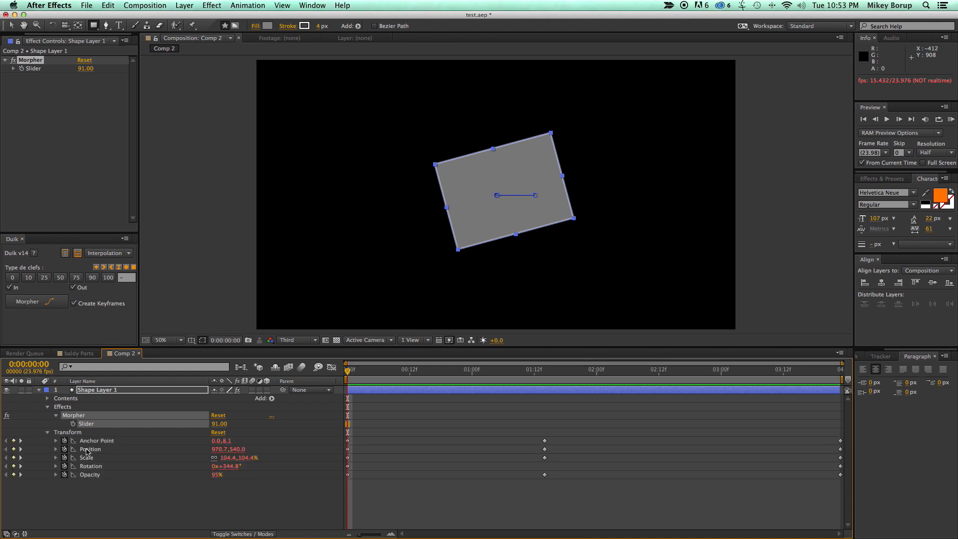
pyautogui.moveTo(219, 423); pyautogui.dragTo(225, 423)
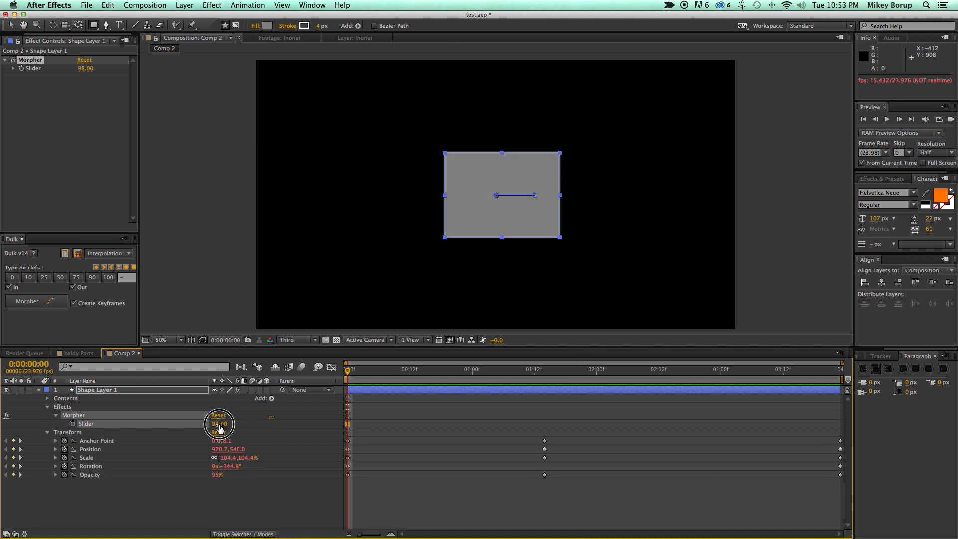
pyautogui.moveTo(219, 423); pyautogui.dragTo(210, 422)
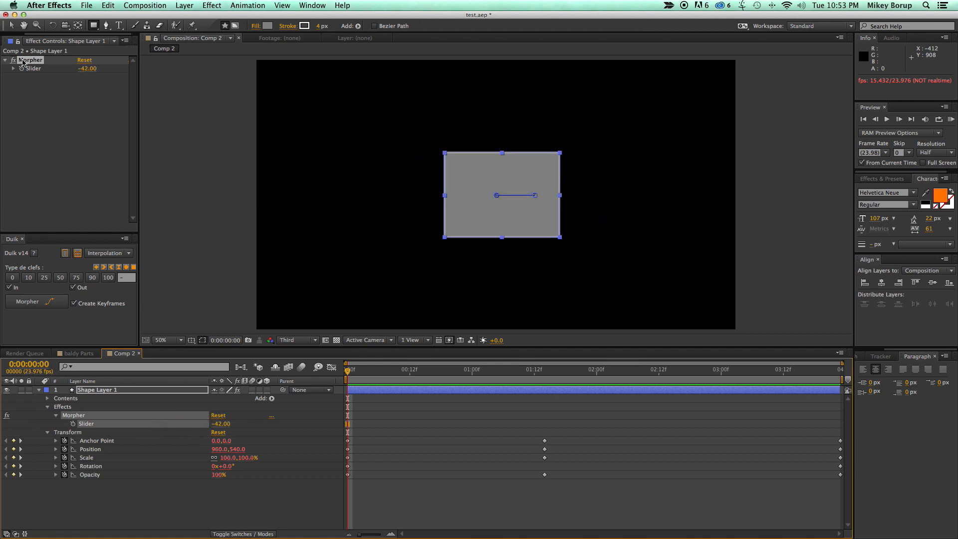
# - Keyframe the Morpher Slider in Effect Controls and preview the morph
pyautogui.click(12, 68)
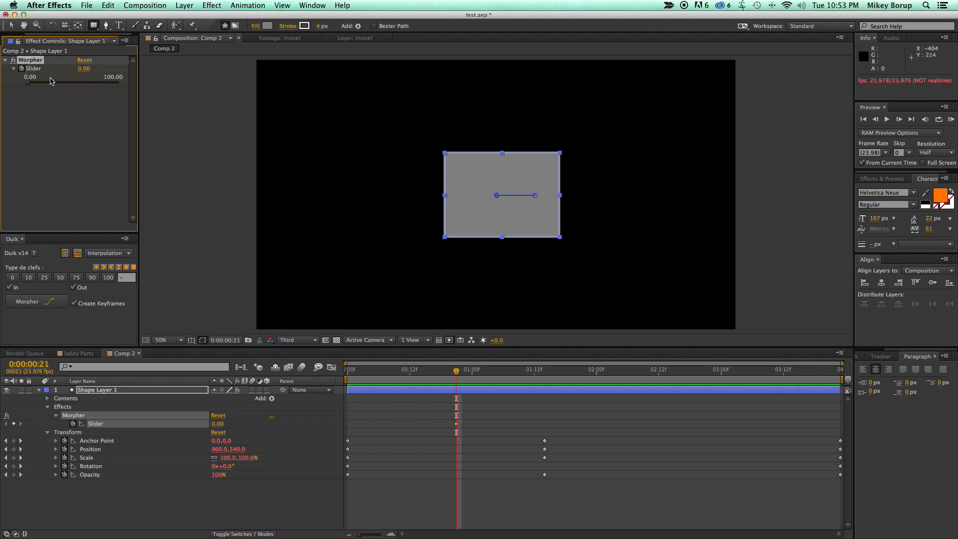
pyautogui.moveTo(28, 81); pyautogui.dragTo(124, 81)
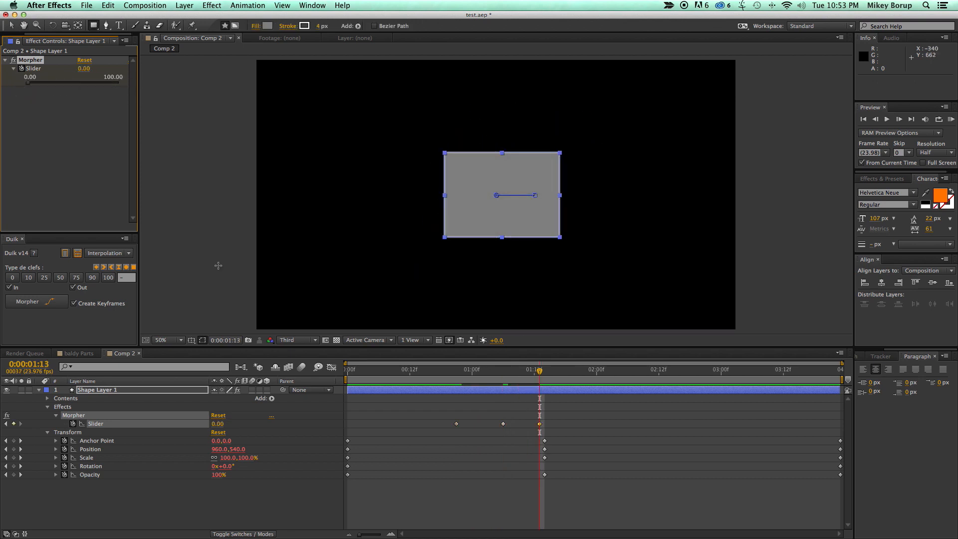
pyautogui.click(435, 369)
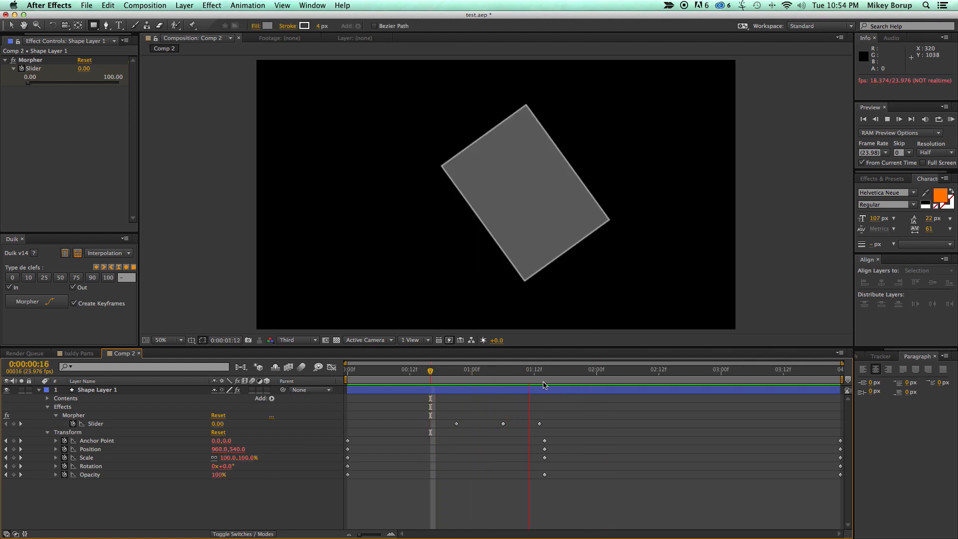
# - Set the Morpher Slider to 100 near the end and play the morph from the start
pyautogui.click(633, 376)
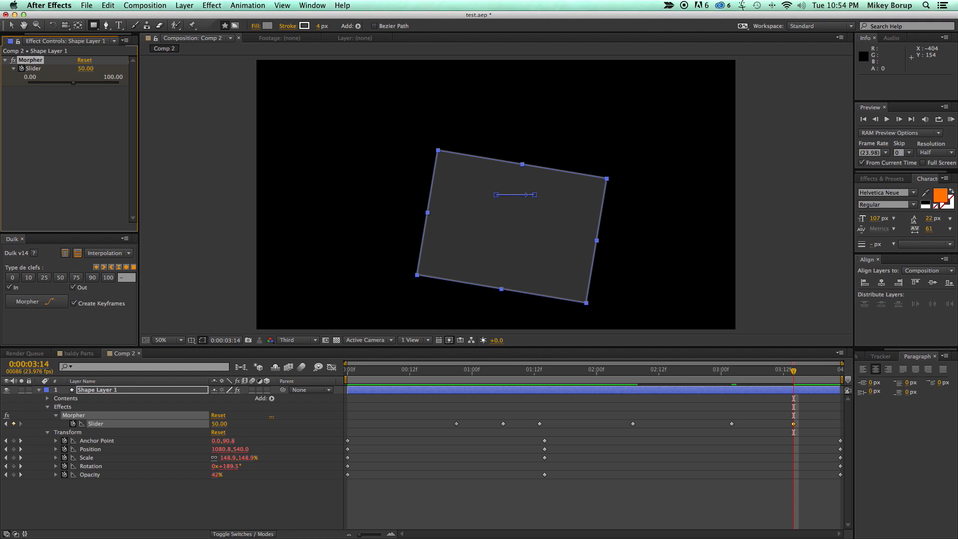
pyautogui.doubleClick(84, 68)
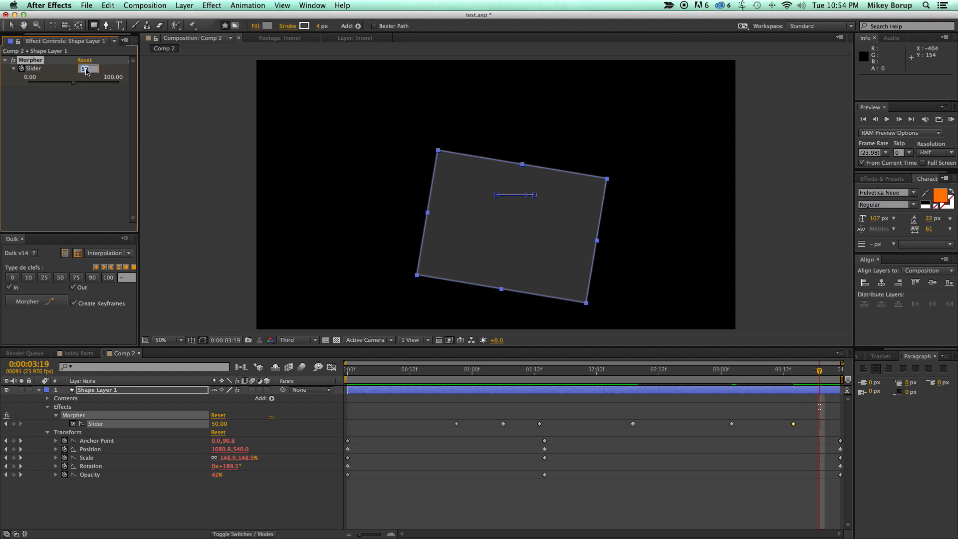
pyautogui.write('100')
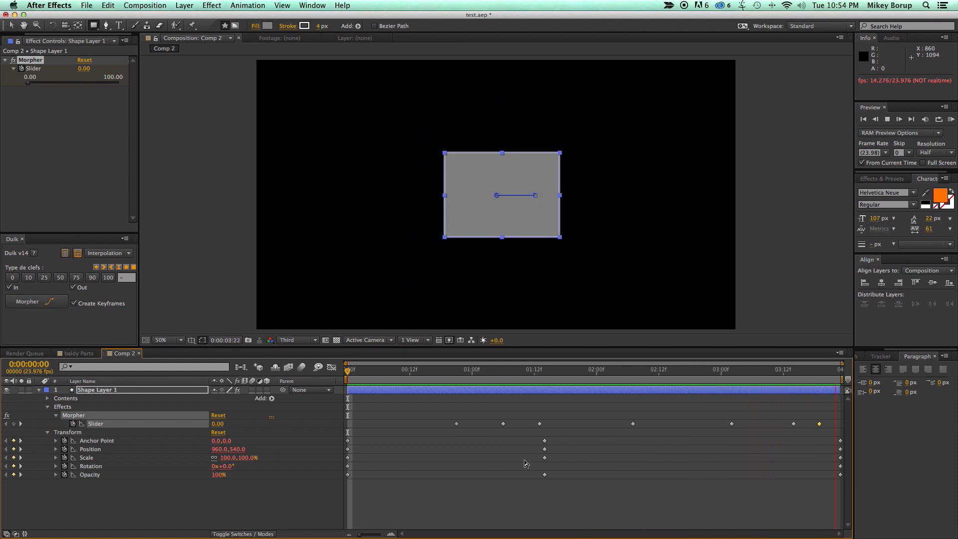
pyautogui.click(435, 369)
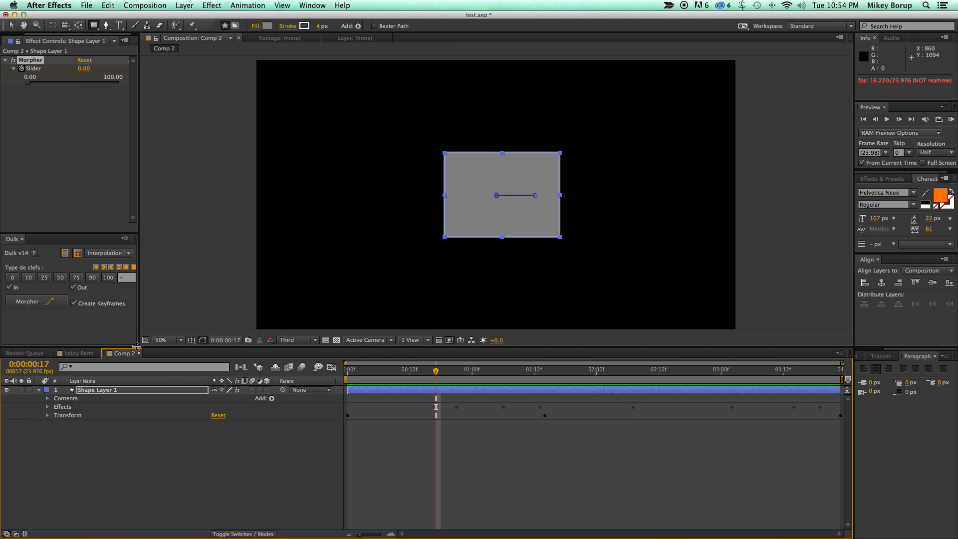
pyautogui.moveTo(138, 349)
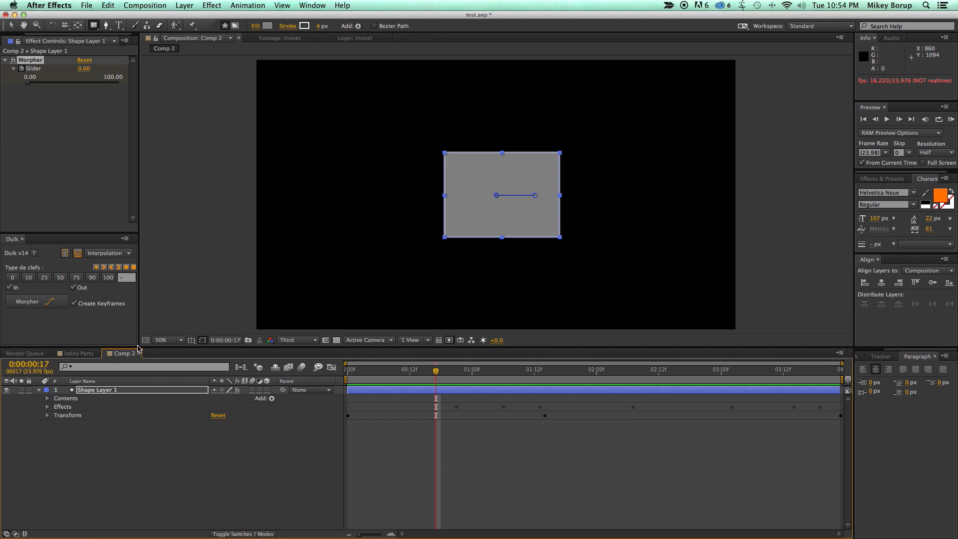
pyautogui.moveTo(135, 345)
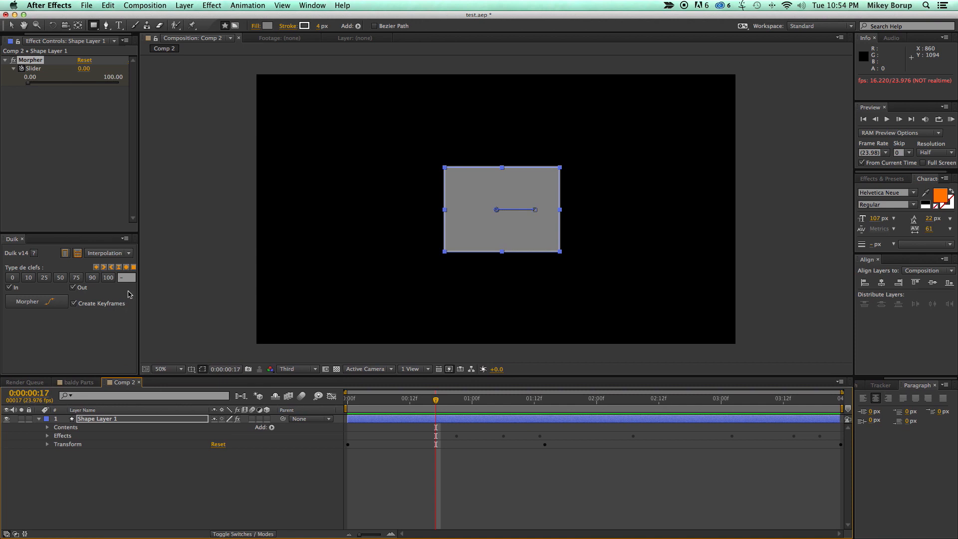
# - Switch the Duik panel back to its Rigging tools
pyautogui.click(108, 254)
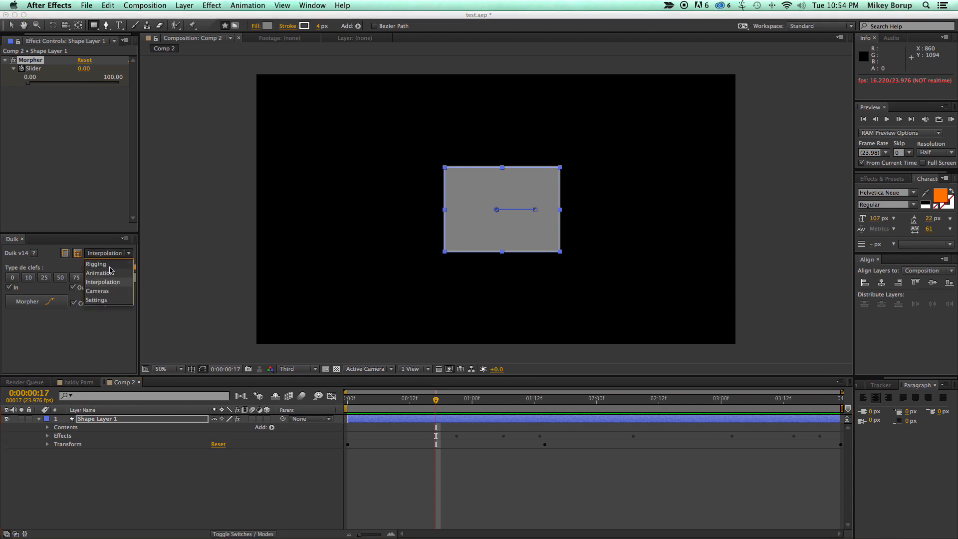
pyautogui.click(96, 264)
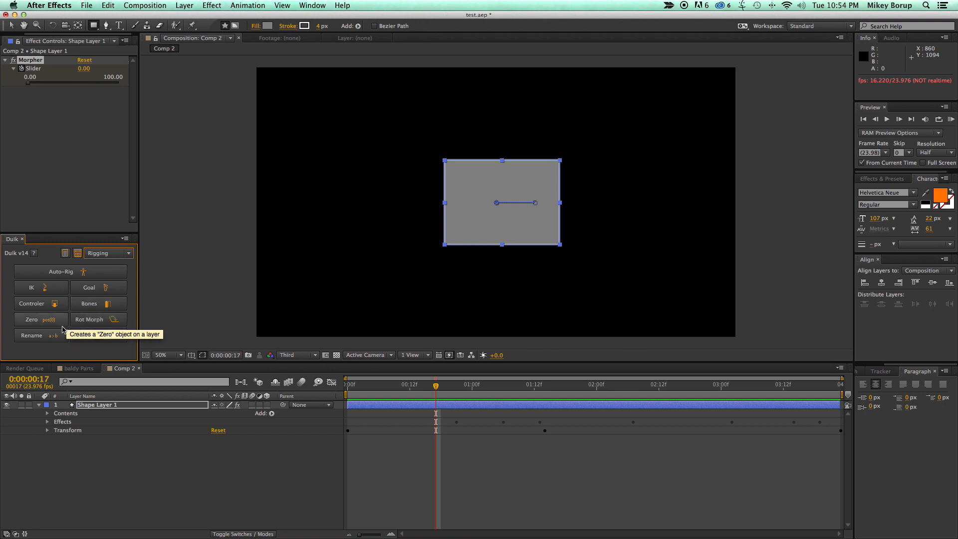
pyautogui.moveTo(110, 333)
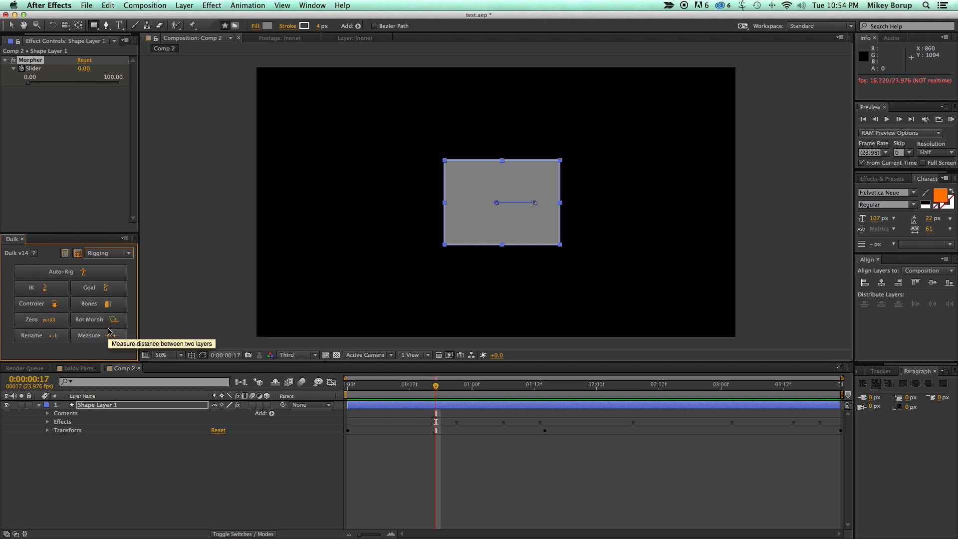
pyautogui.moveTo(146, 292)
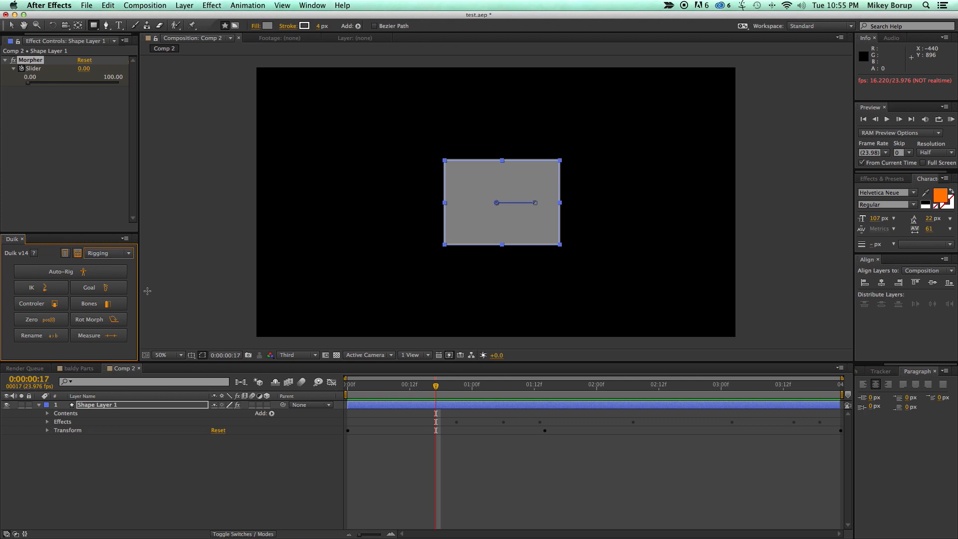
pyautogui.moveTo(154, 315)
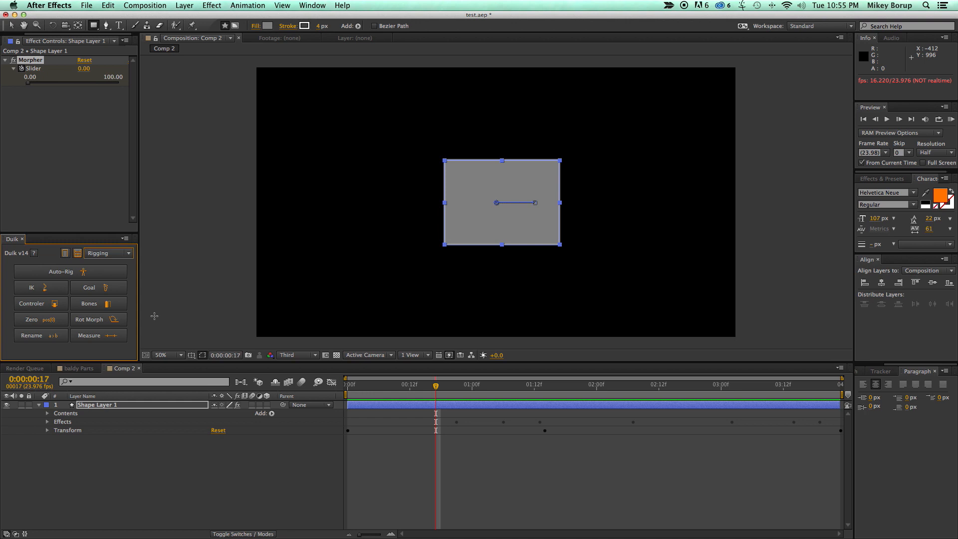
pyautogui.moveTo(168, 325)
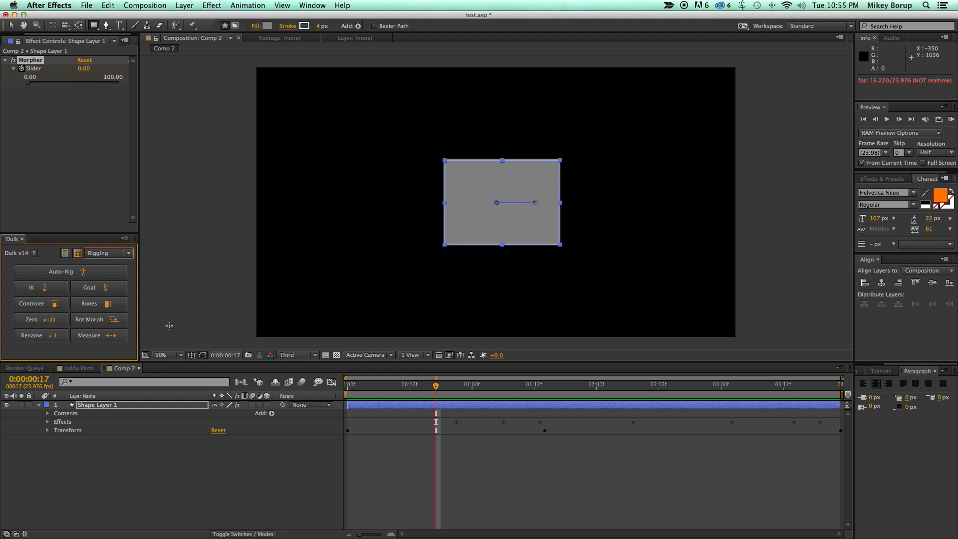
pyautogui.moveTo(217, 458)
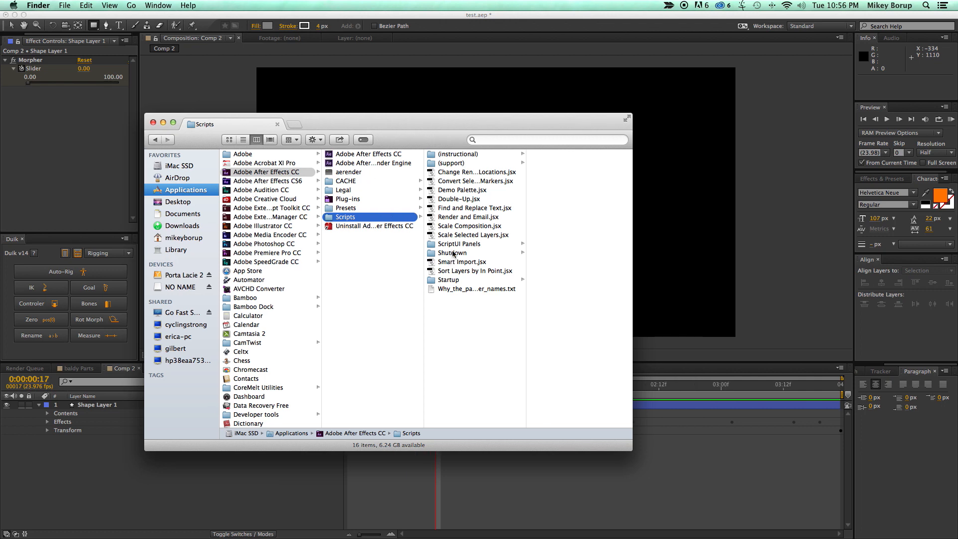
# - Navigate Finder through Applications > Adobe After Effects CC > Scripts into the ScriptUI Panels folder
pyautogui.click(459, 243)
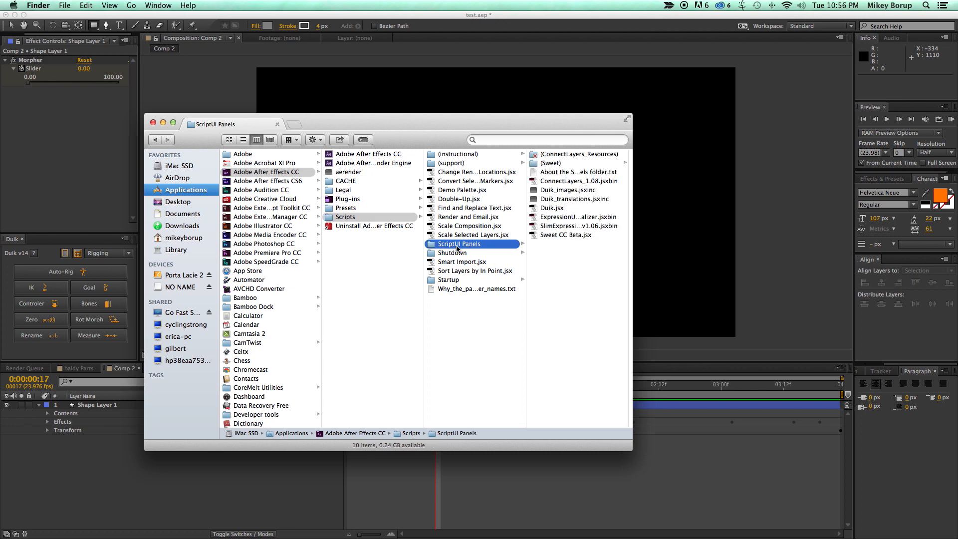
pyautogui.moveTo(262, 180)
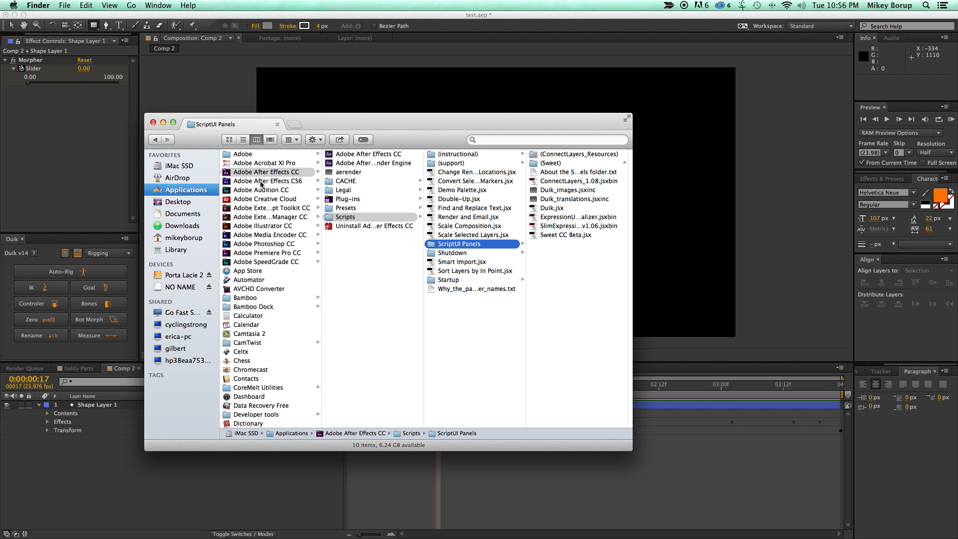
pyautogui.click(265, 171)
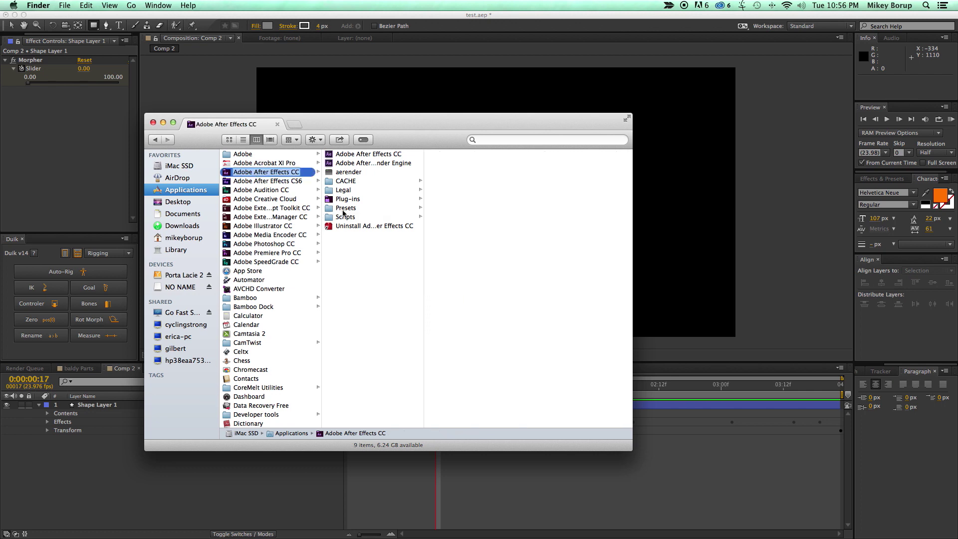
pyautogui.click(345, 216)
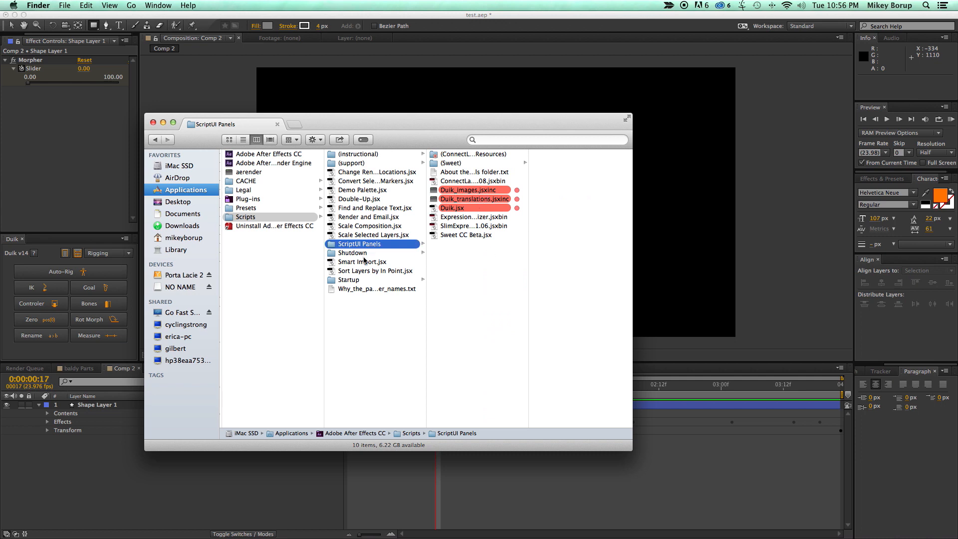
pyautogui.moveTo(395, 249)
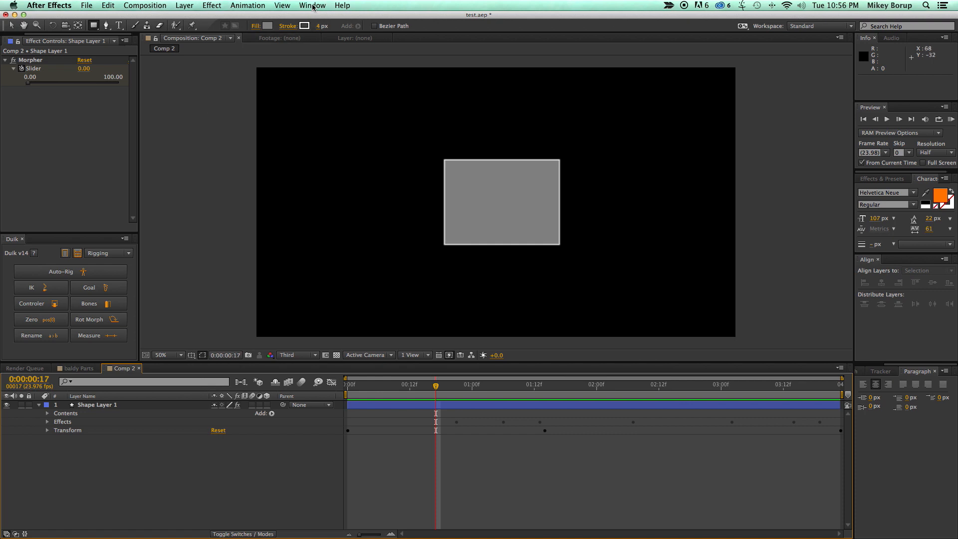
pyautogui.click(311, 5)
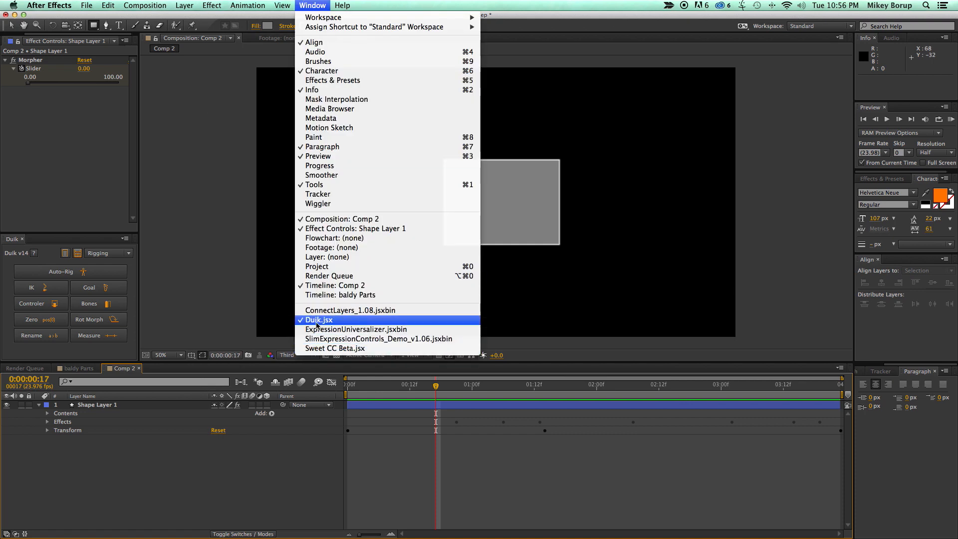
pyautogui.click(319, 320)
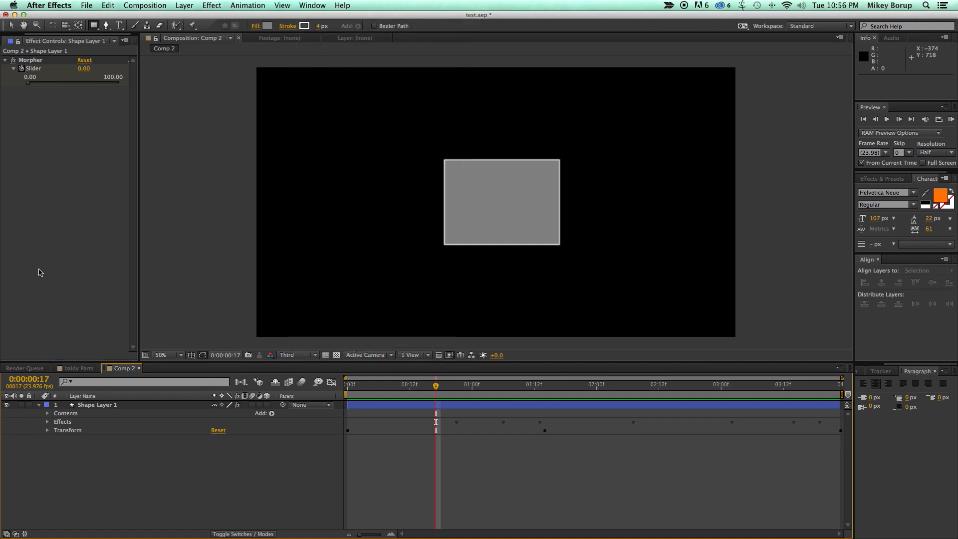
pyautogui.click(311, 5)
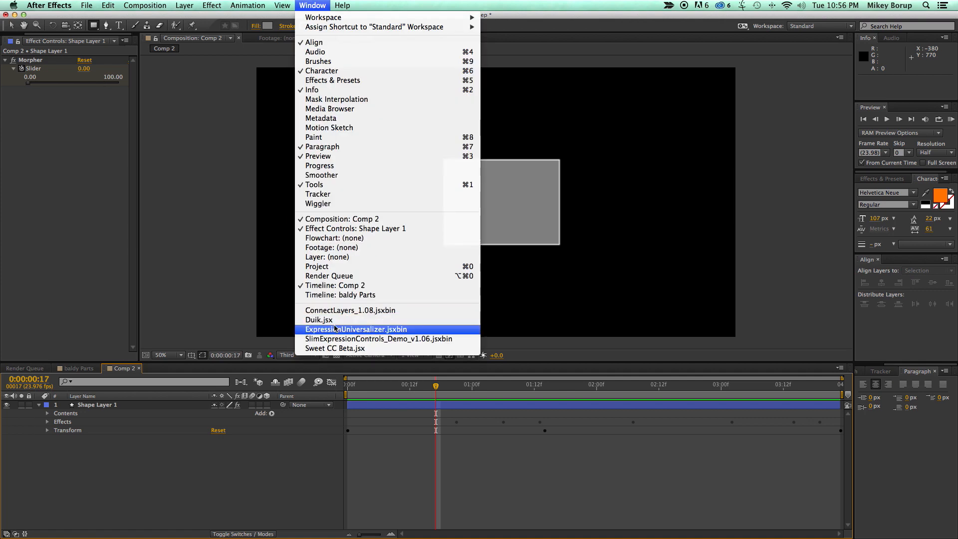
pyautogui.click(319, 319)
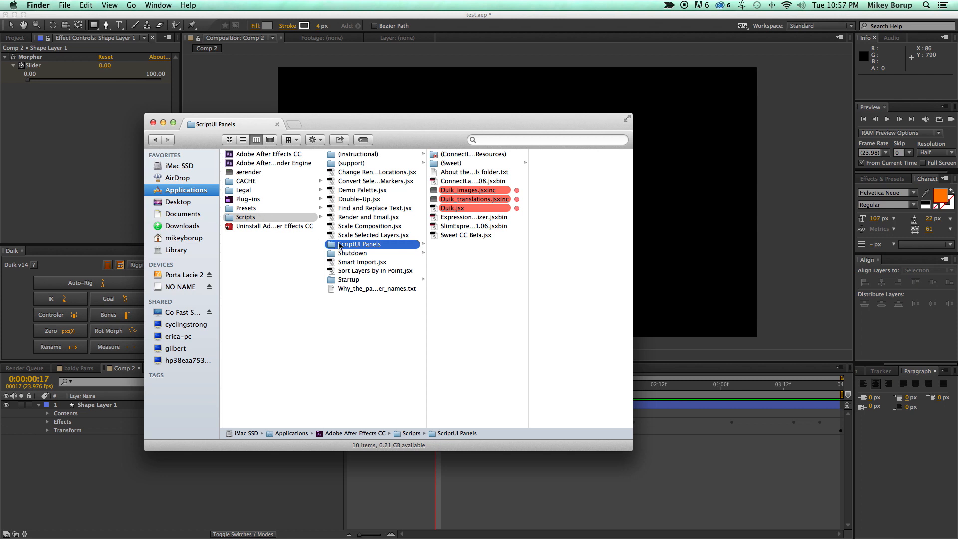
pyautogui.moveTo(379, 250)
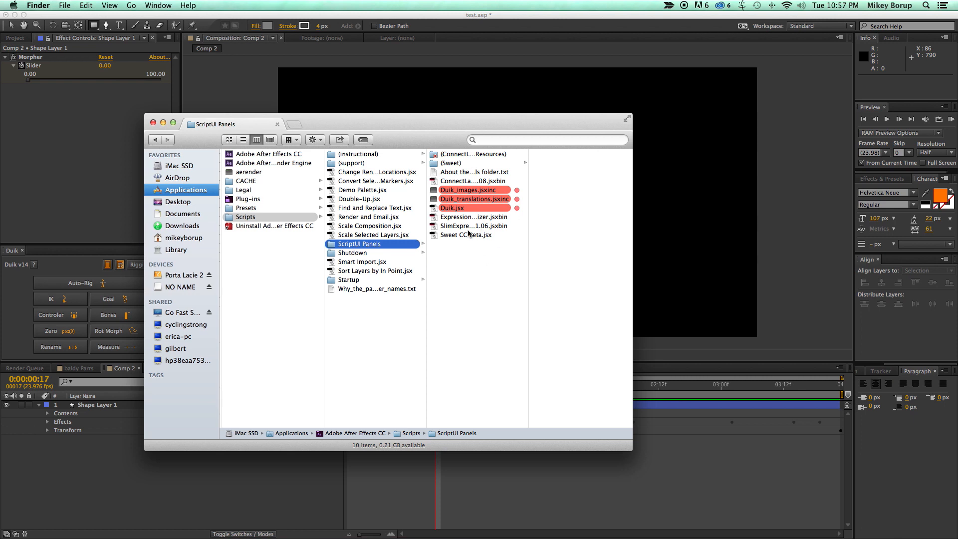
pyautogui.moveTo(462, 227)
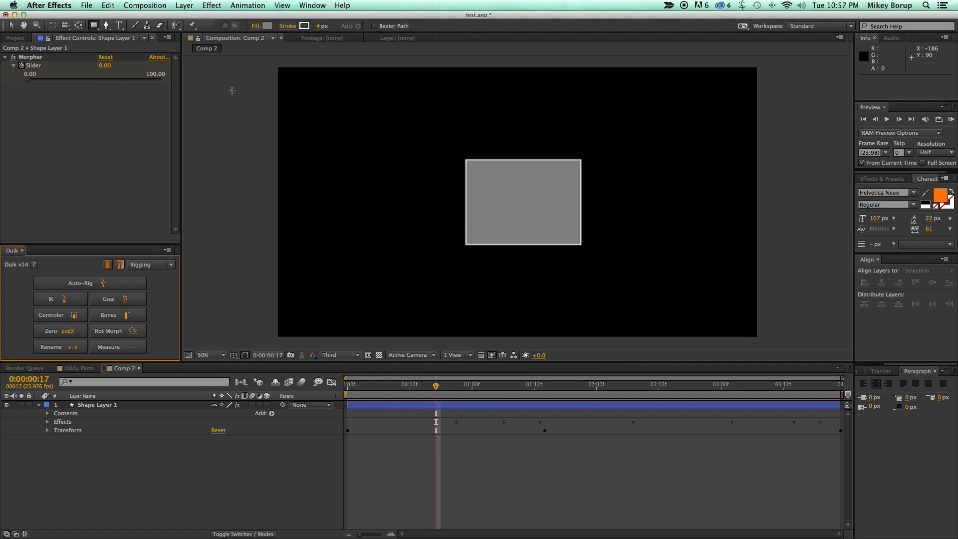
pyautogui.moveTo(132, 231)
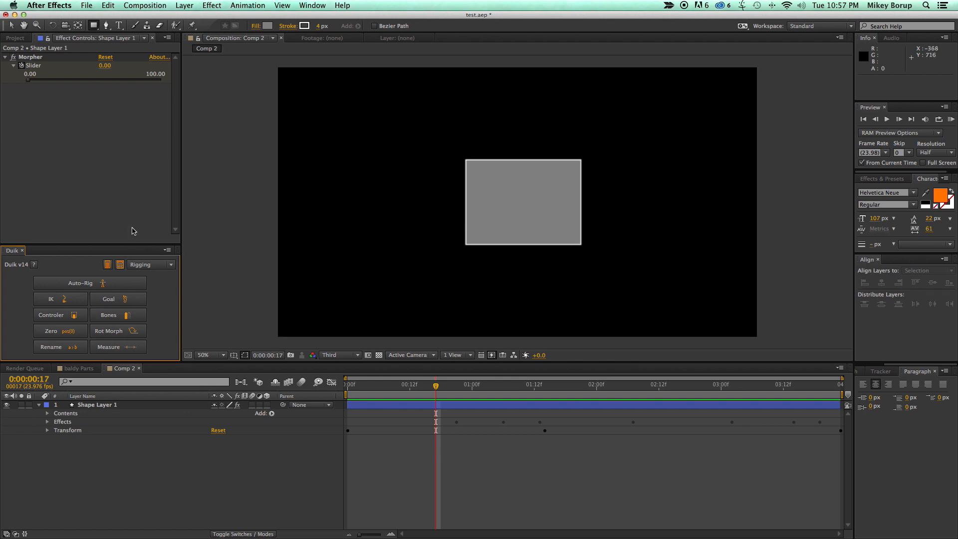